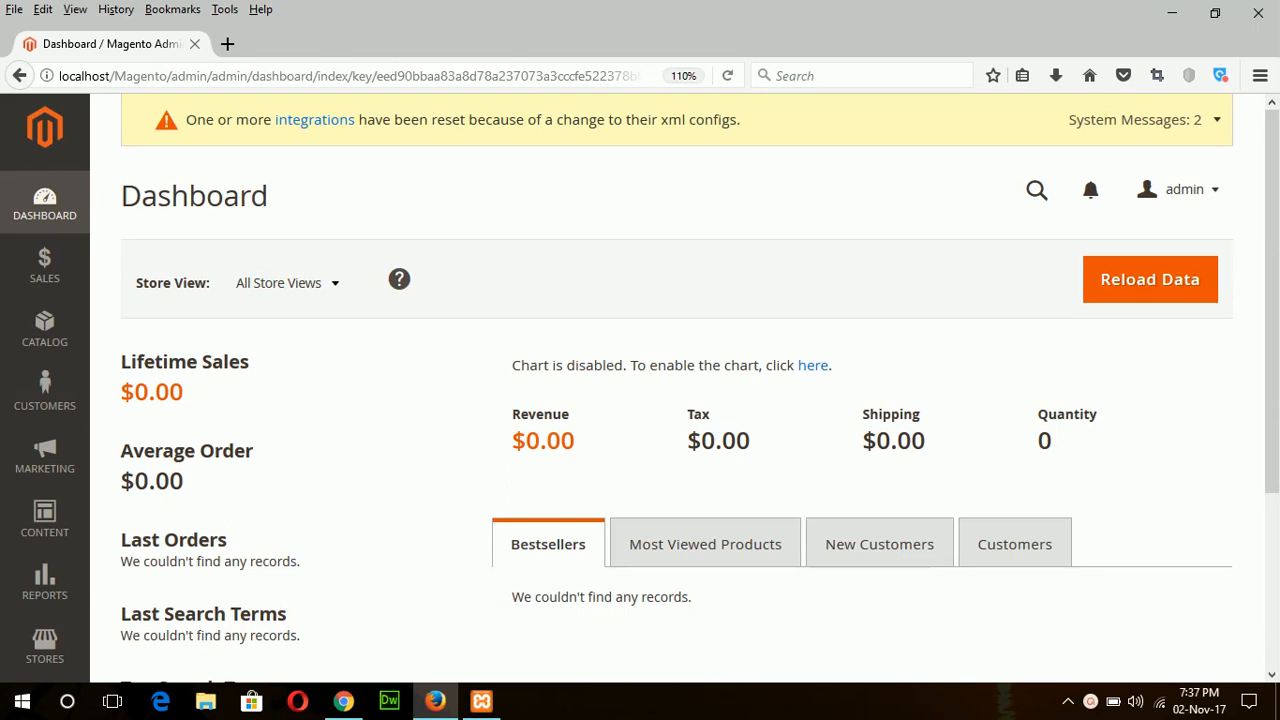
mouse_move(44, 518)
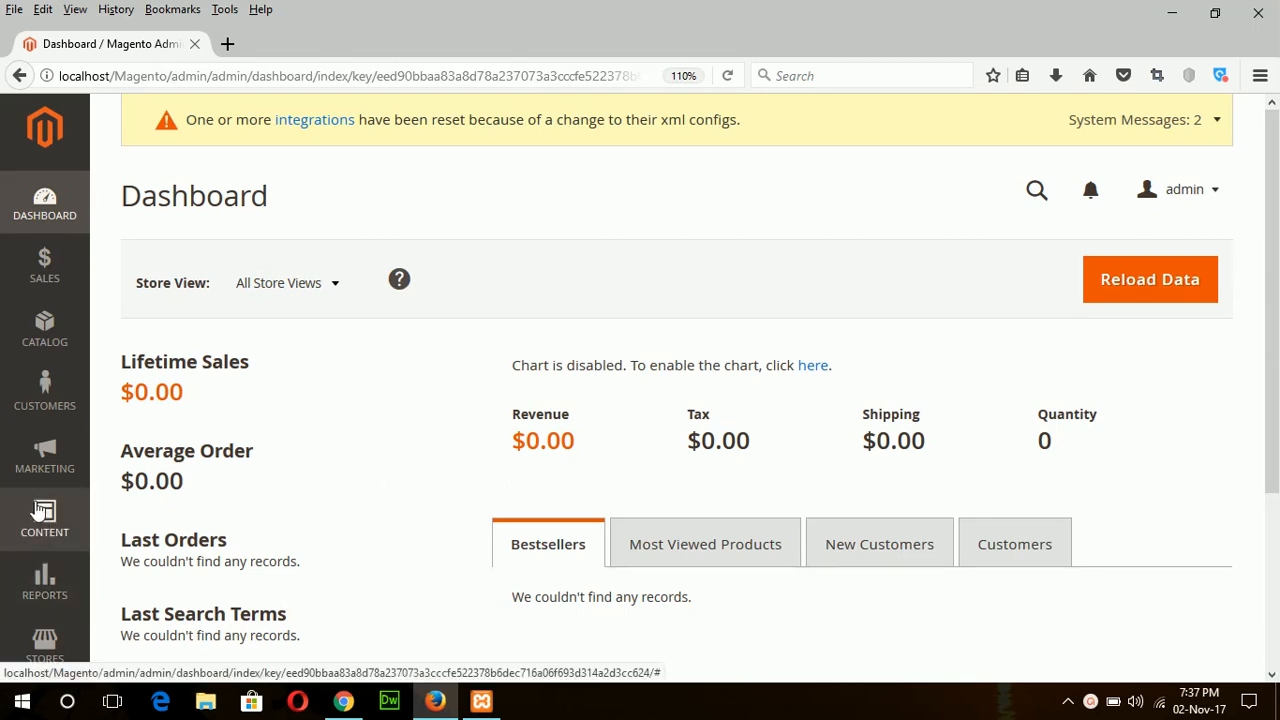
- Go to Marketing > Cart Price Rules, which shows an empty rules list
click(44, 455)
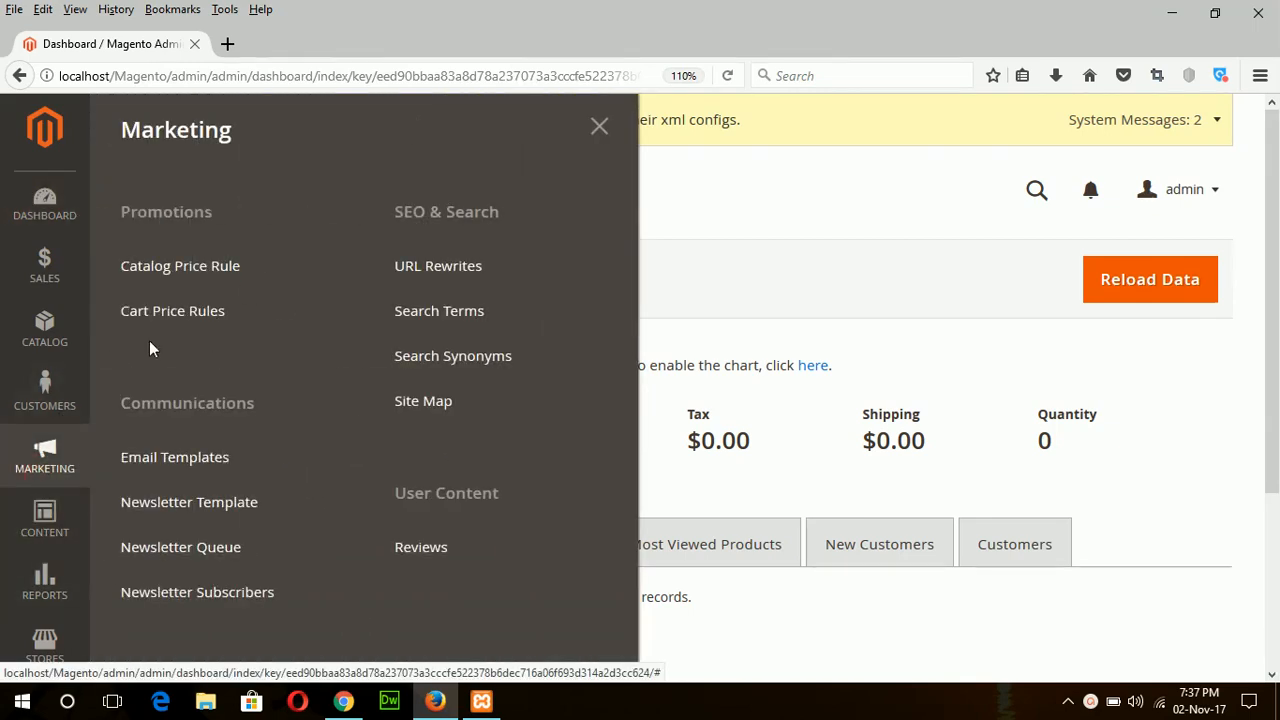
click(172, 310)
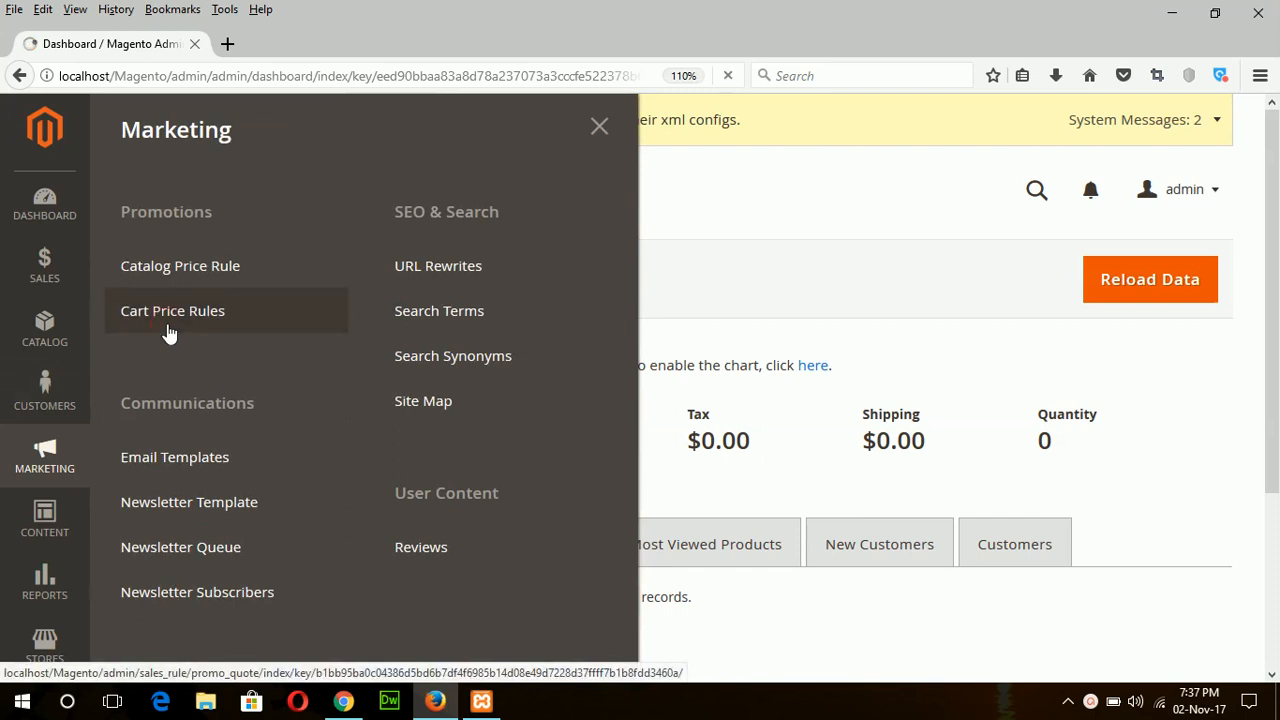
click(172, 310)
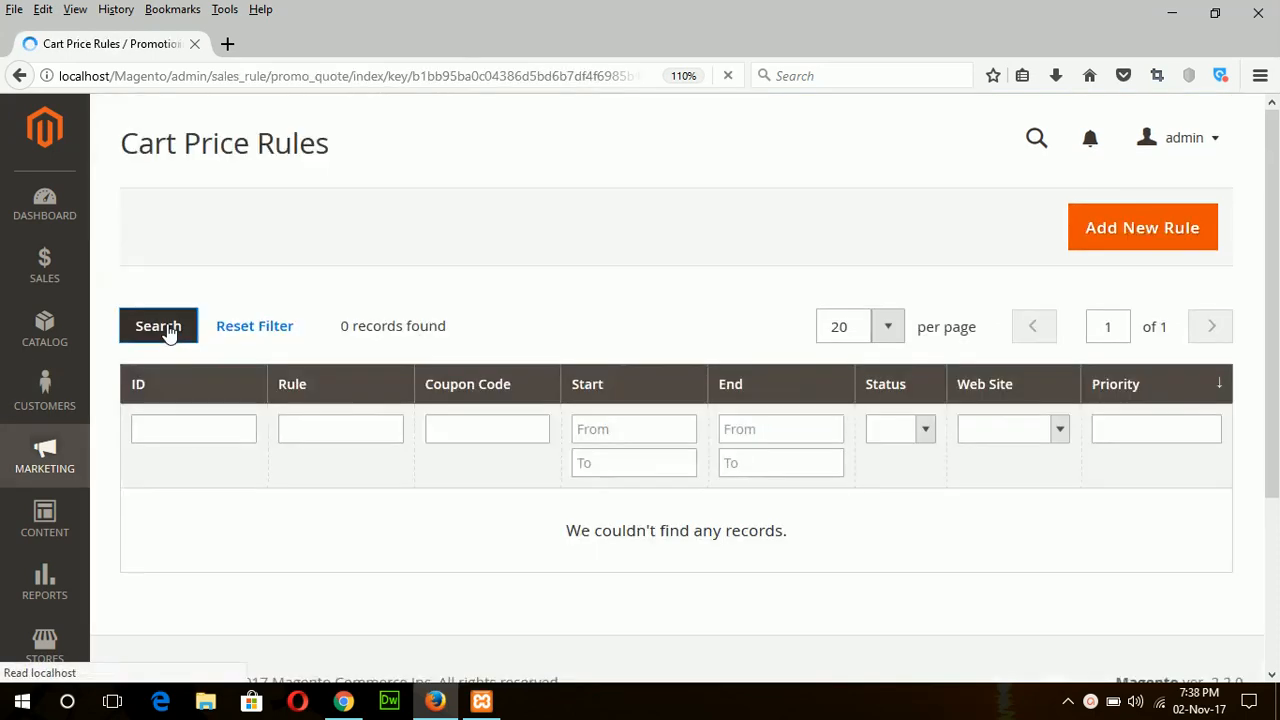
click(158, 325)
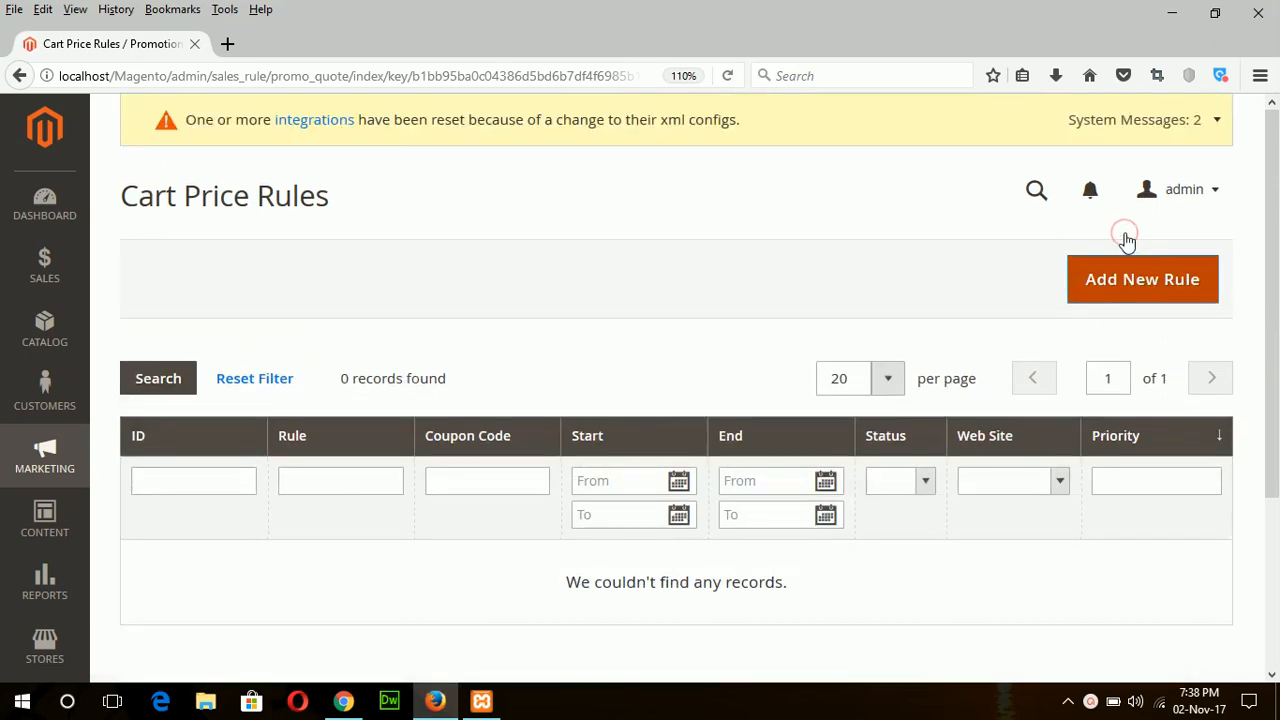
- Add a new cart price rule named 'Discount Coupon'
click(1142, 279)
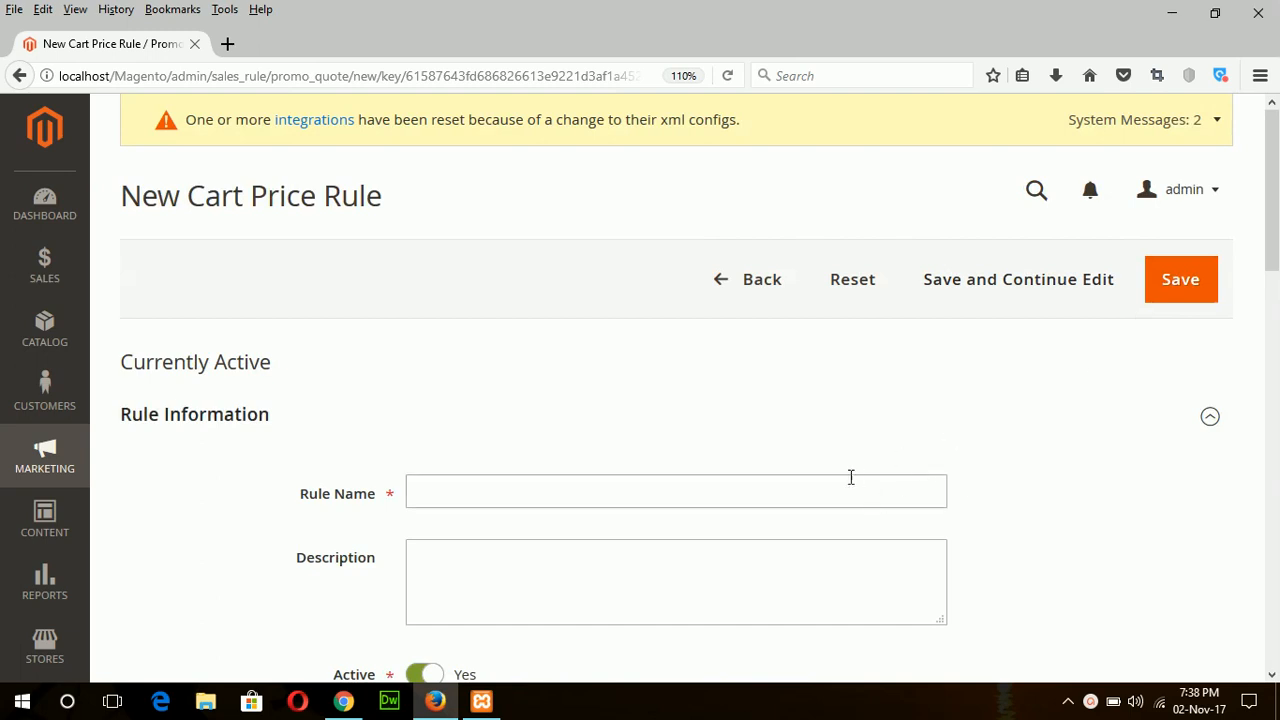
click(676, 491)
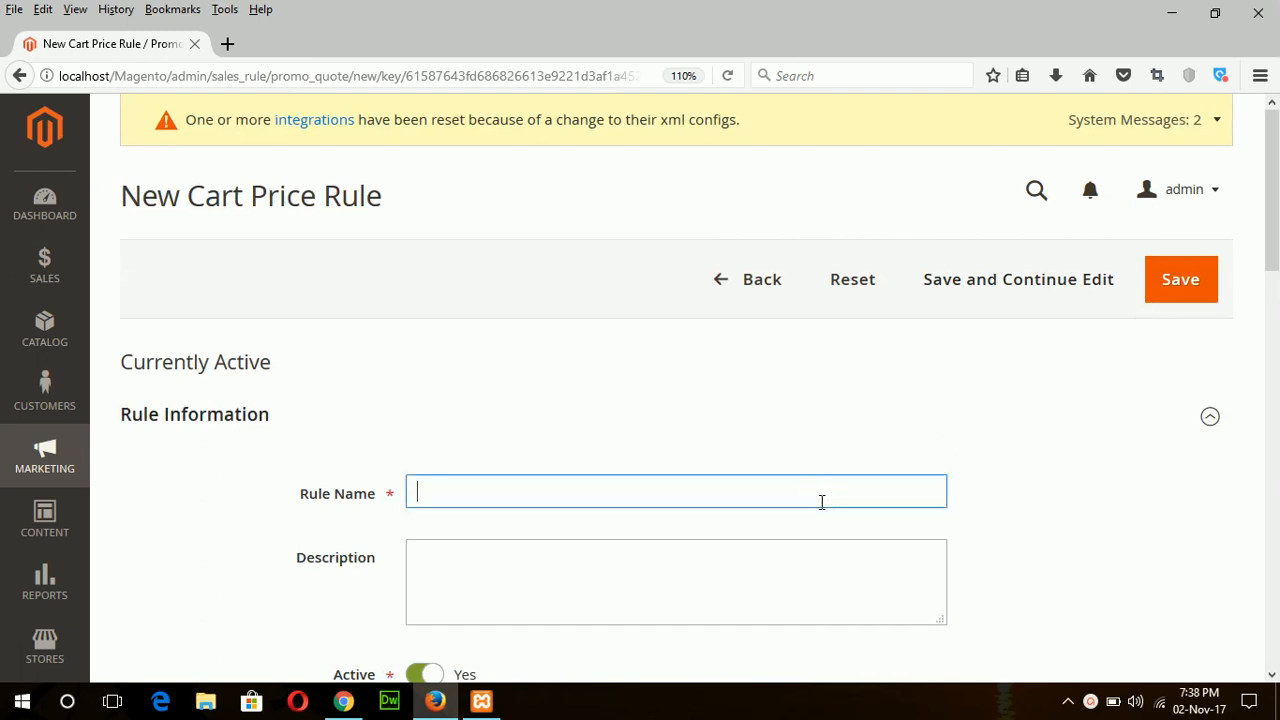
text(Discount C)
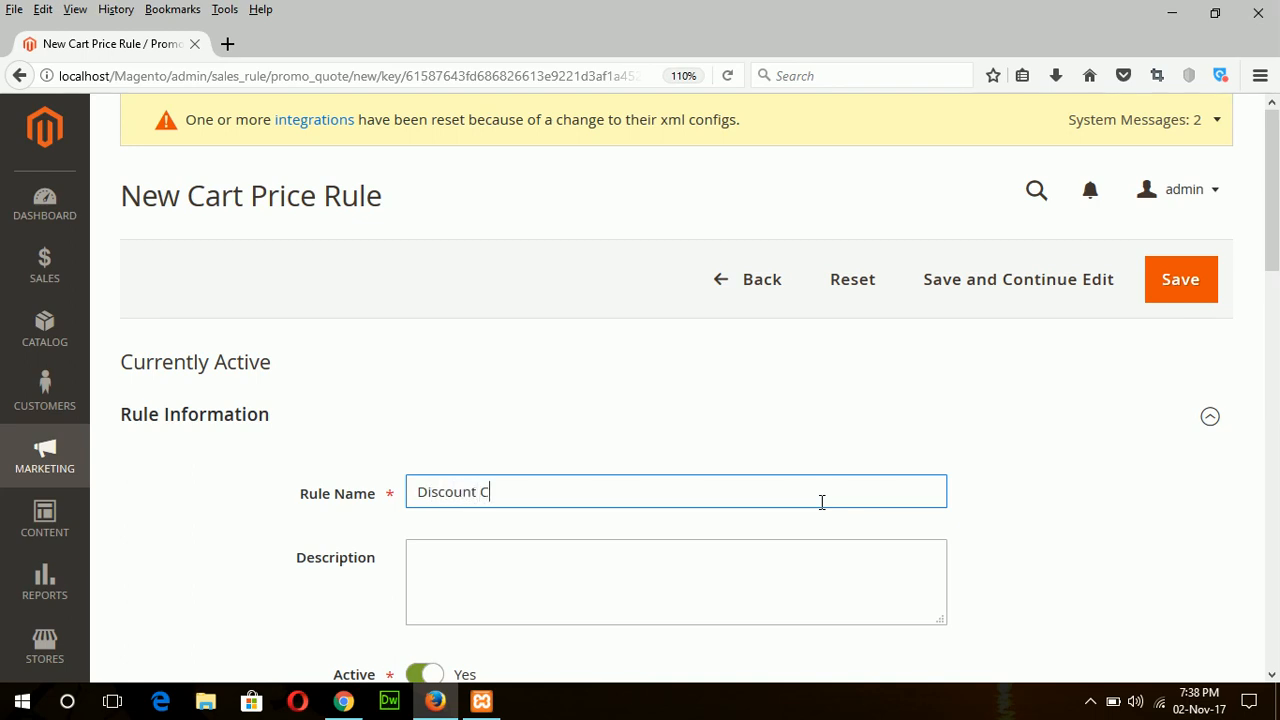
text(oupon)
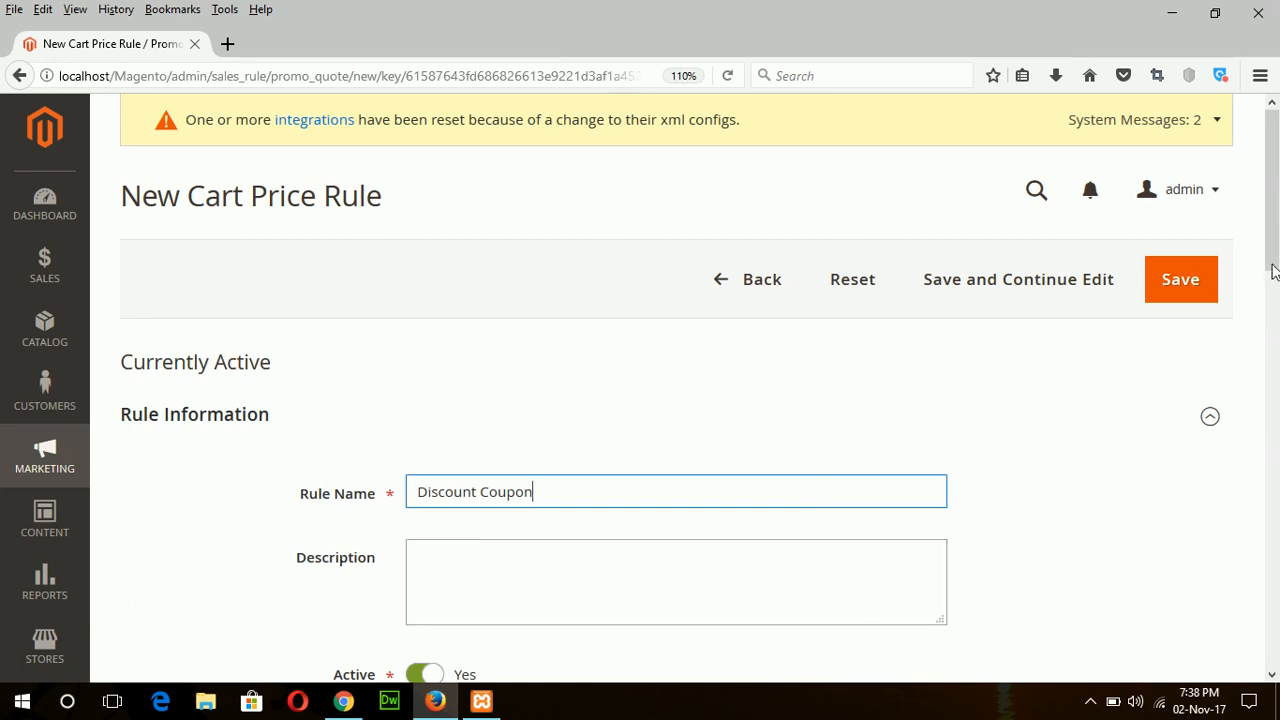
- Assign the rule to Online Book Shop and select all four customer groups
scroll(down, 3)
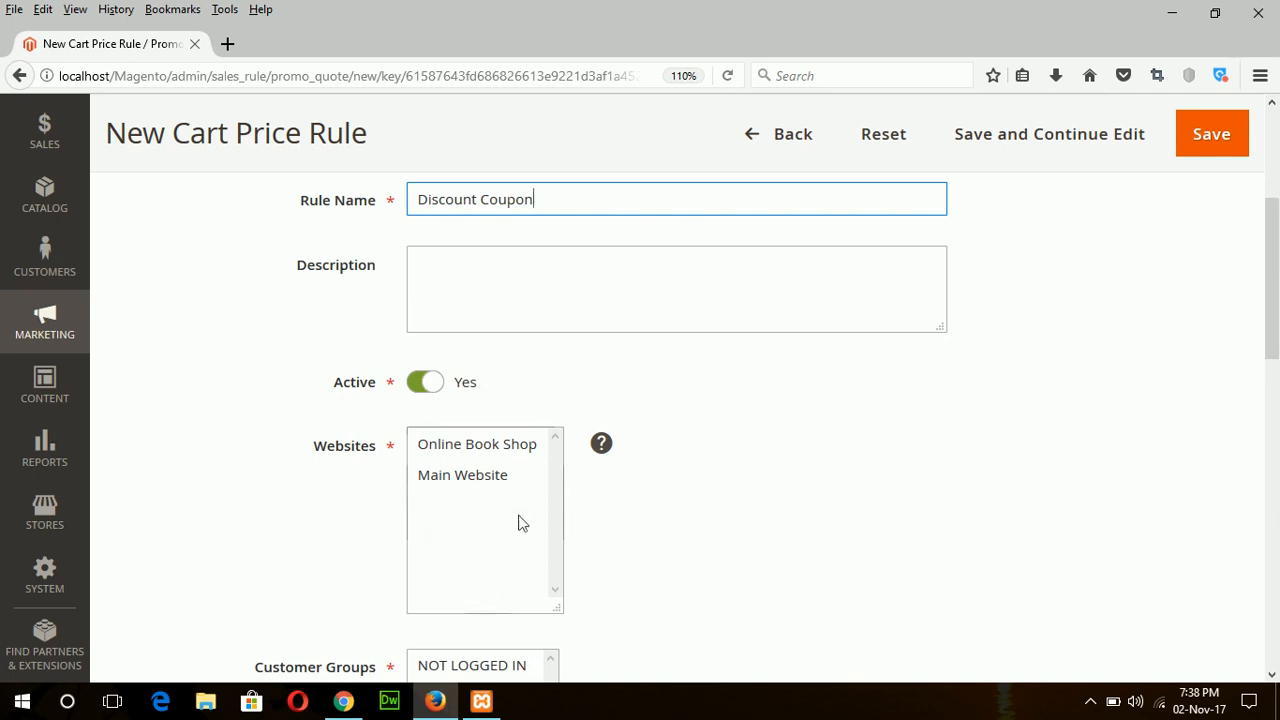
click(477, 443)
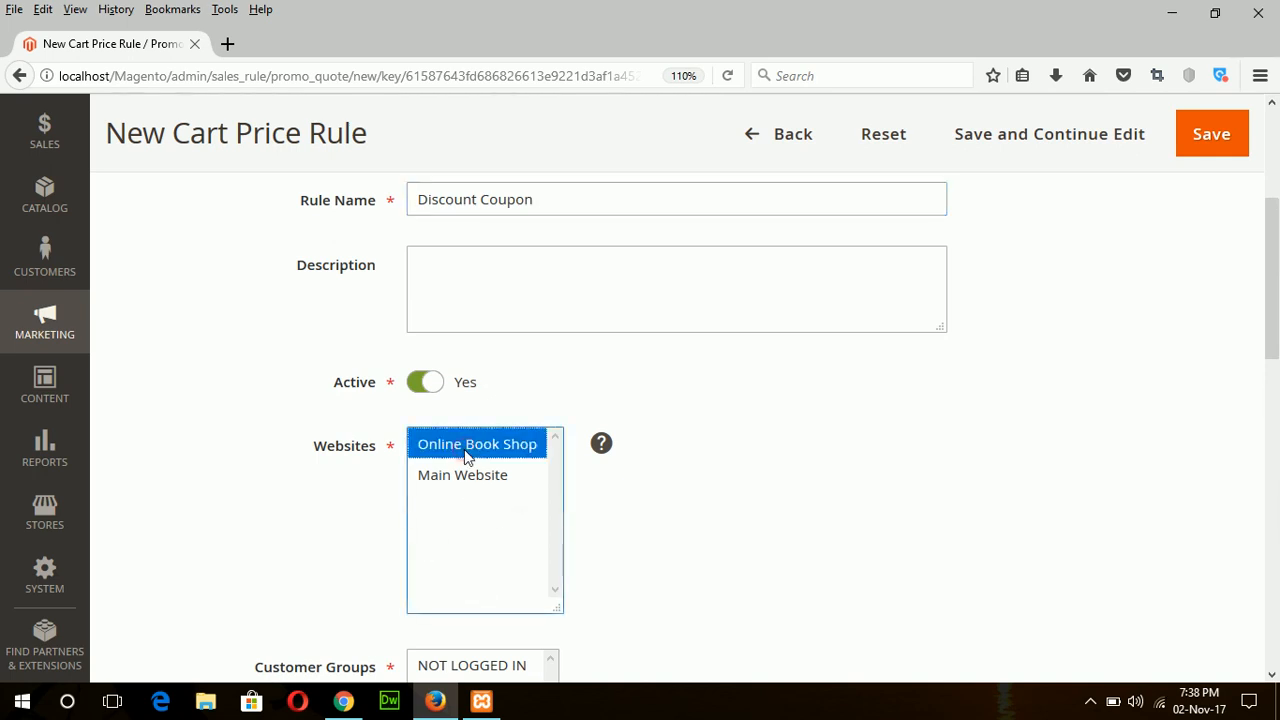
mouse_move(639, 485)
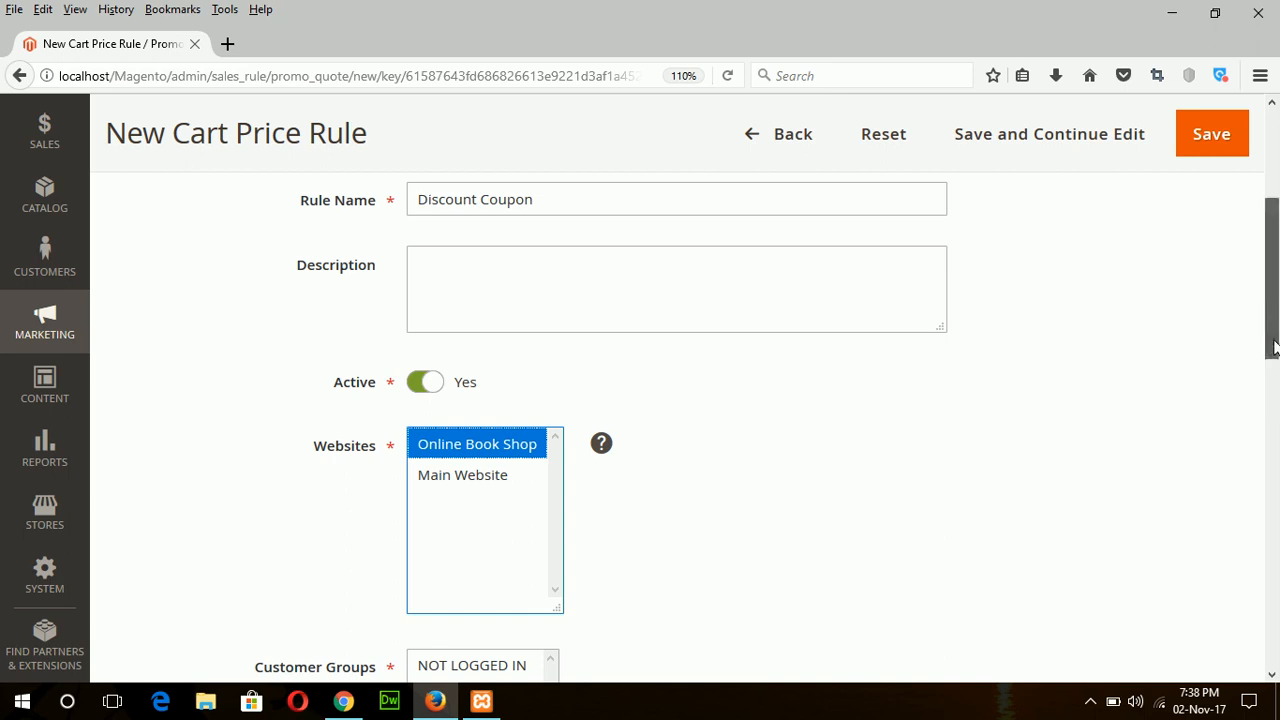
scroll(down, 3)
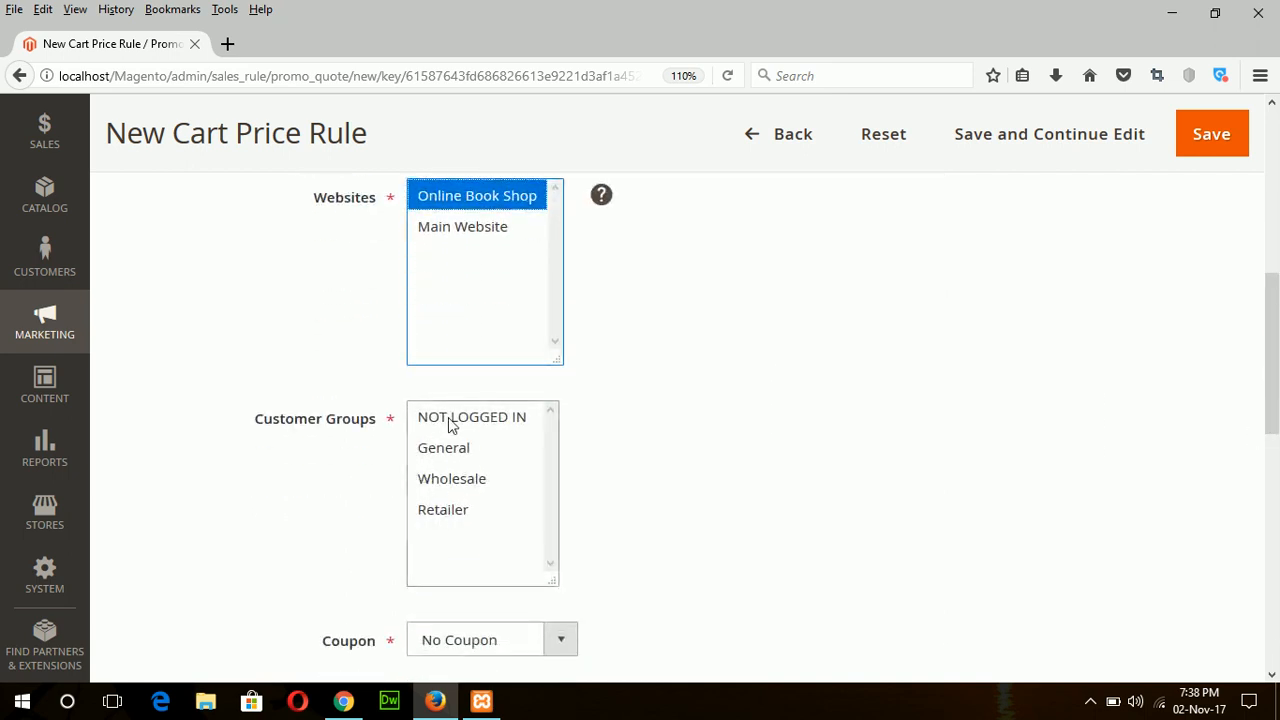
click(471, 417)
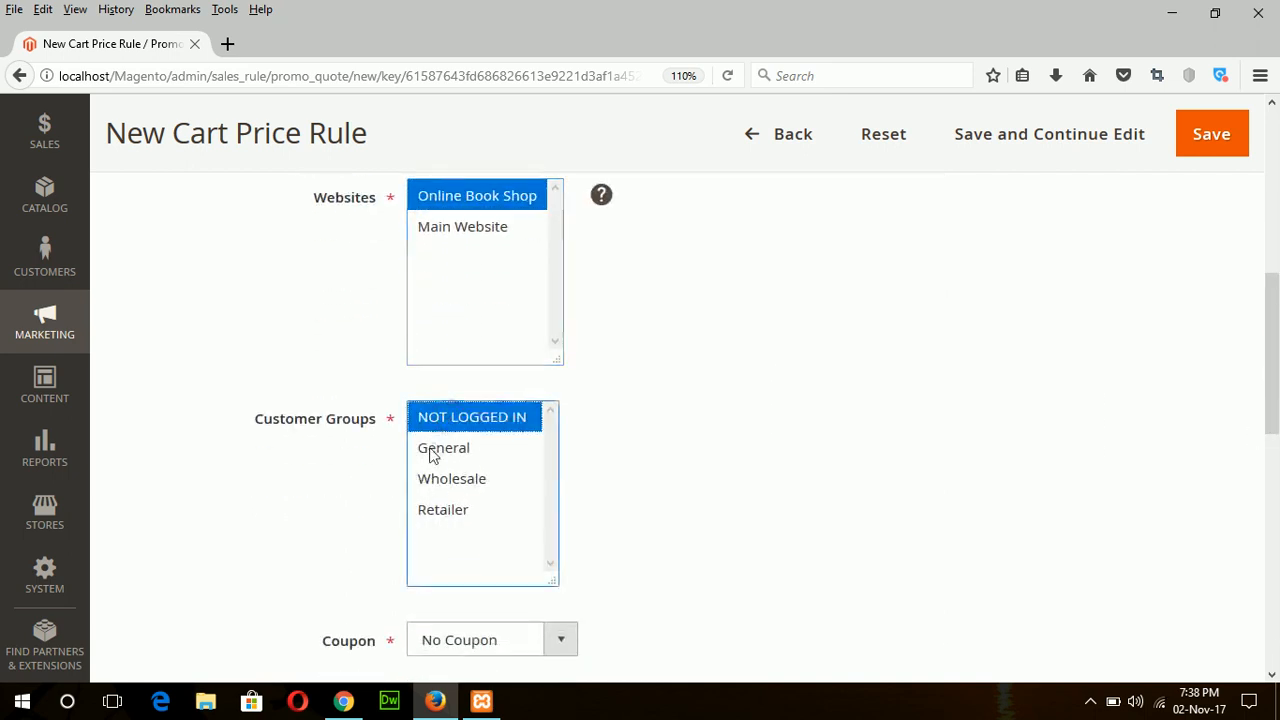
click(451, 478)
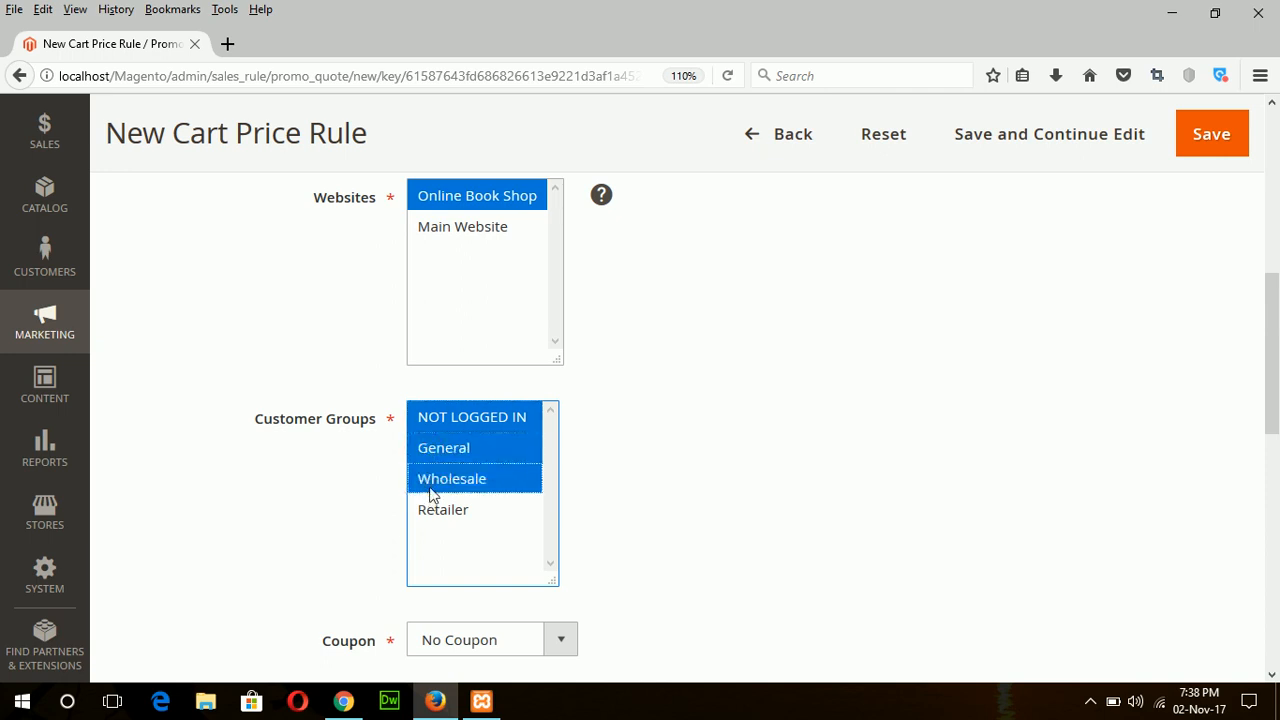
click(443, 509)
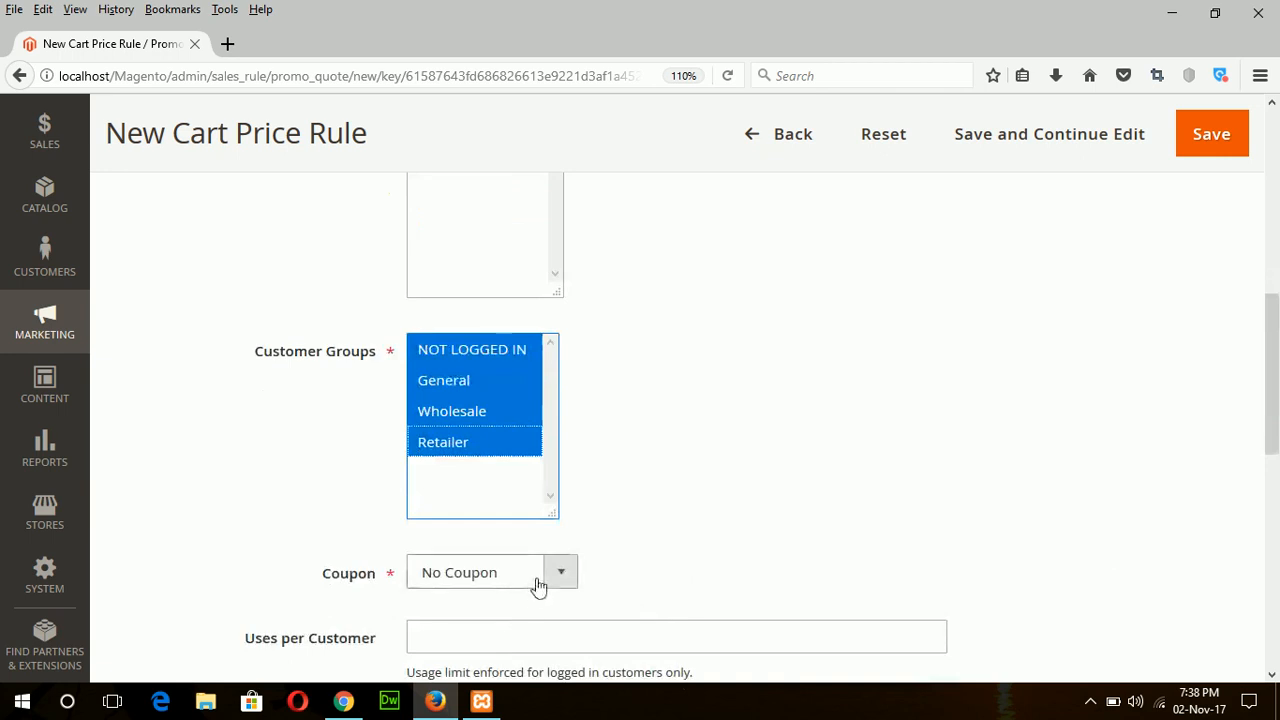
- Set the Coupon option to Specific Coupon with coupon code 1207
click(560, 572)
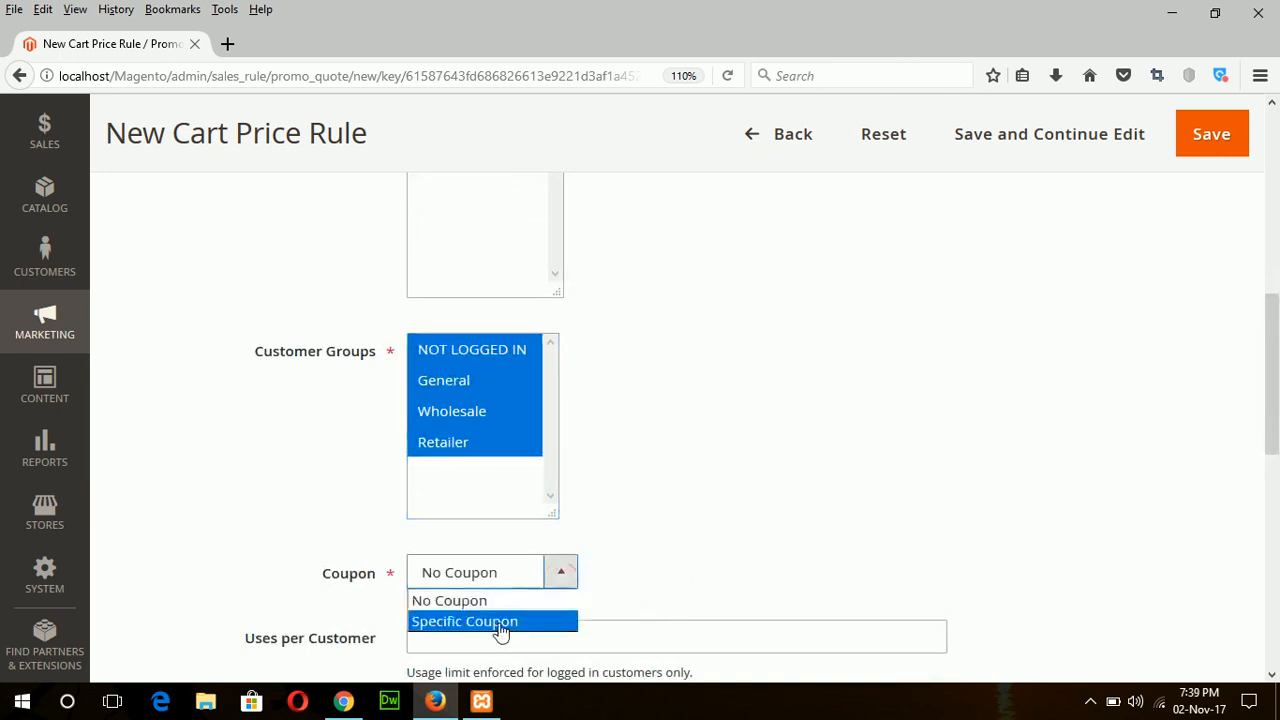
click(464, 621)
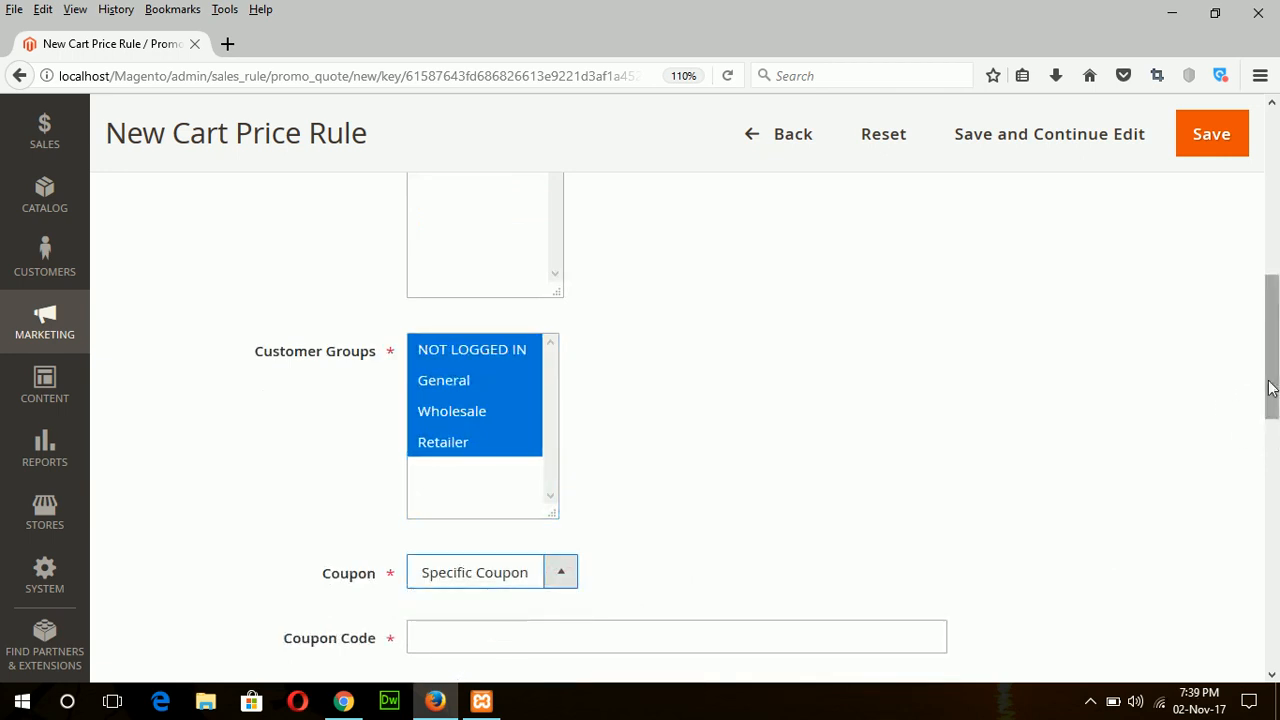
scroll(down, 3)
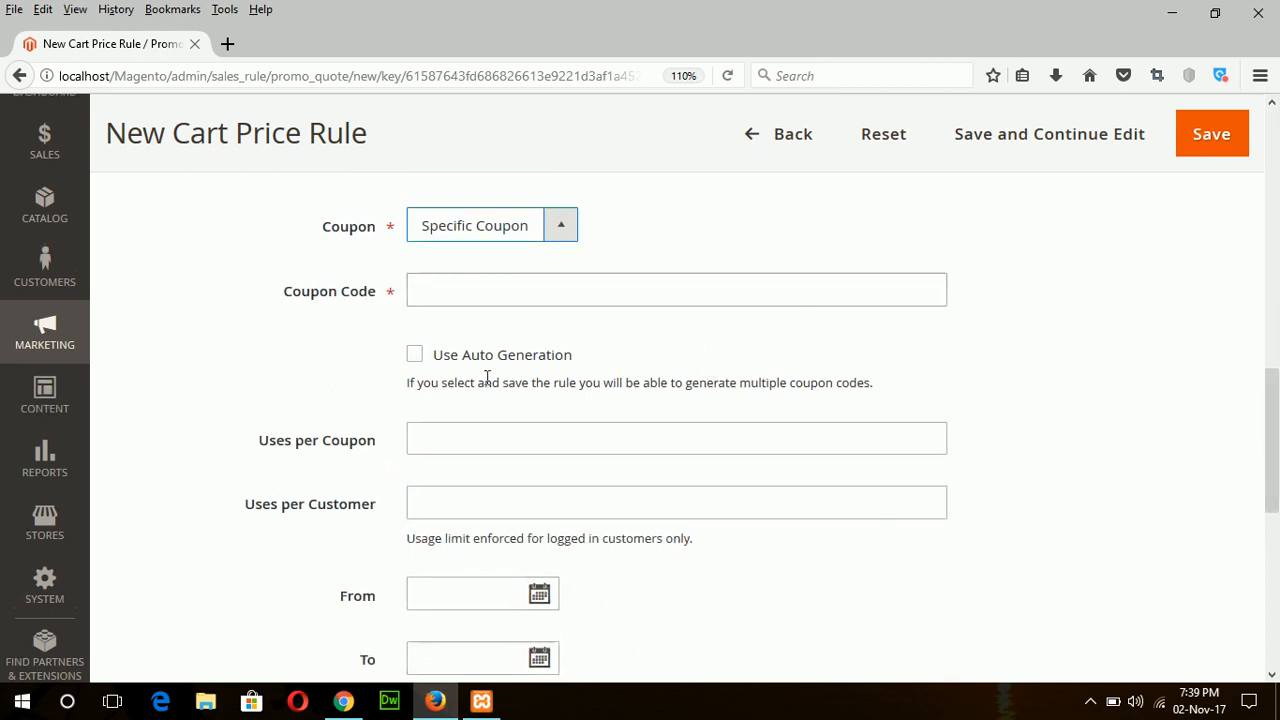
click(676, 290)
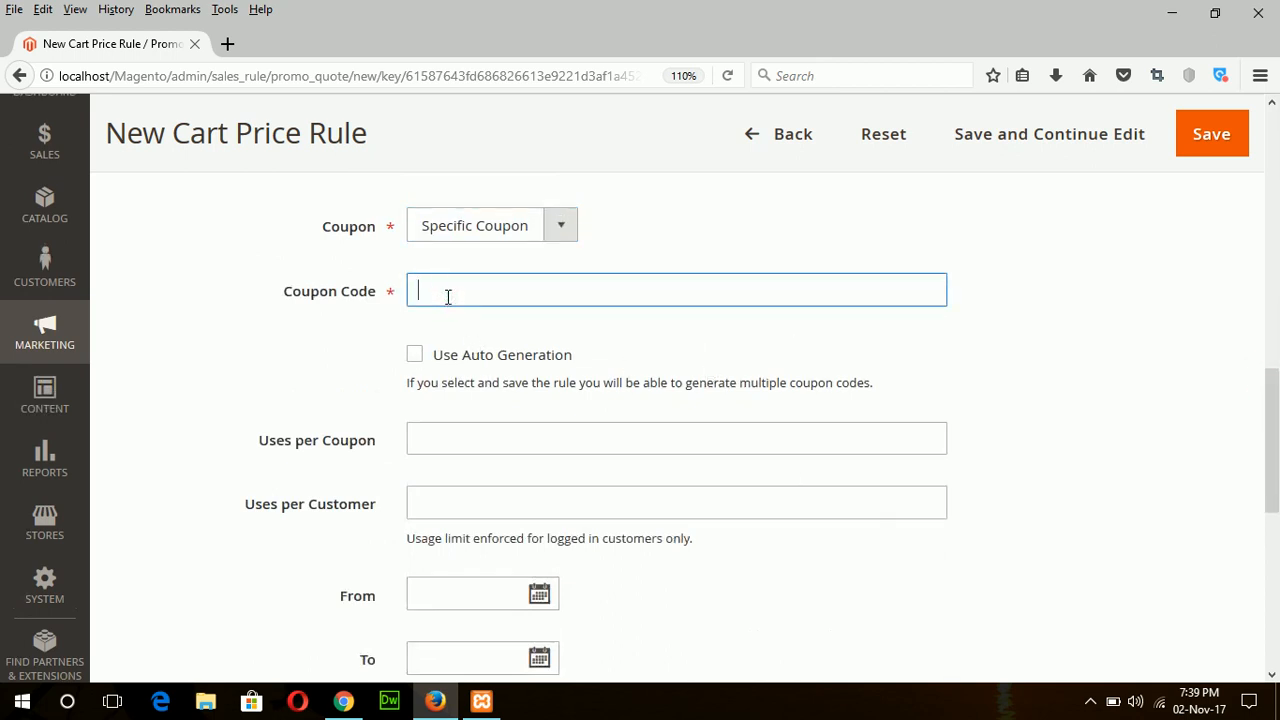
mouse_move(415, 357)
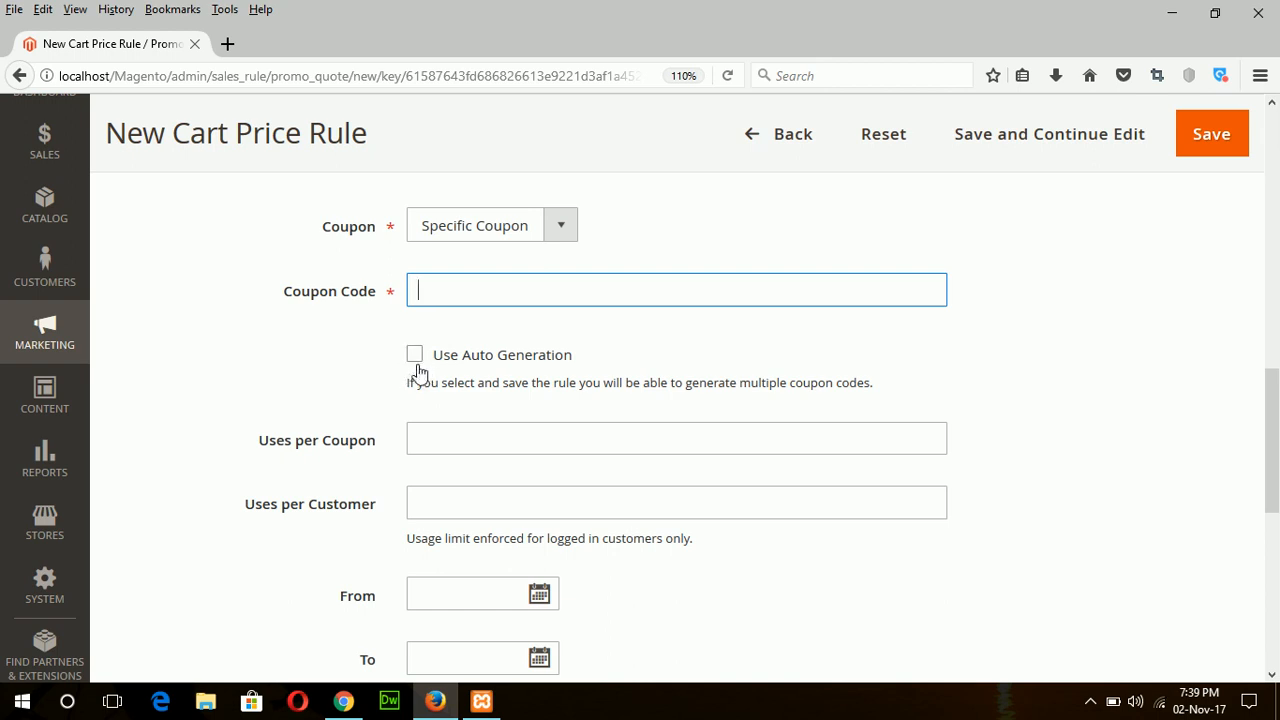
text(1207)
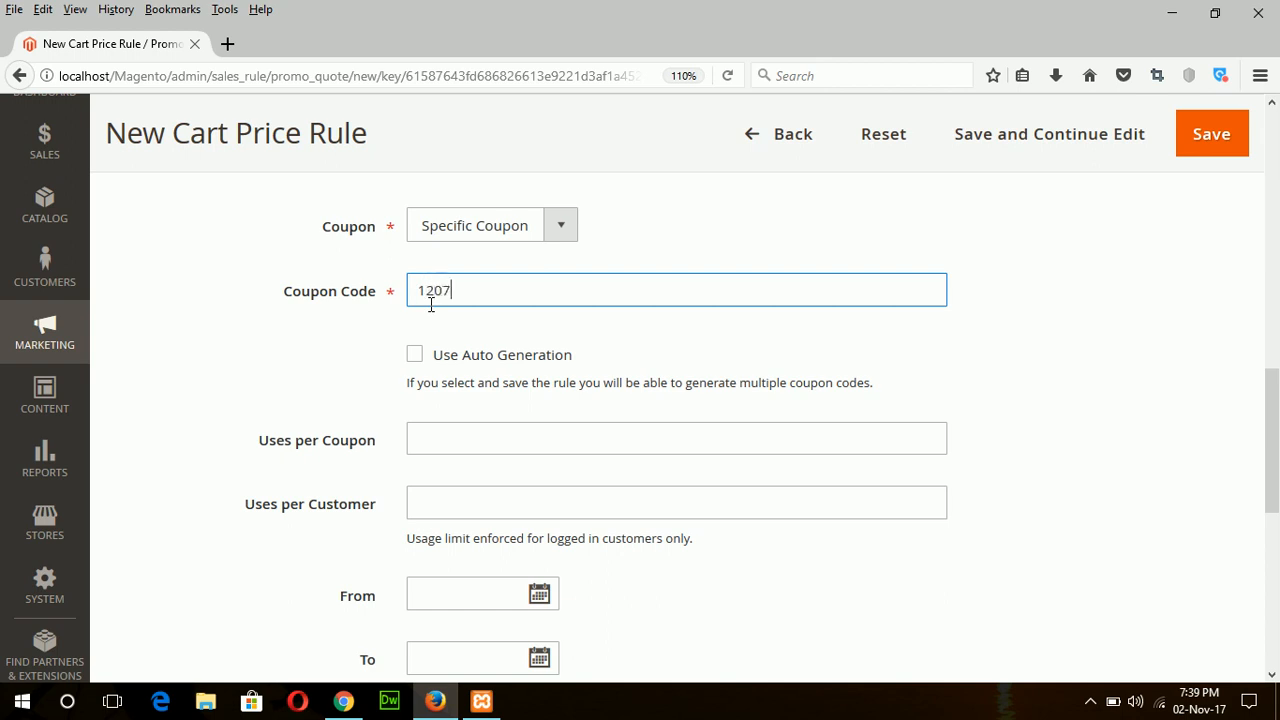
mouse_move(544, 452)
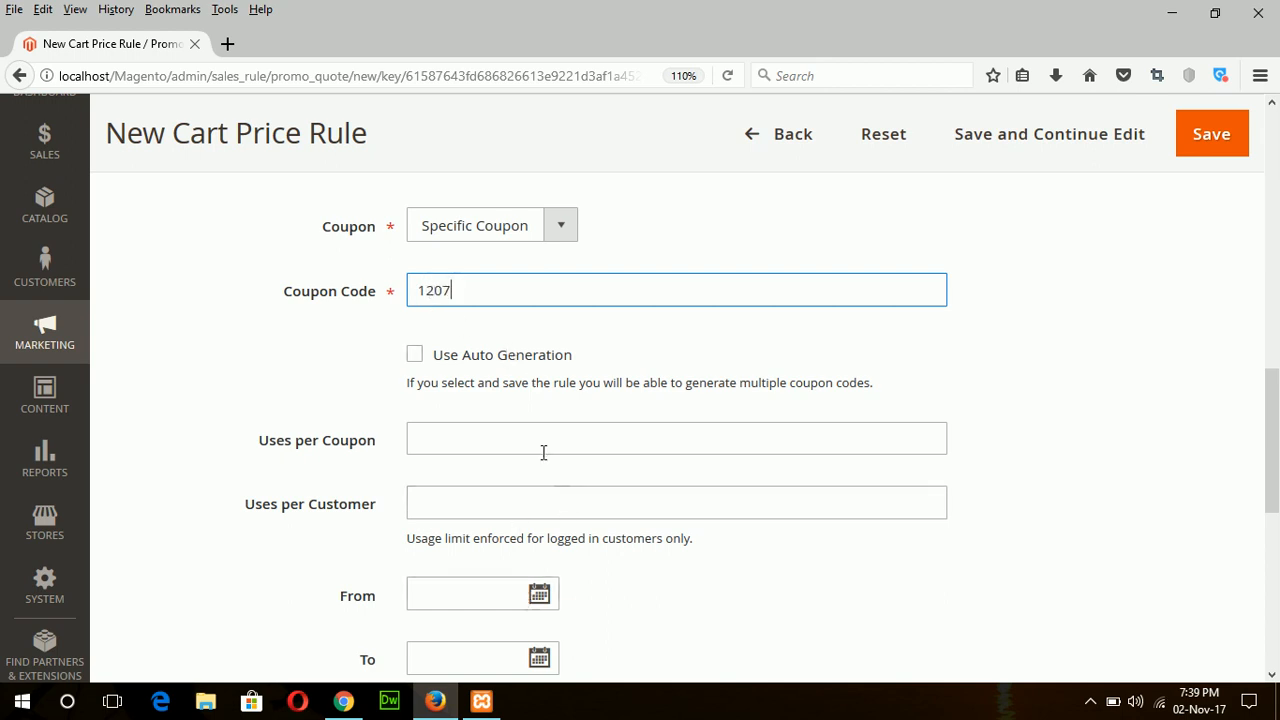
- Check the Uses per Coupon and Uses per Customer fields, leaving both empty
click(676, 438)
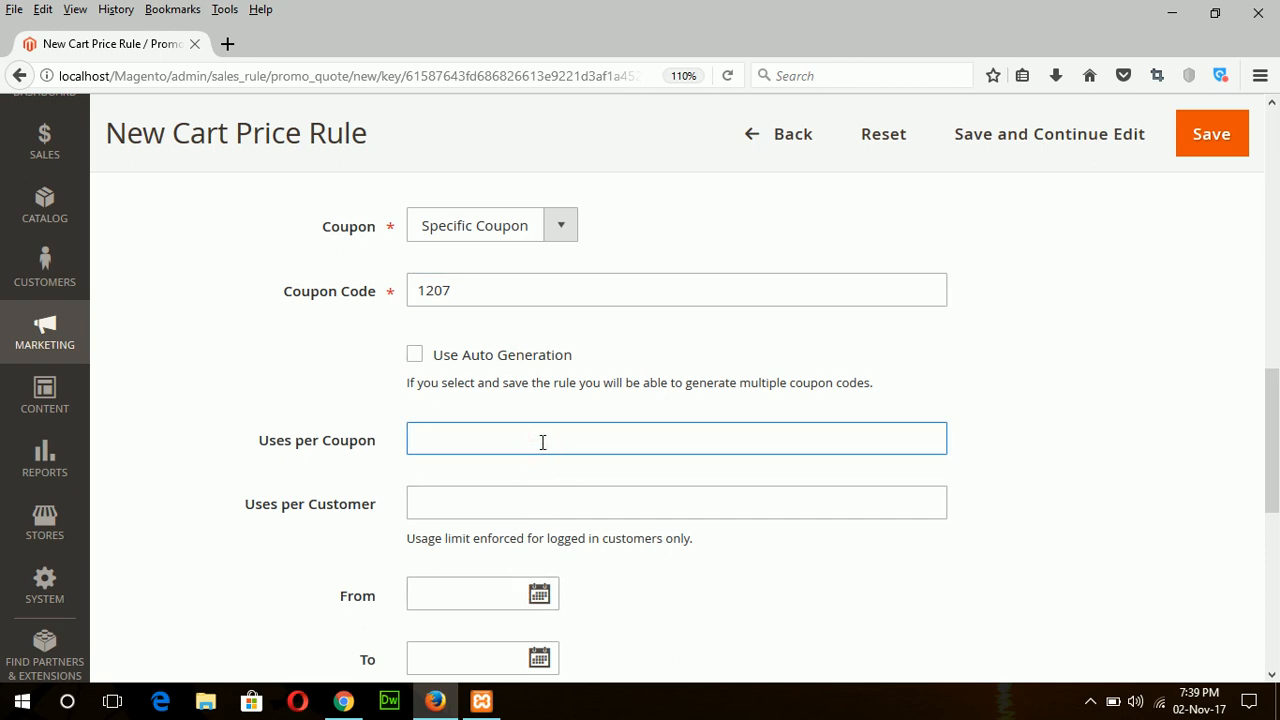
click(676, 502)
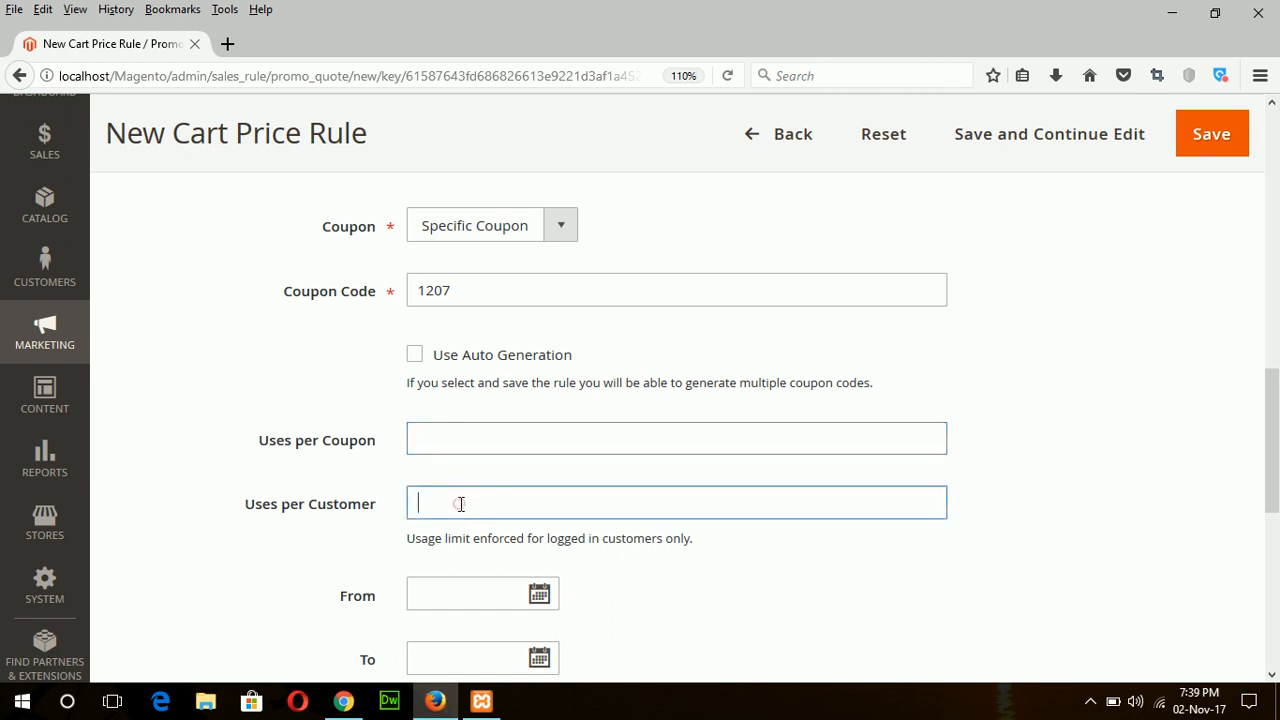
click(676, 438)
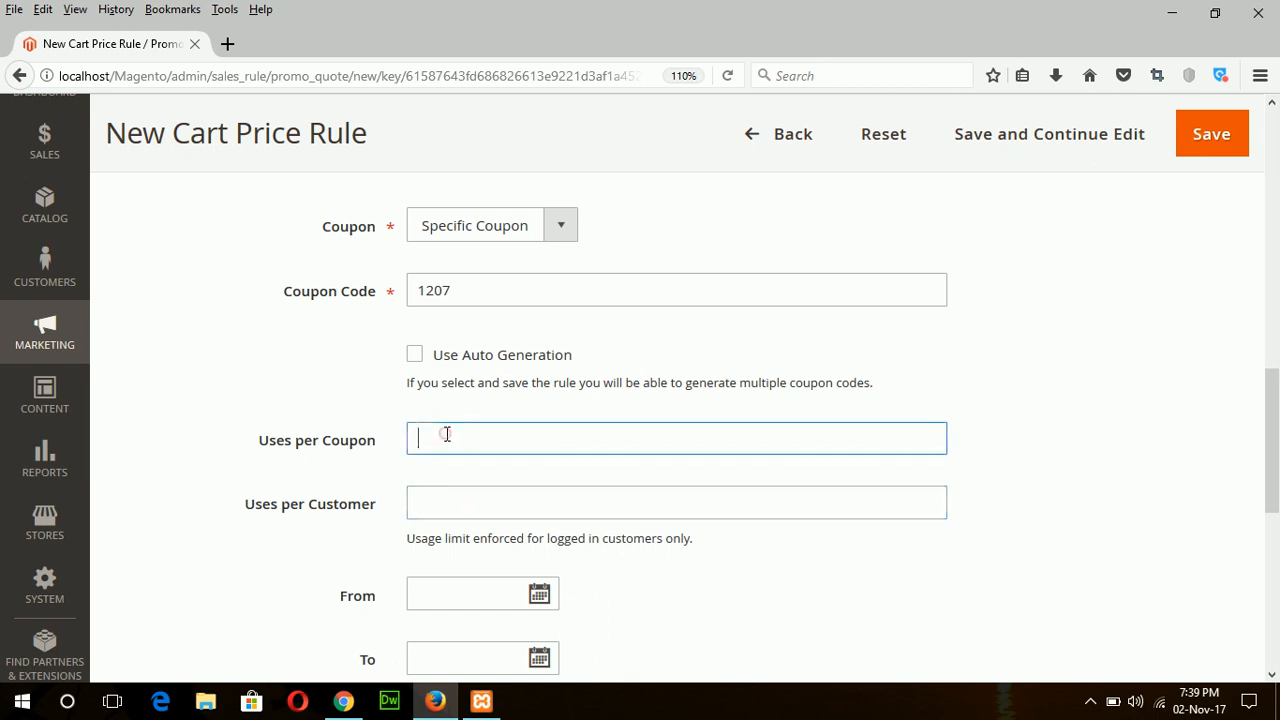
click(676, 502)
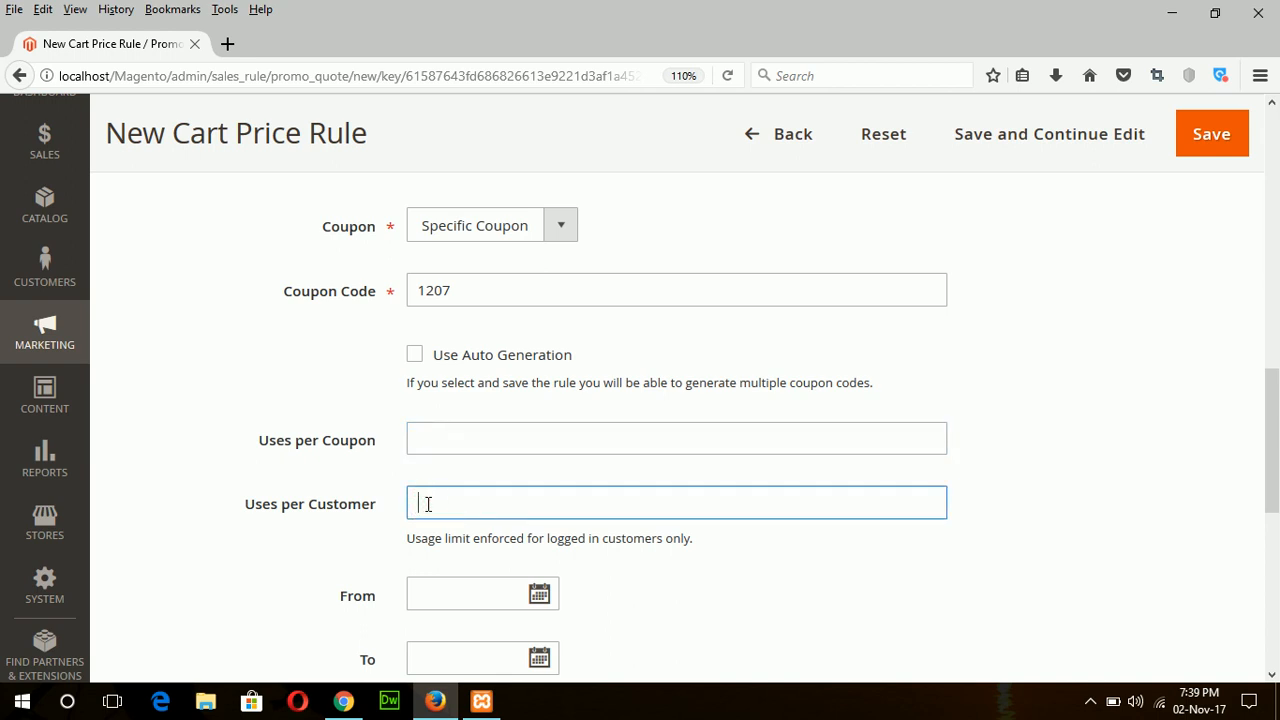
scroll(down, 3)
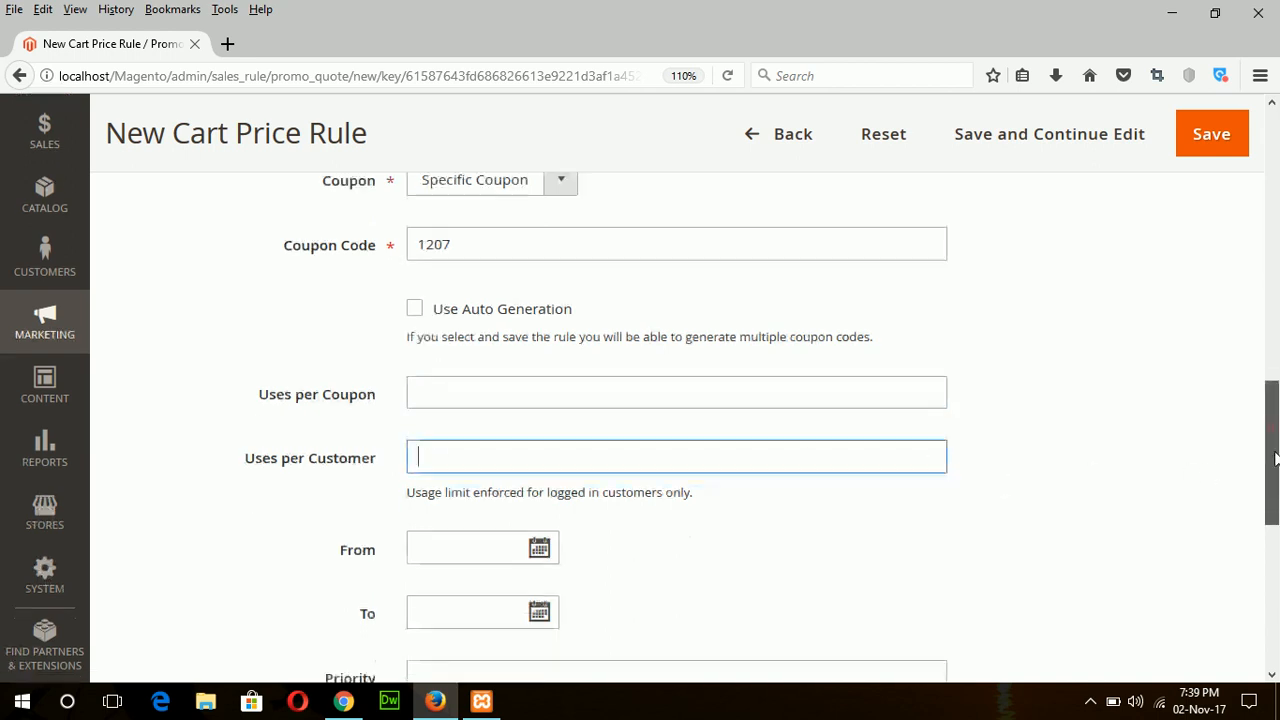
scroll(down, 3)
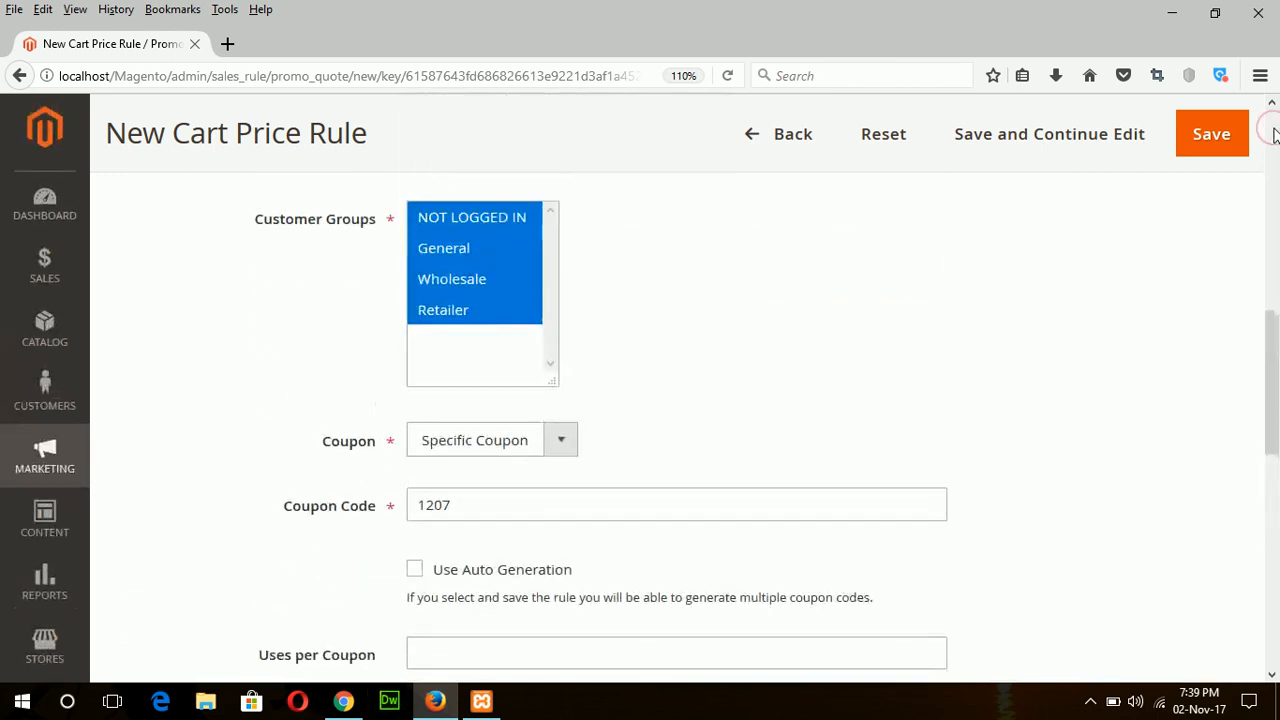
- Set the rule's To date to 11/30/2017 and expand the Conditions section
scroll(down, 3)
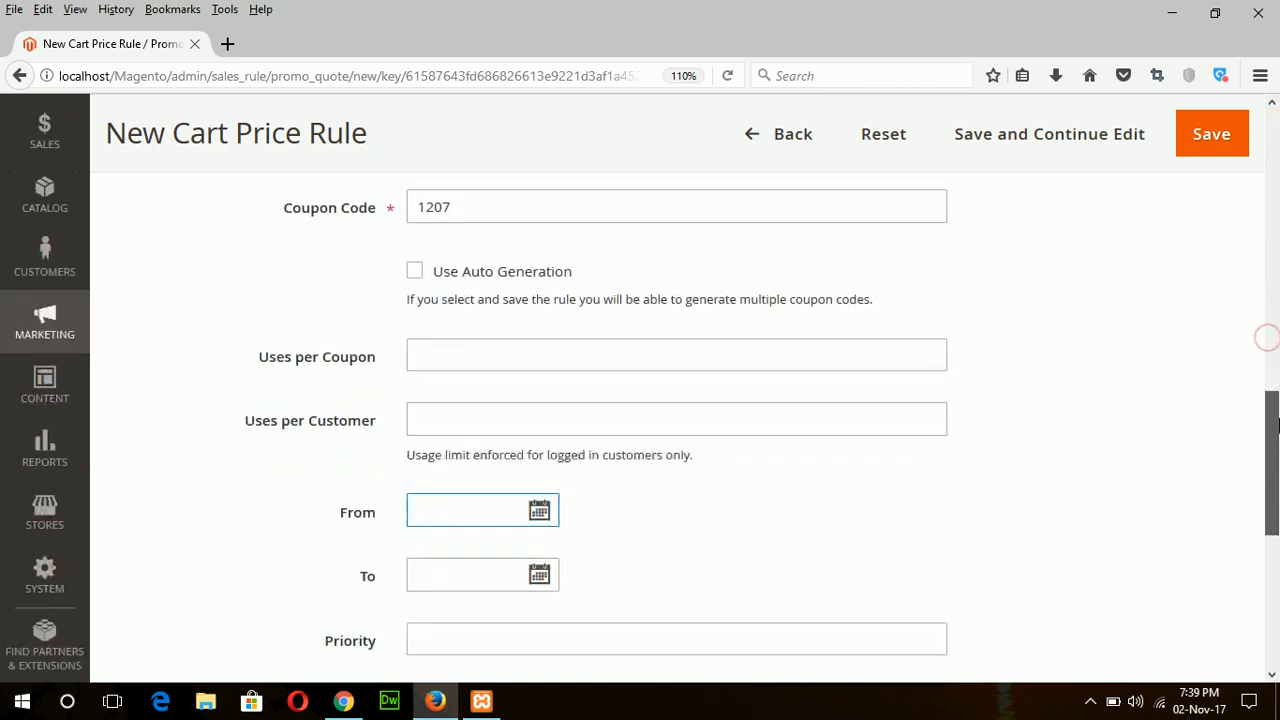
click(539, 510)
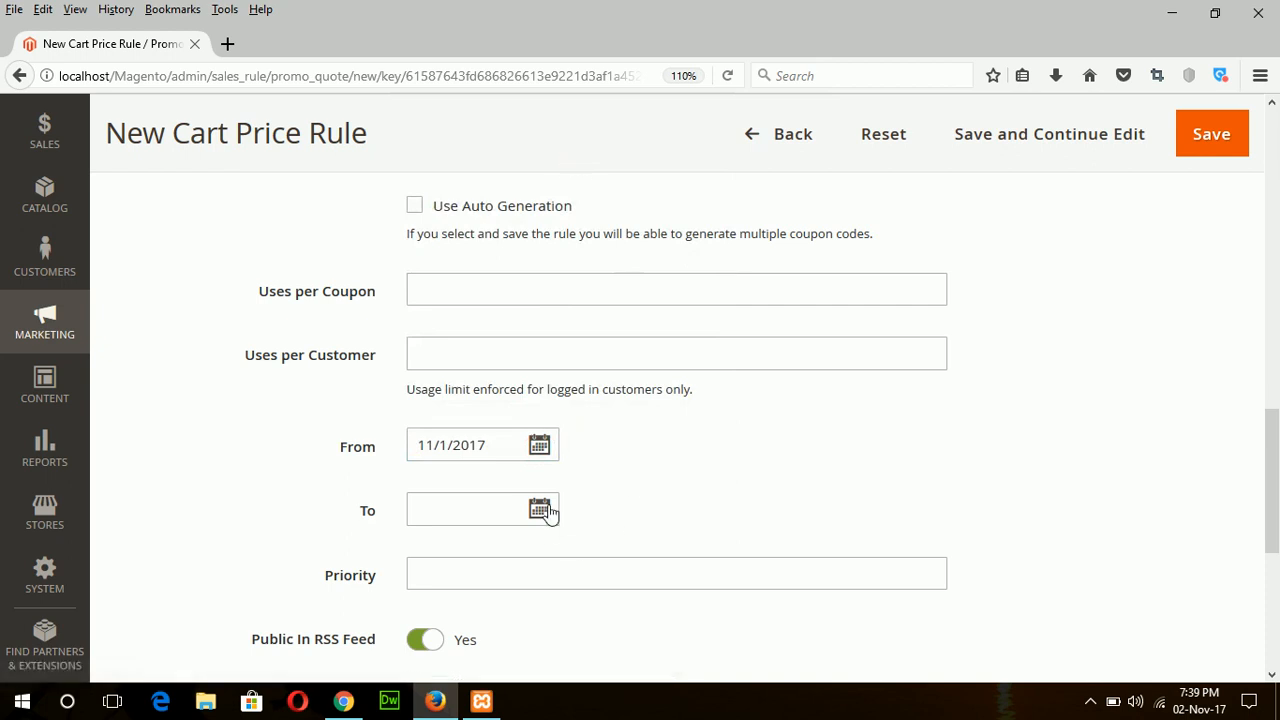
text(11/30/2017)
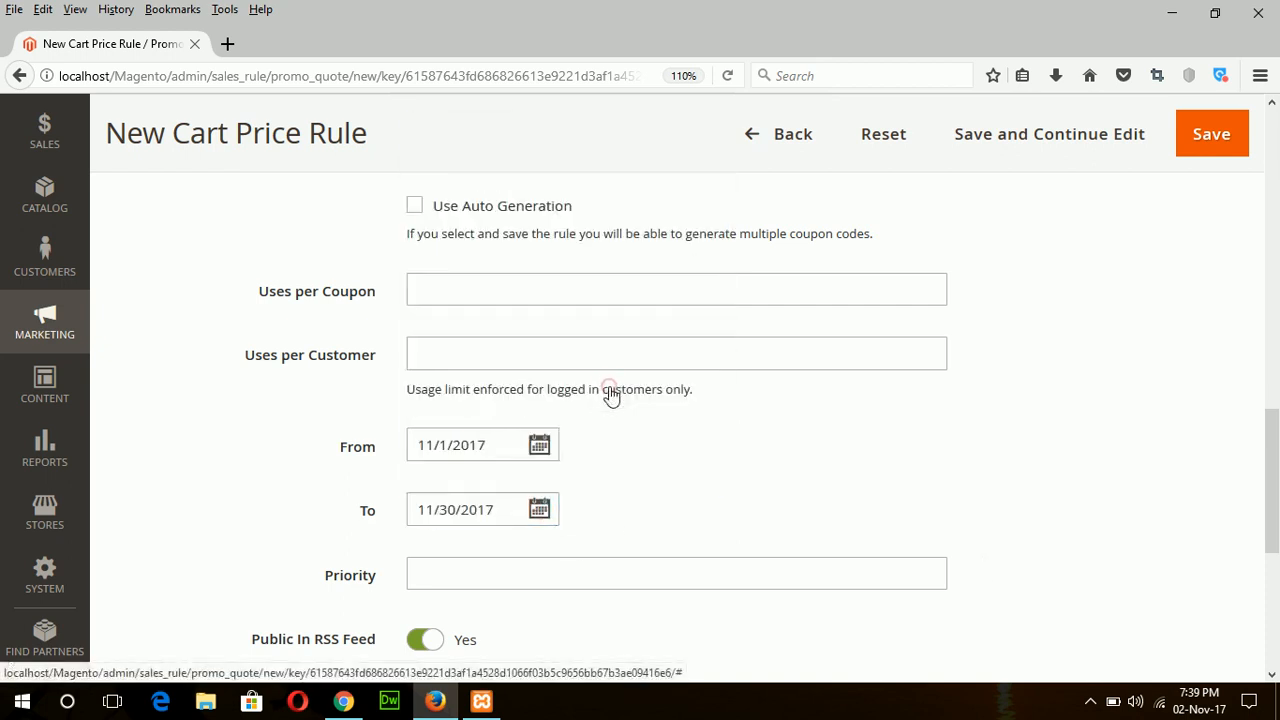
scroll(down, 3)
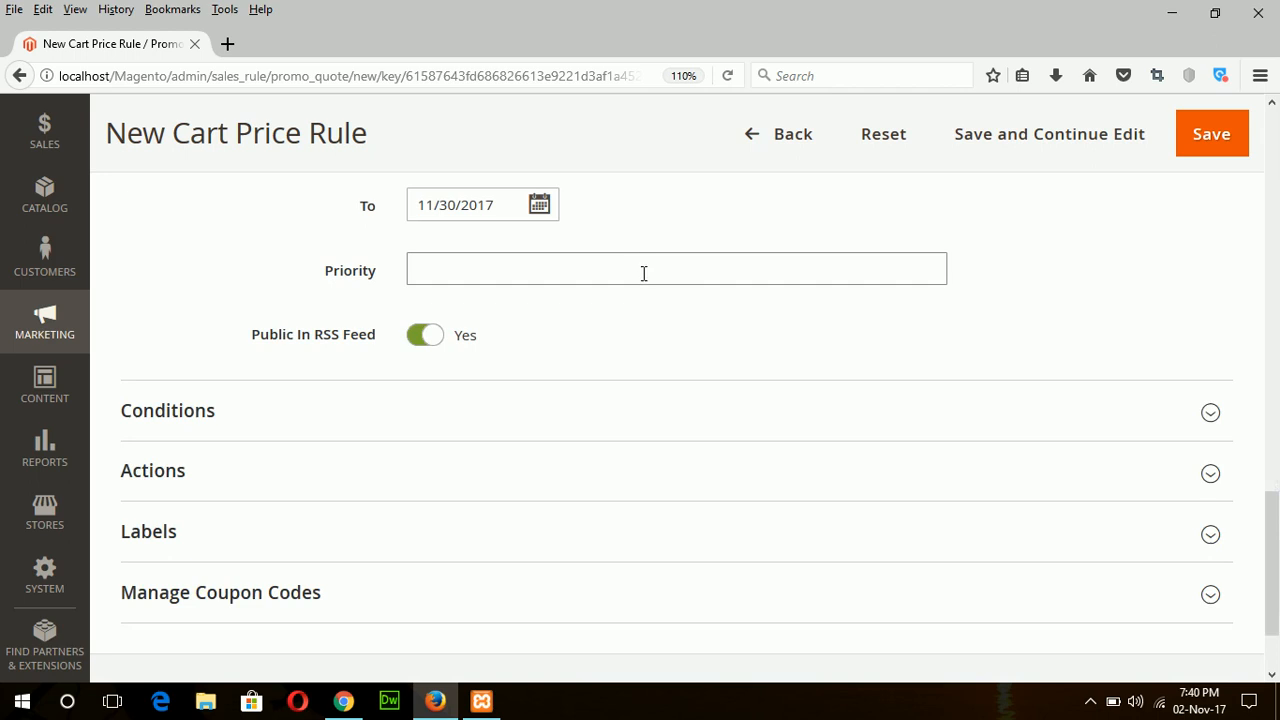
click(1210, 412)
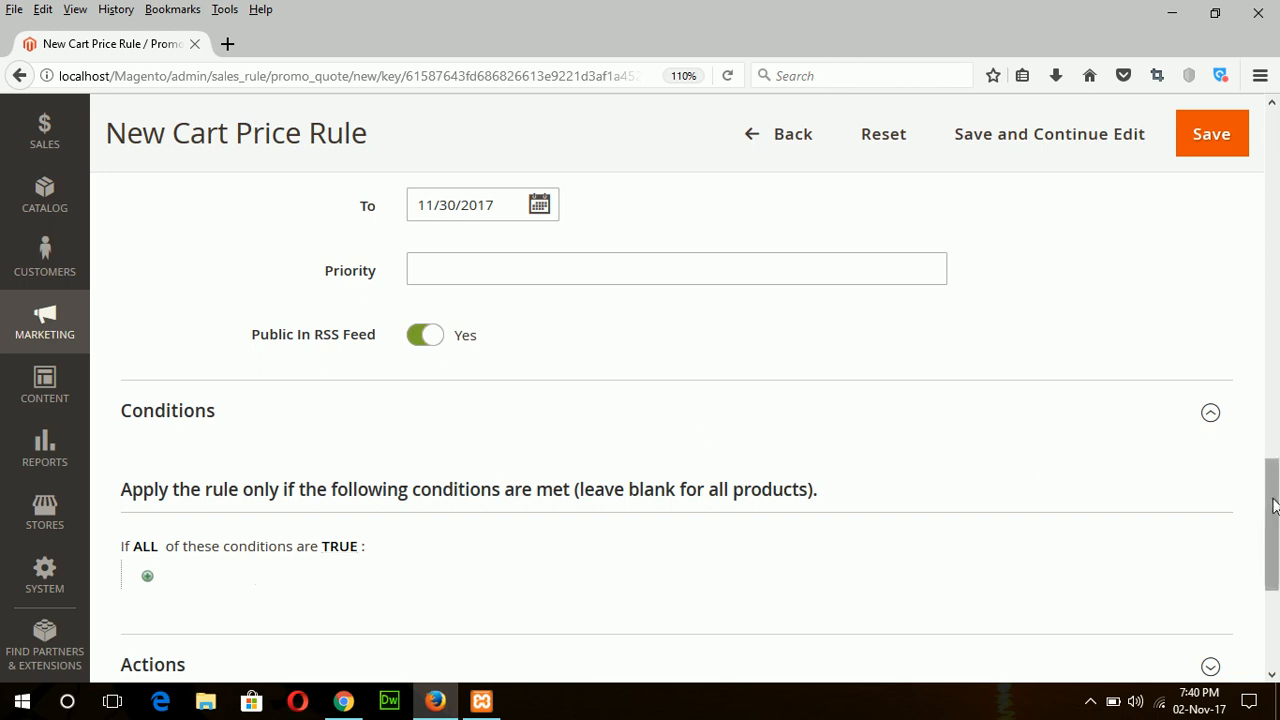
- Apply a 10 percent of product price discount
scroll(down, 3)
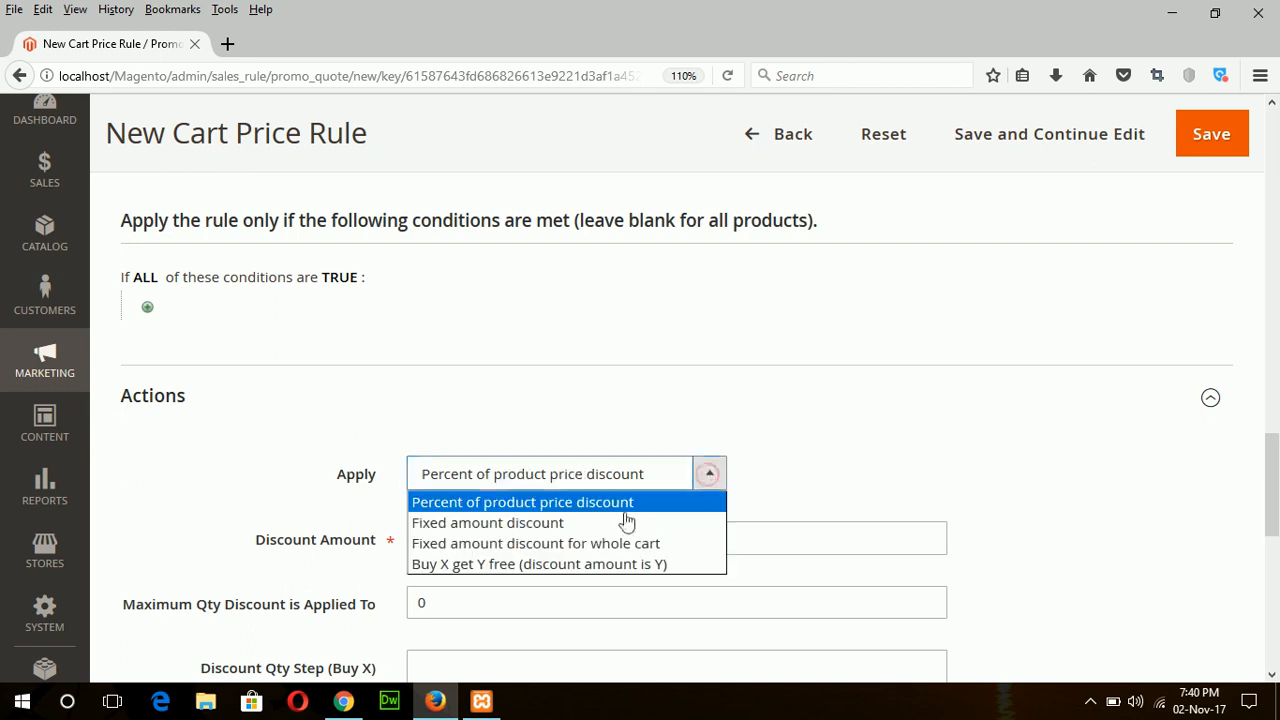
mouse_move(525, 522)
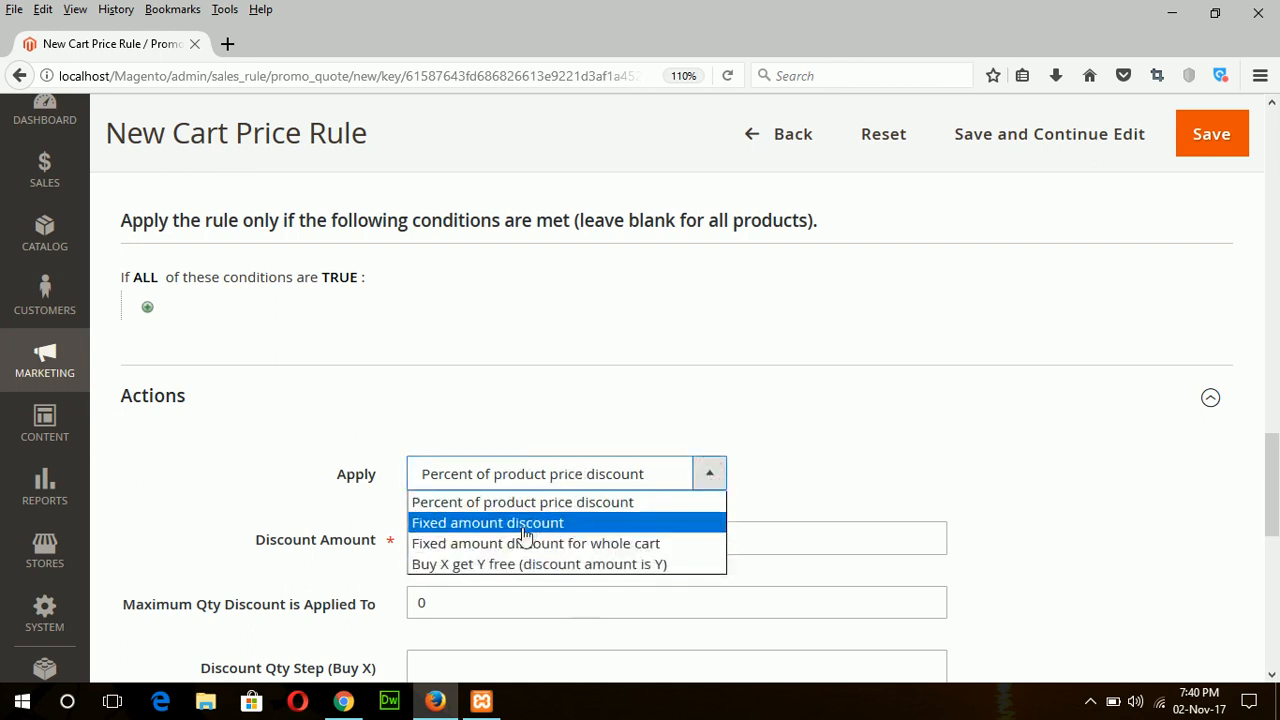
click(567, 473)
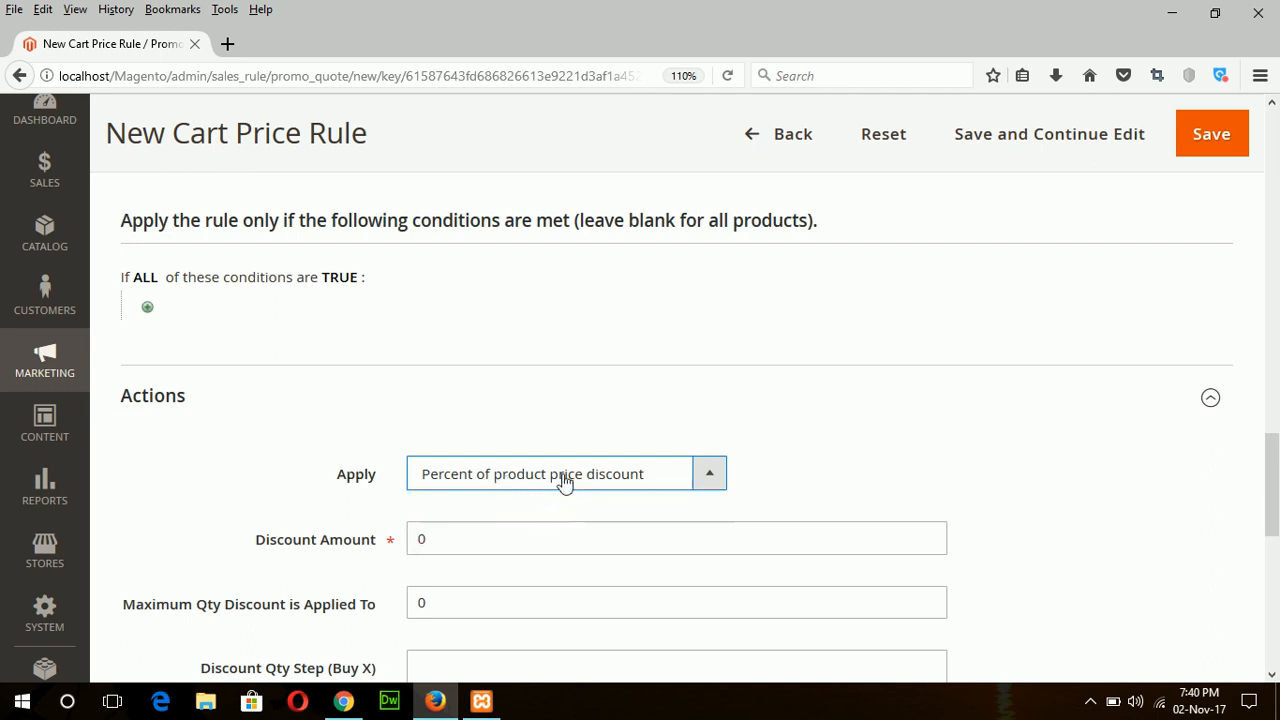
click(676, 538)
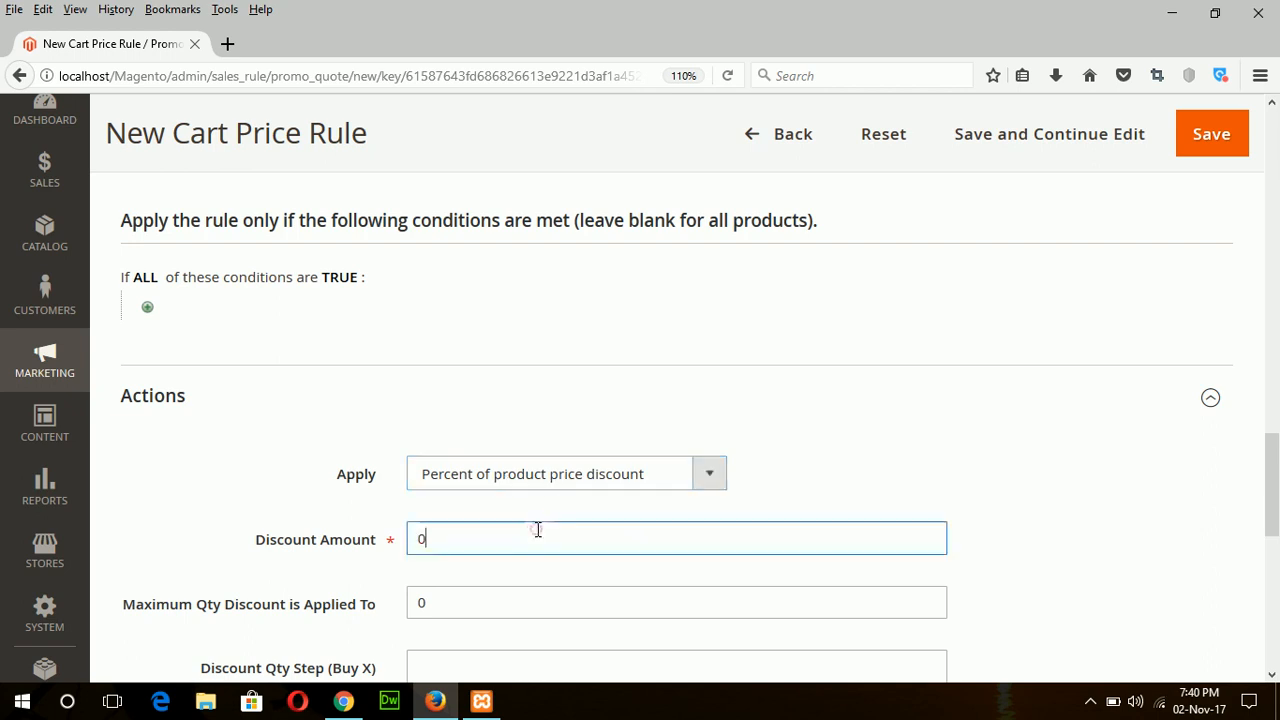
text(10)
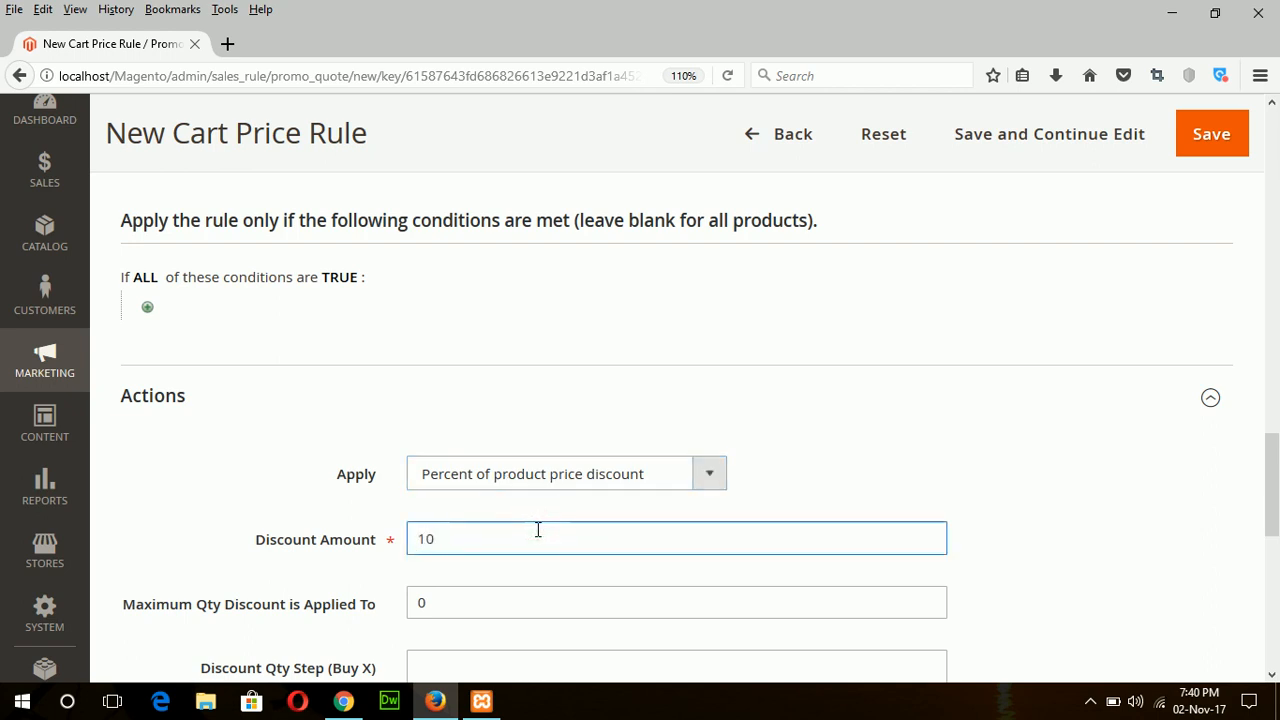
- Save the Discount Coupon rule and open the storefront in a new tab
scroll(down, 3)
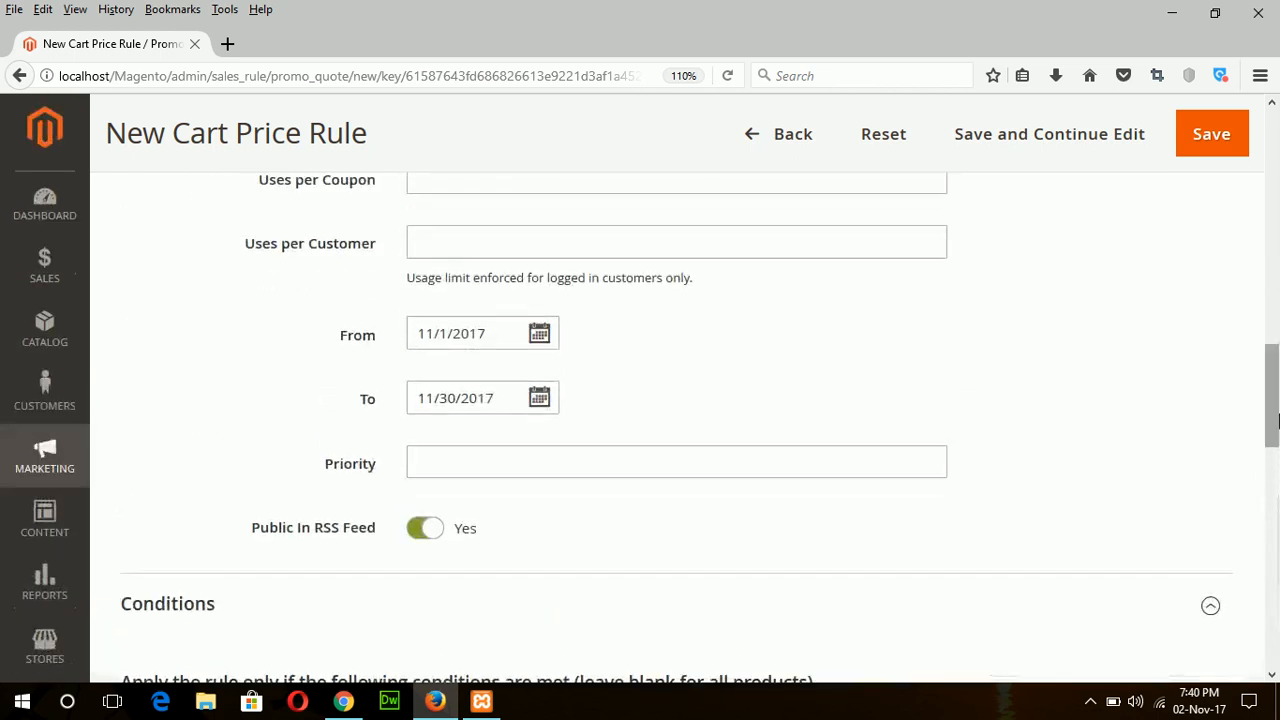
click(1211, 133)
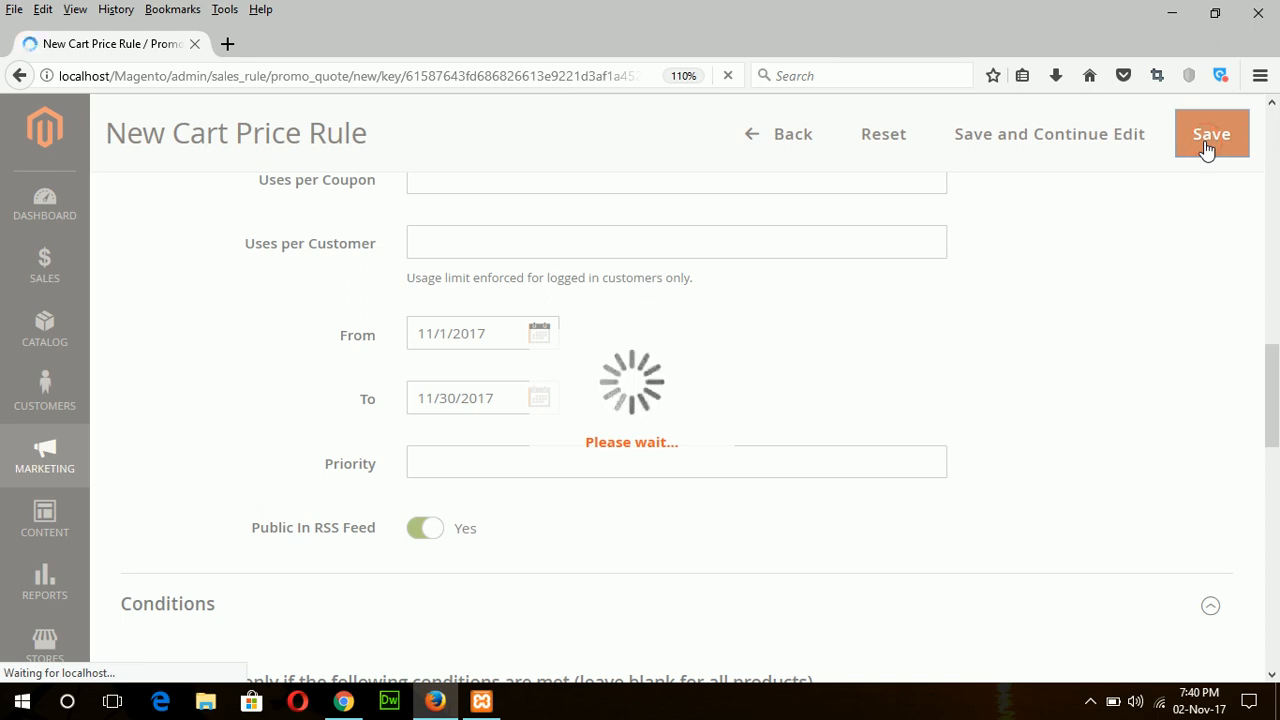
click(1211, 133)
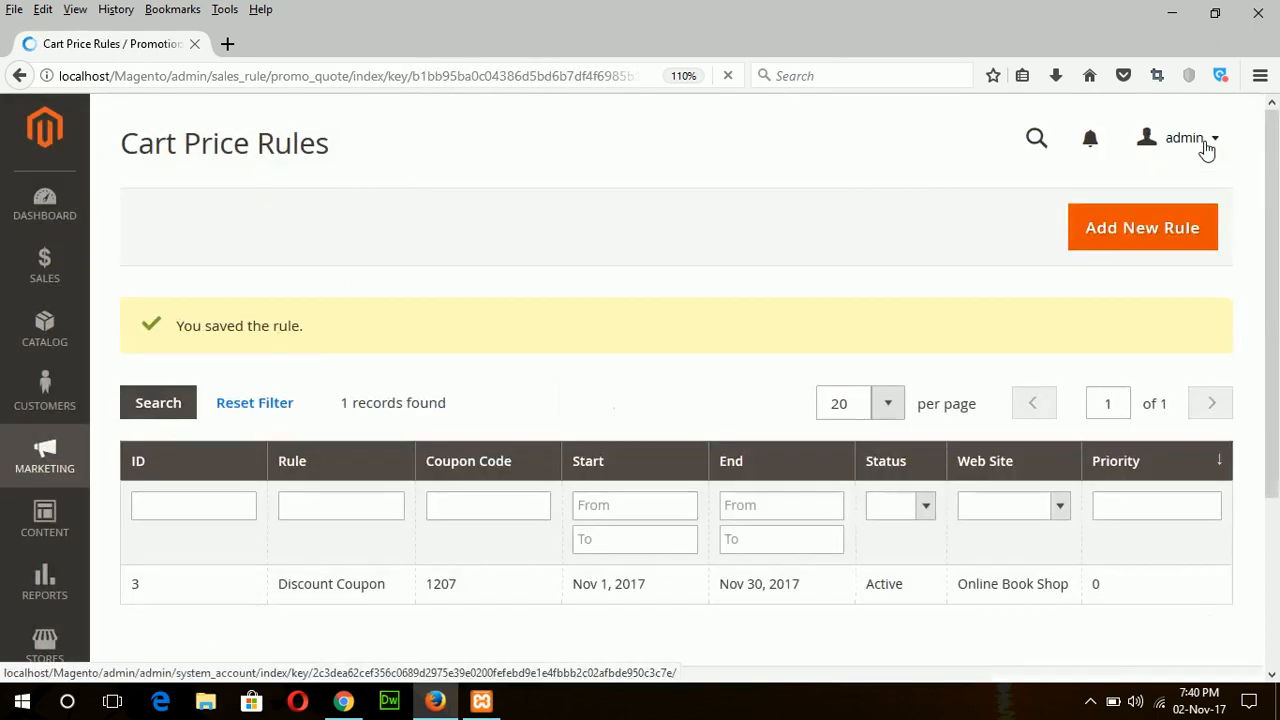
mouse_move(1095, 173)
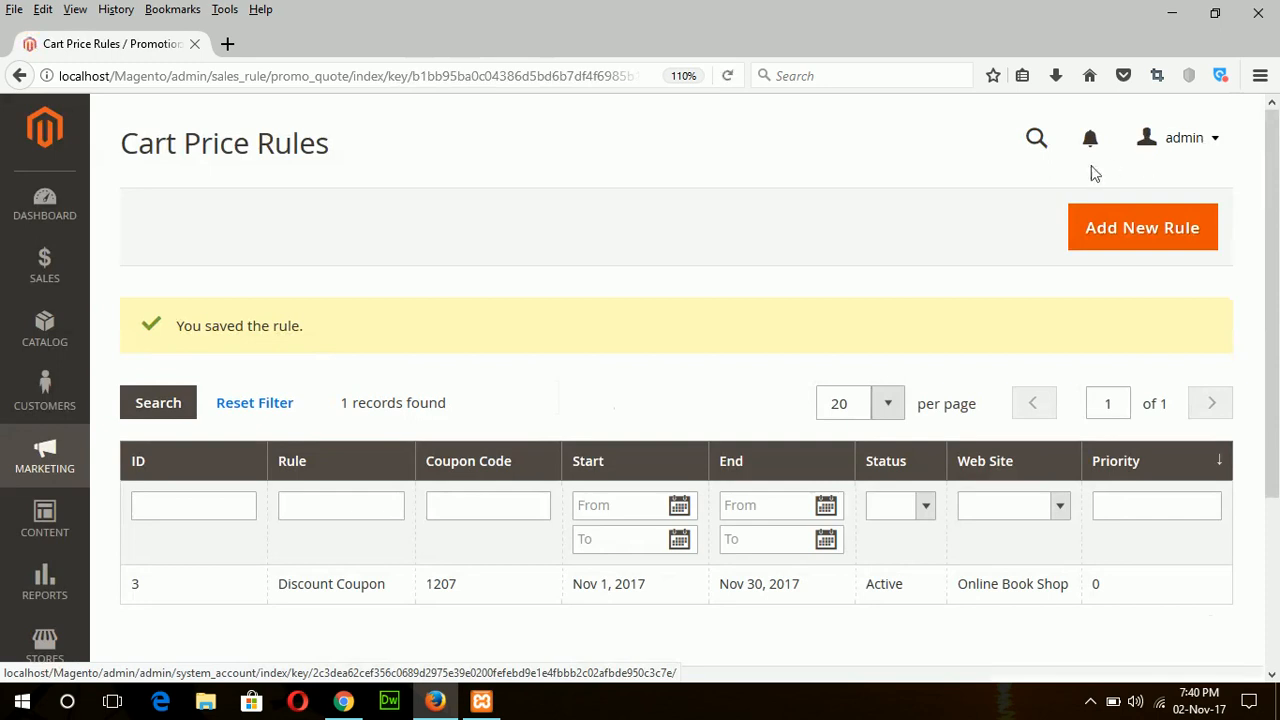
click(1183, 137)
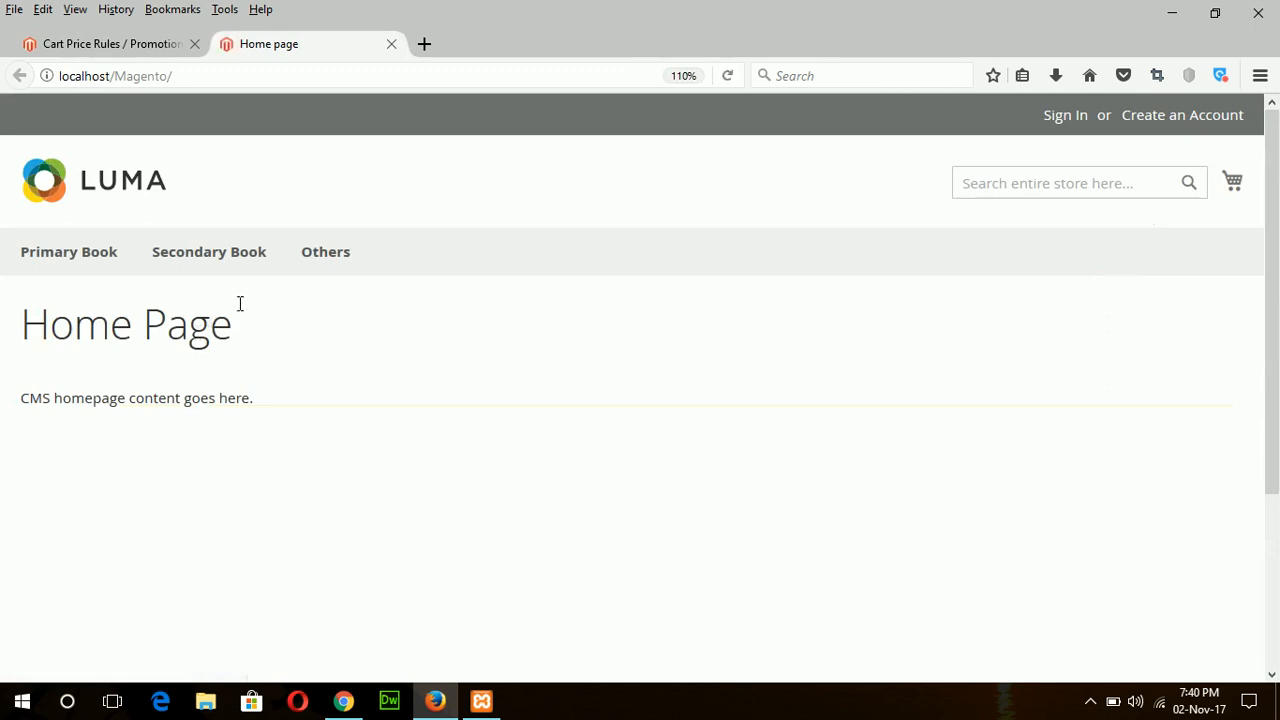
mouse_move(69, 251)
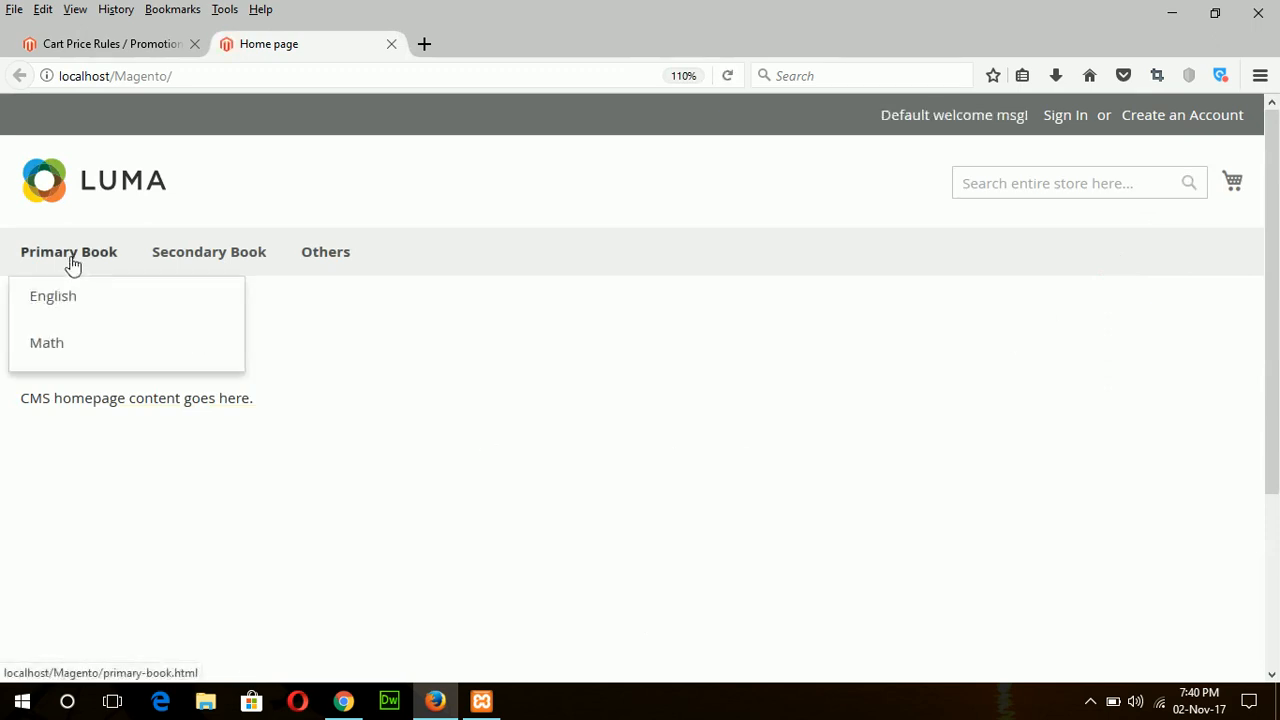
- Add English Grammar from Primary Book > English to the cart and view the full cart
click(53, 296)
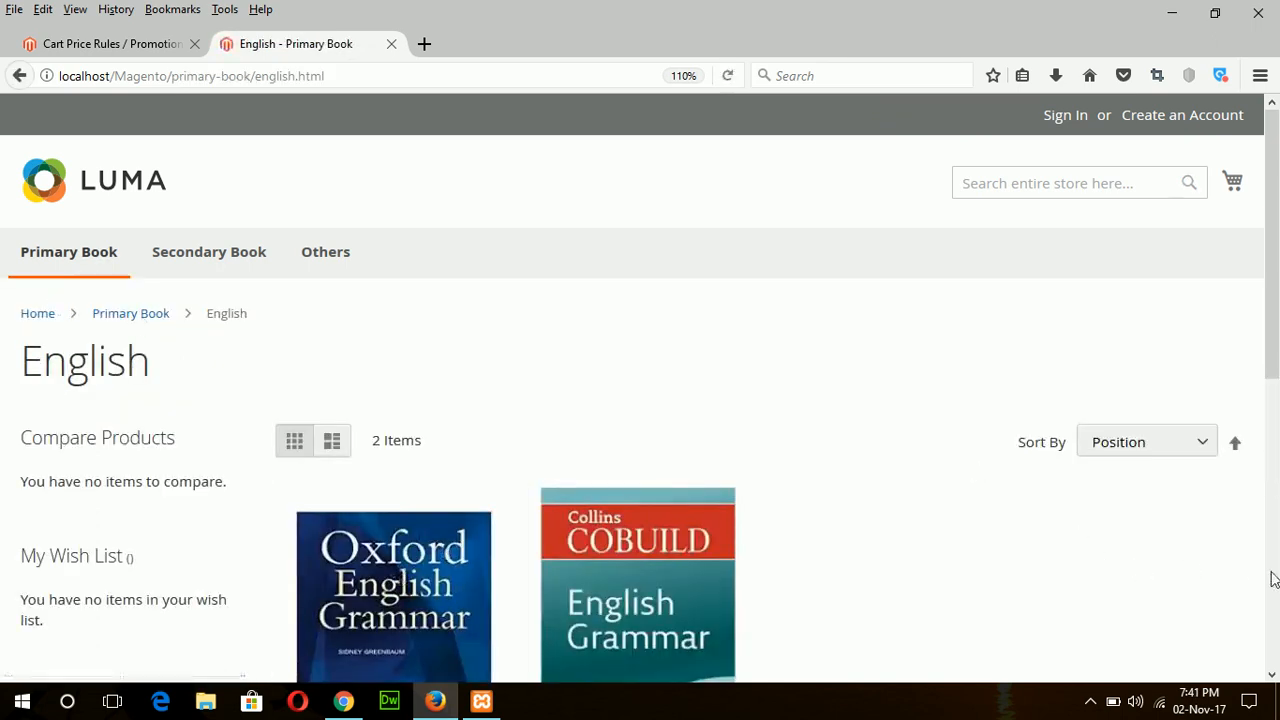
scroll(down, 3)
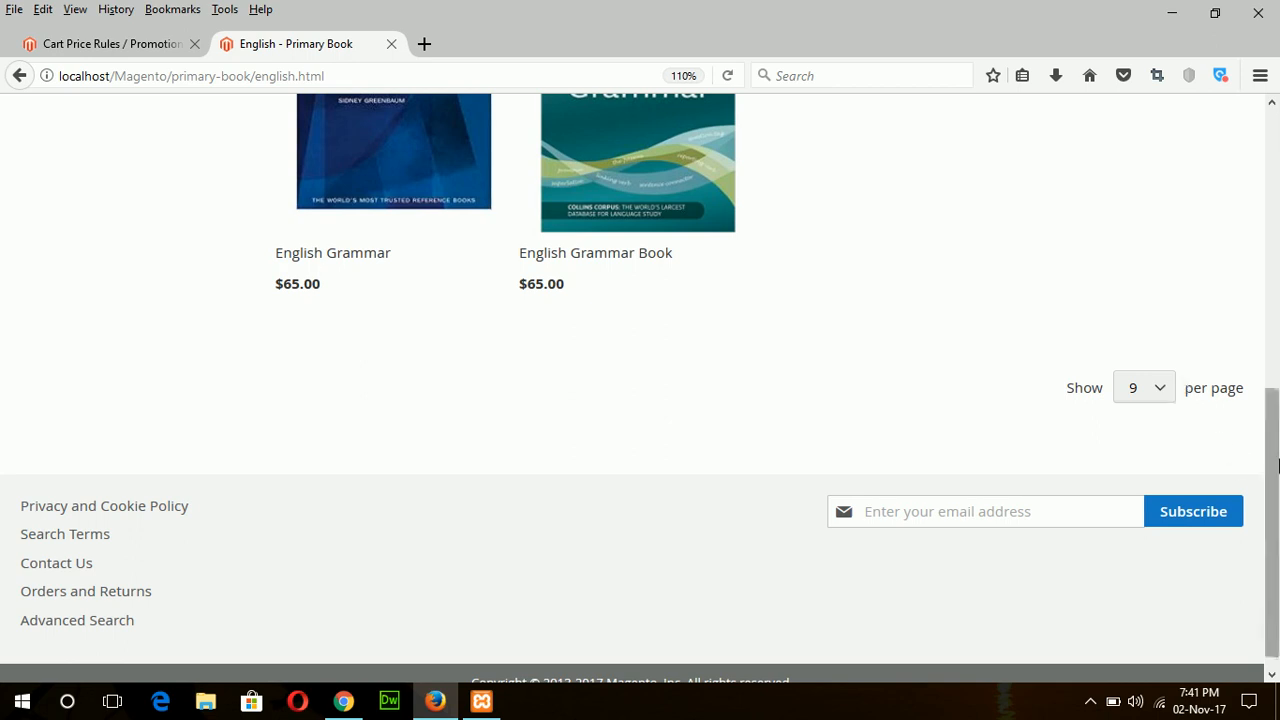
scroll(up, 3)
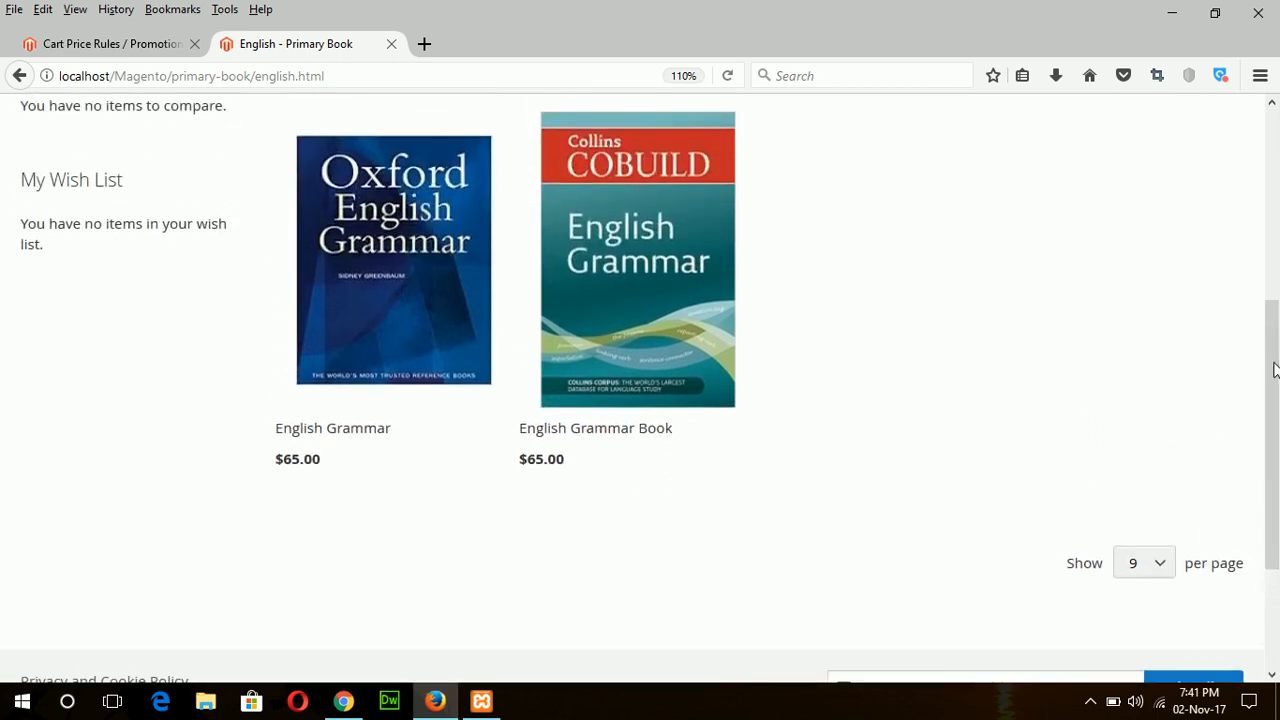
click(393, 260)
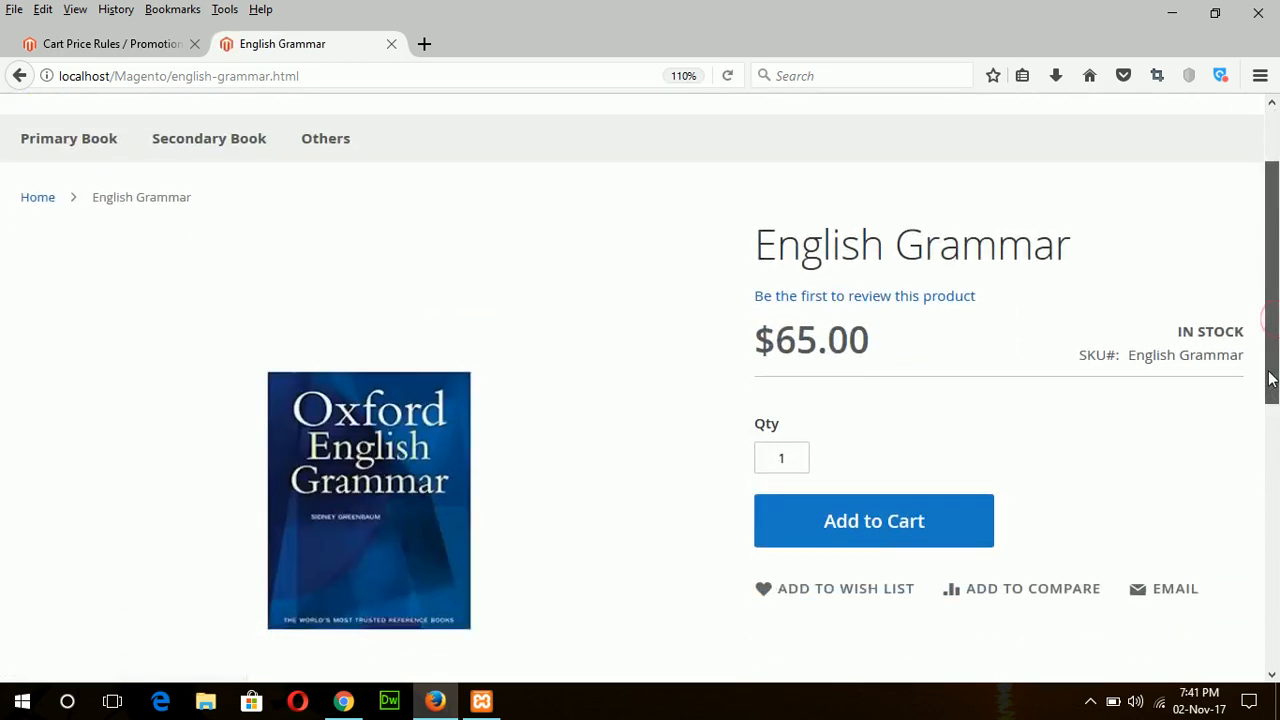
click(873, 520)
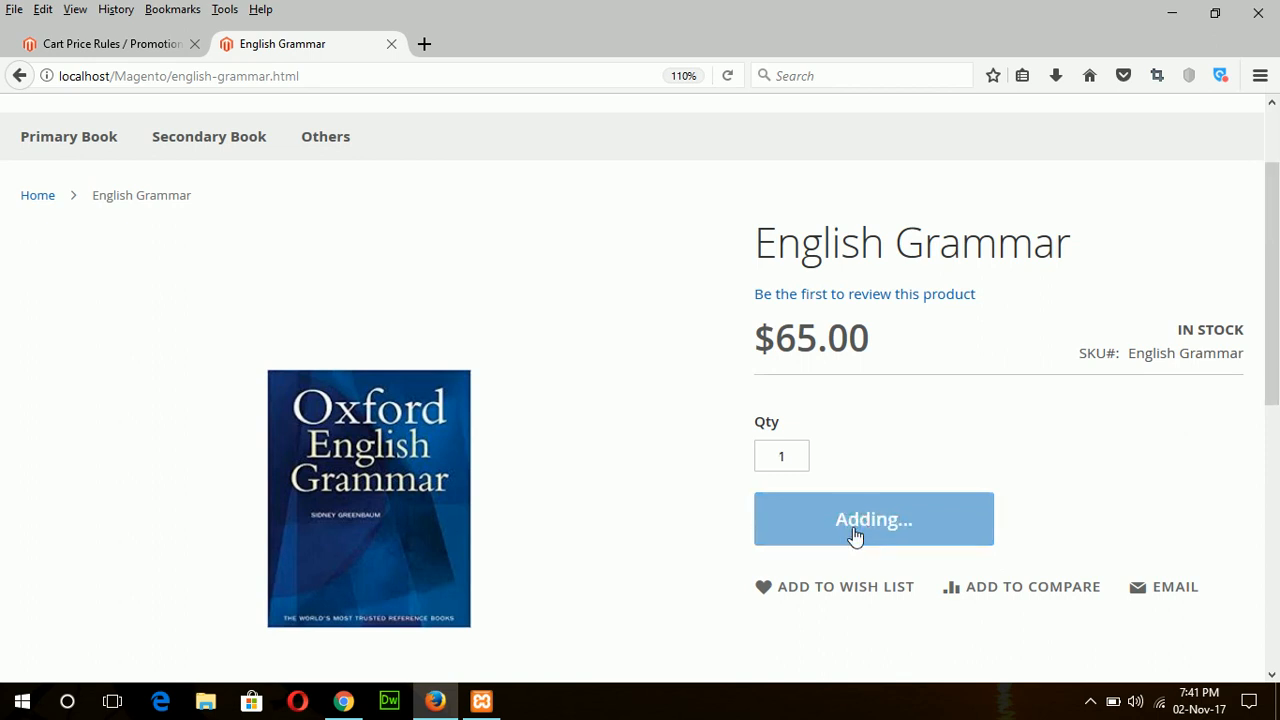
click(873, 518)
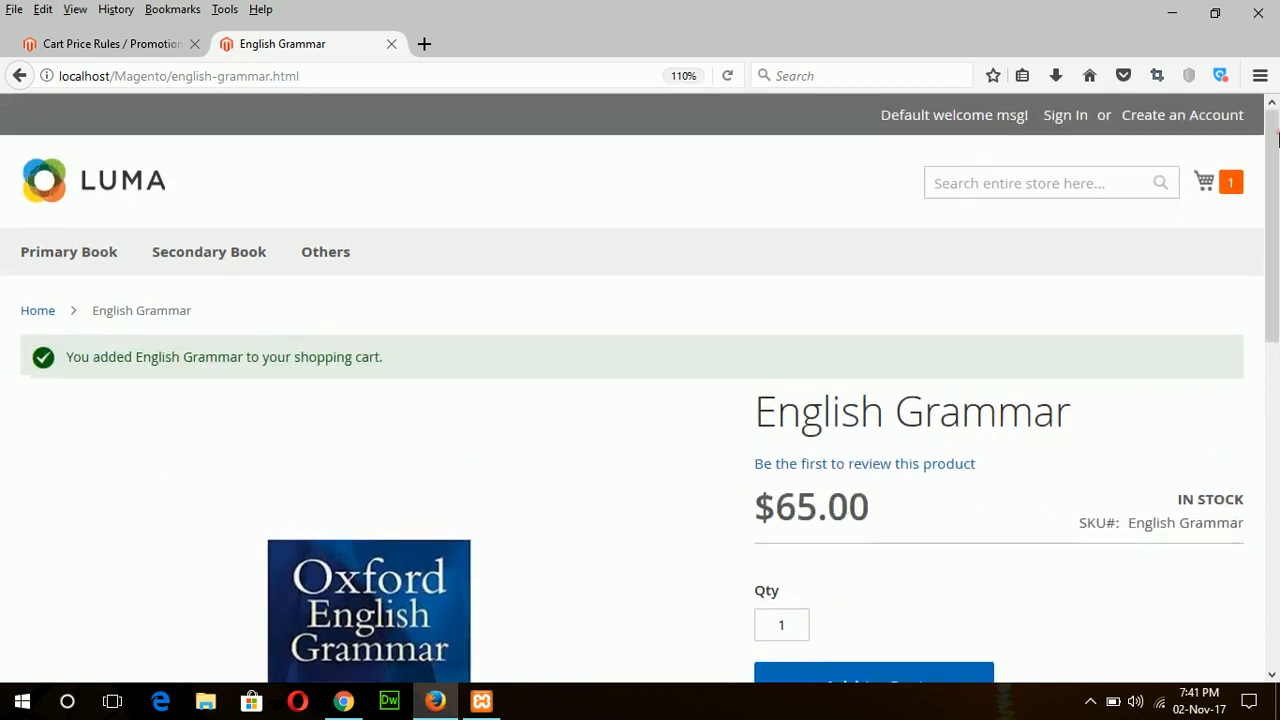
click(1204, 182)
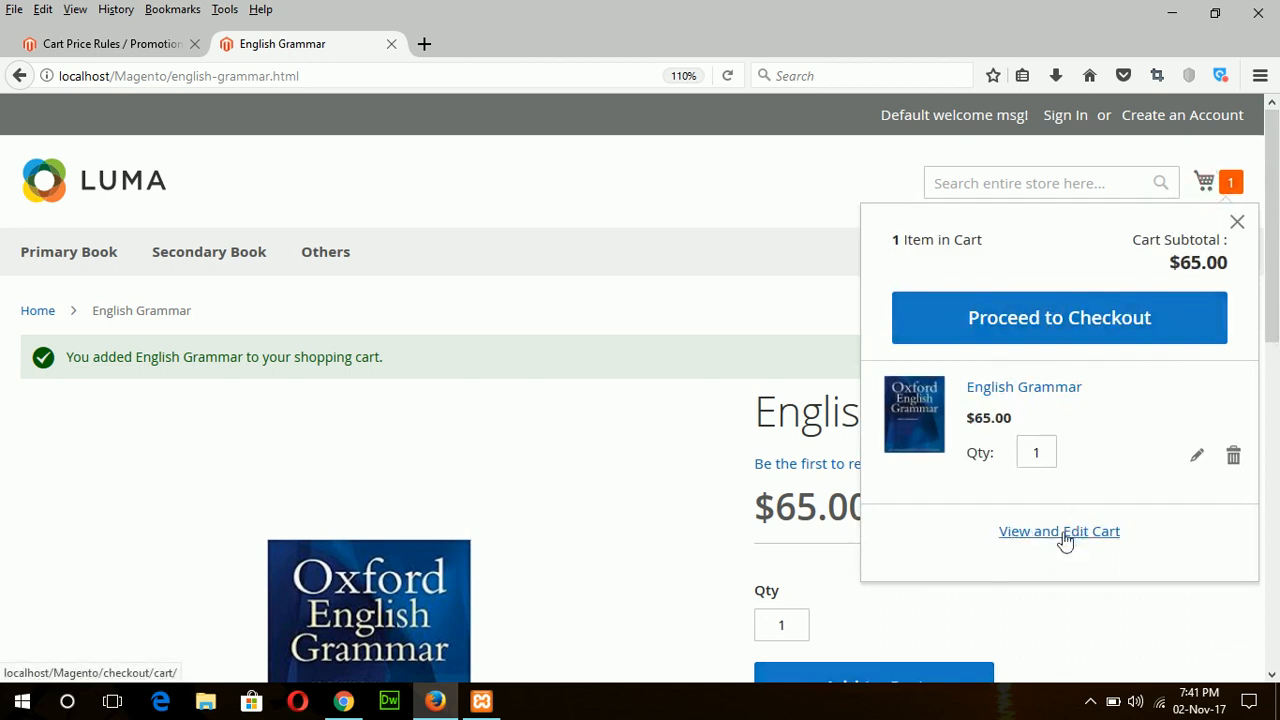
click(1059, 531)
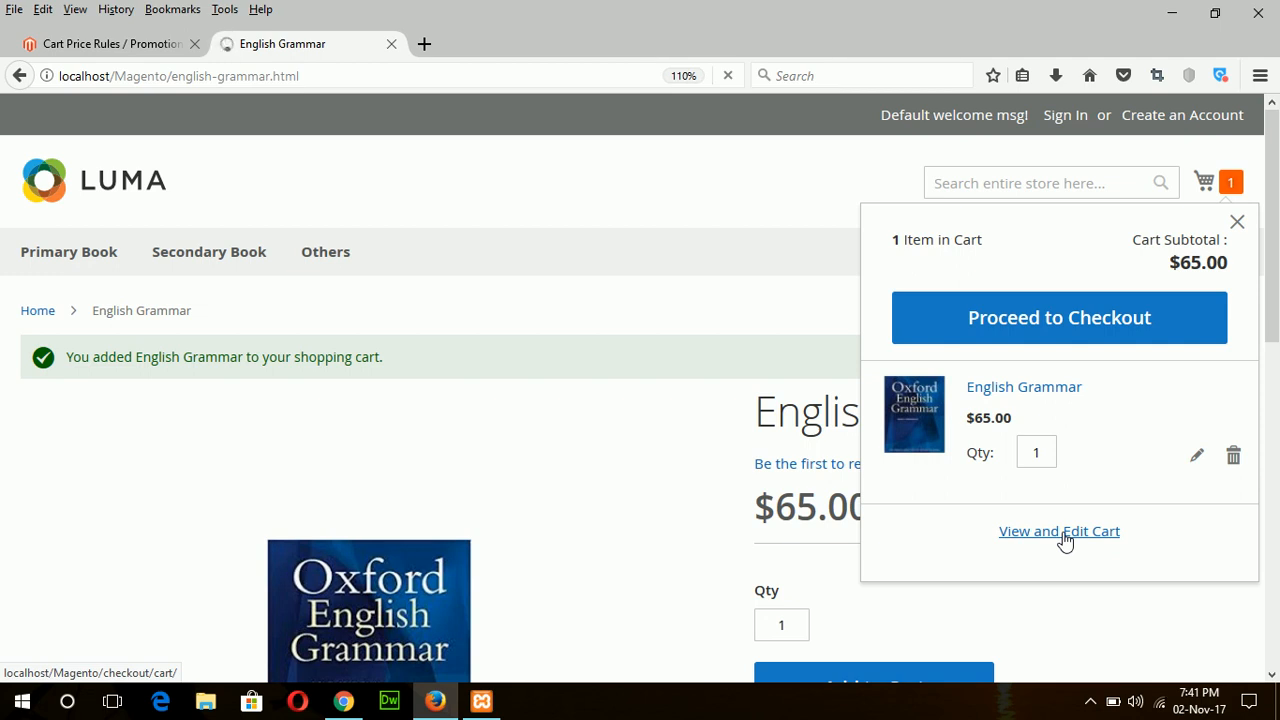
- Apply coupon 1207 in the cart for a $6.50 discount and $58.50 total
click(1059, 531)
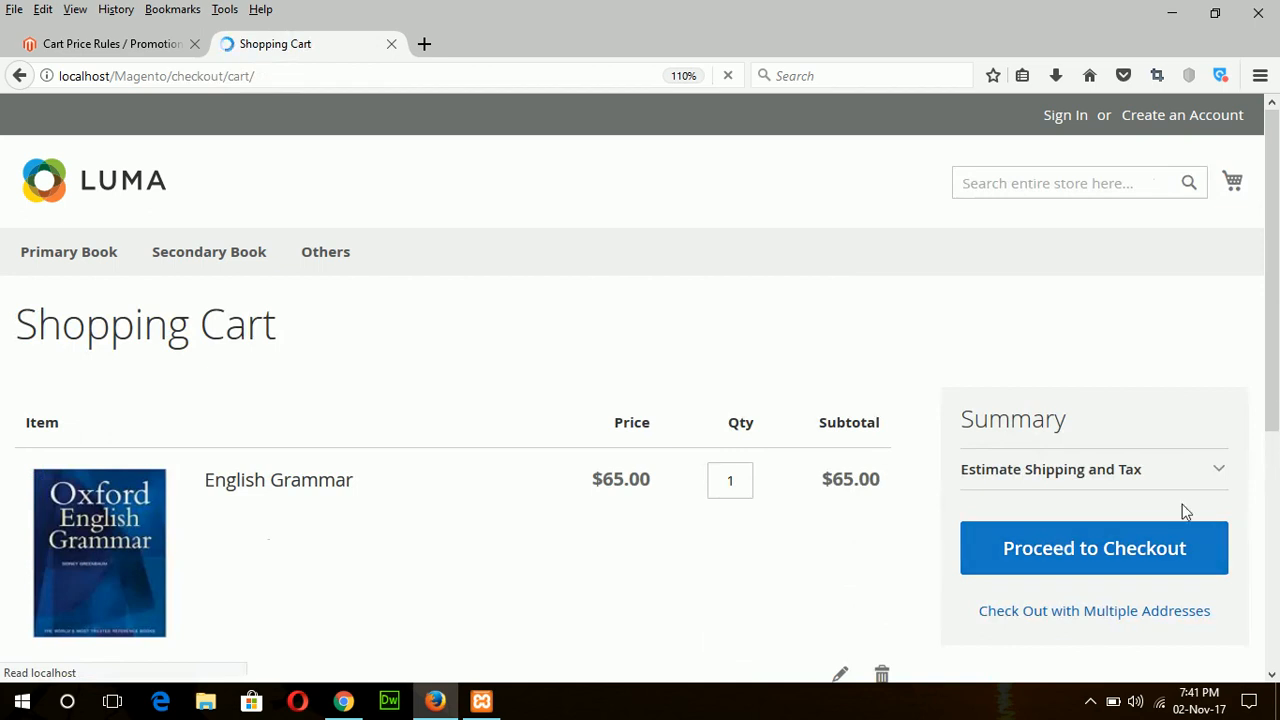
scroll(down, 3)
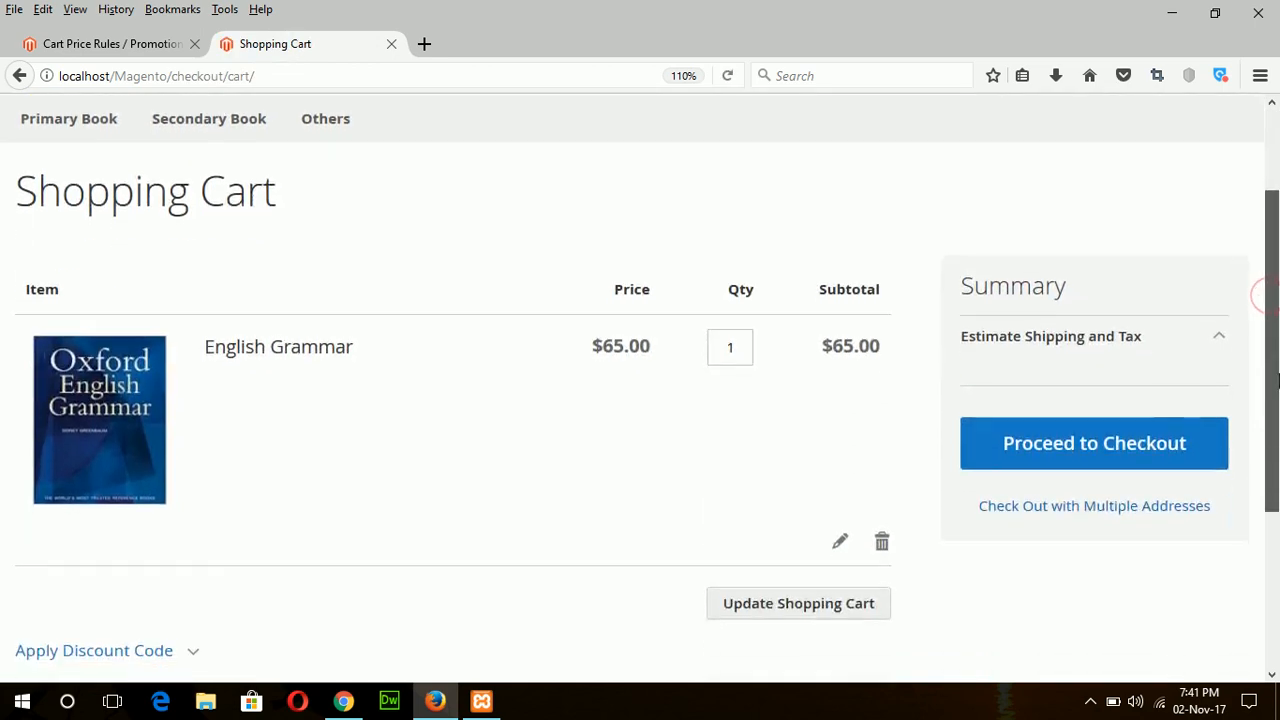
scroll(down, 3)
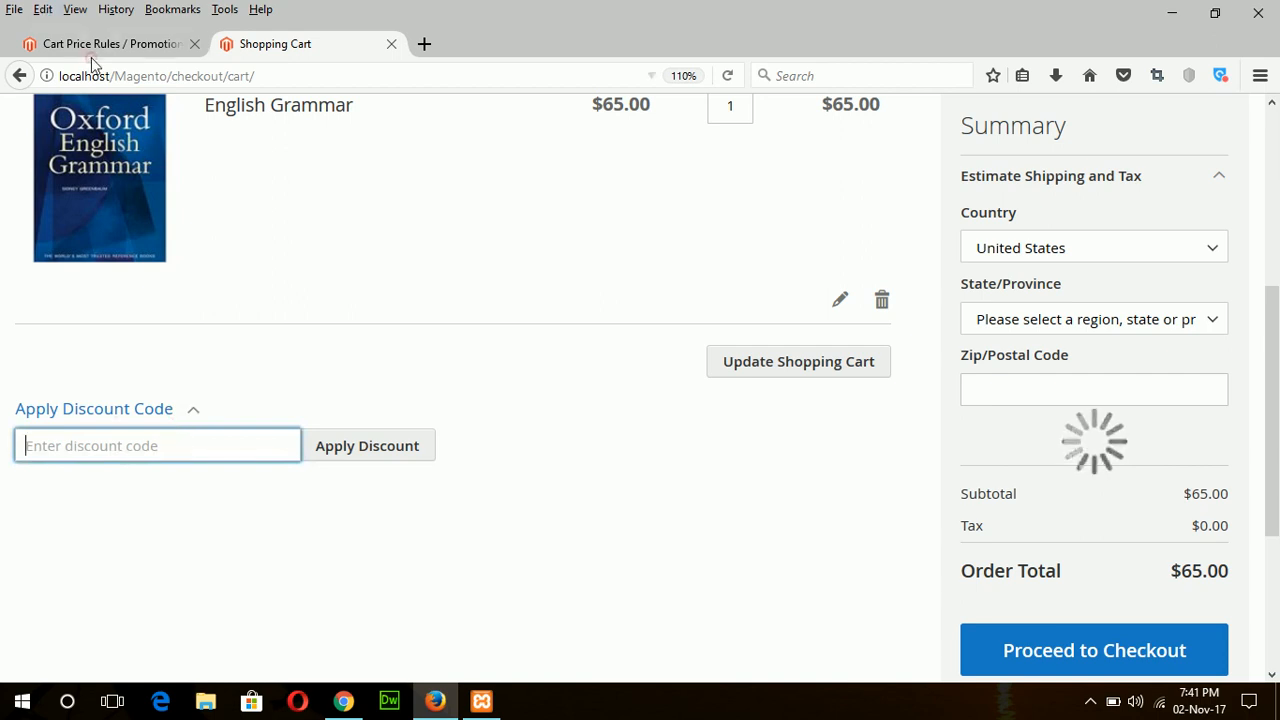
click(110, 44)
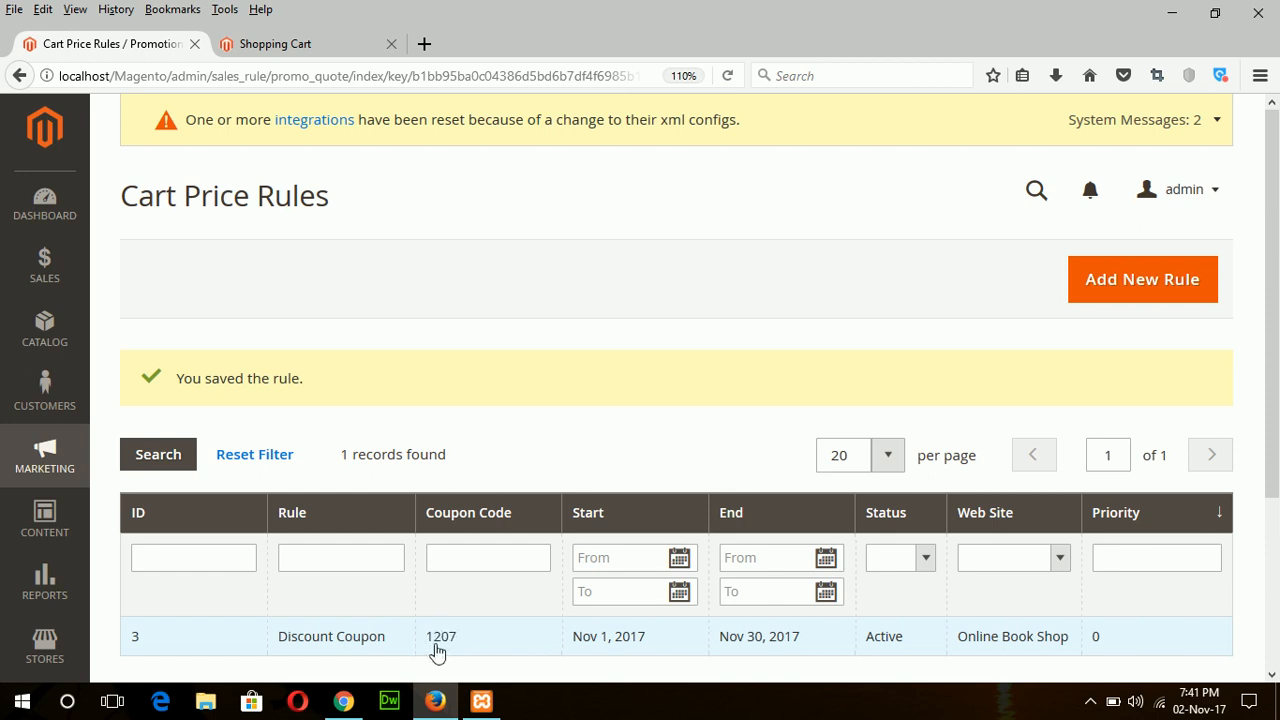
click(275, 43)
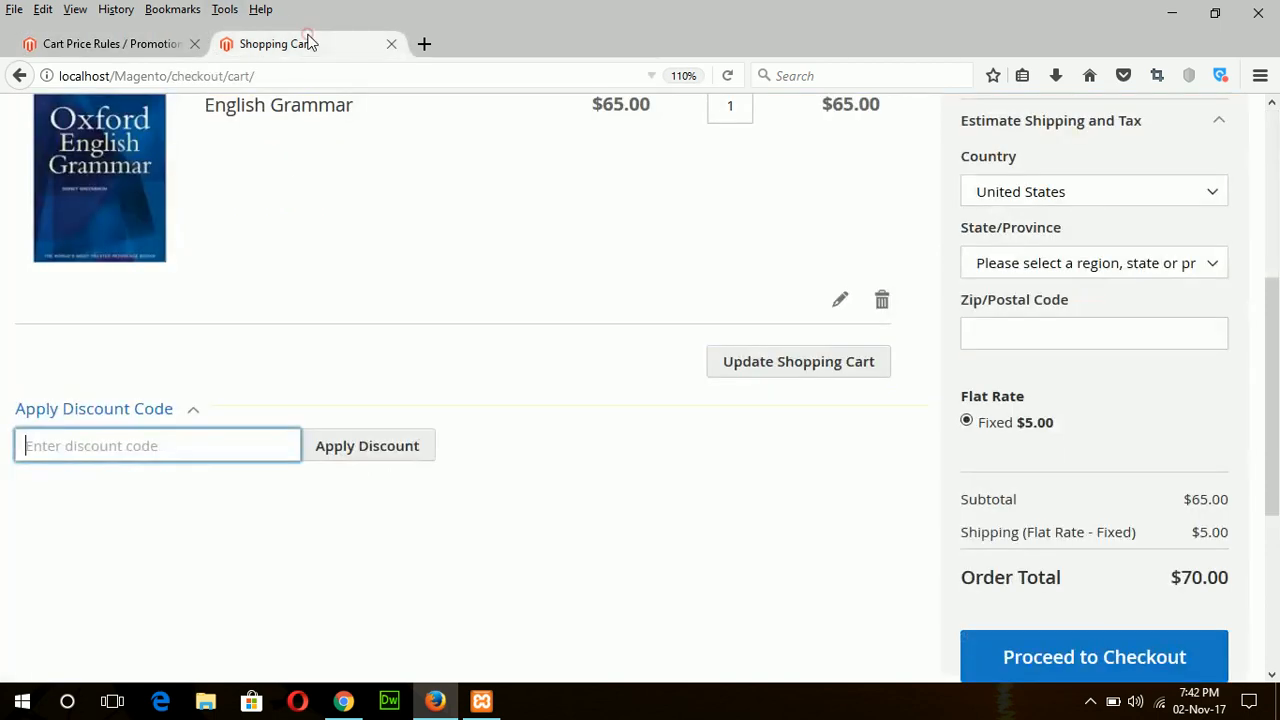
text(1207)
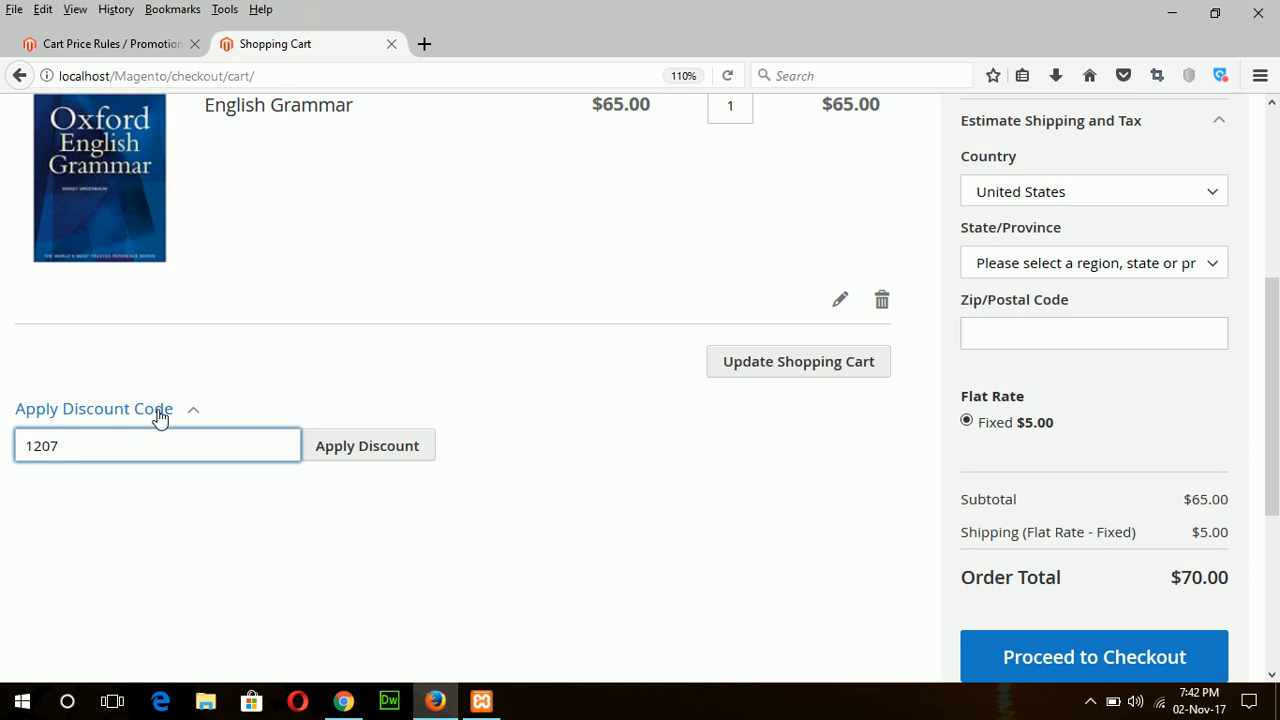
click(366, 445)
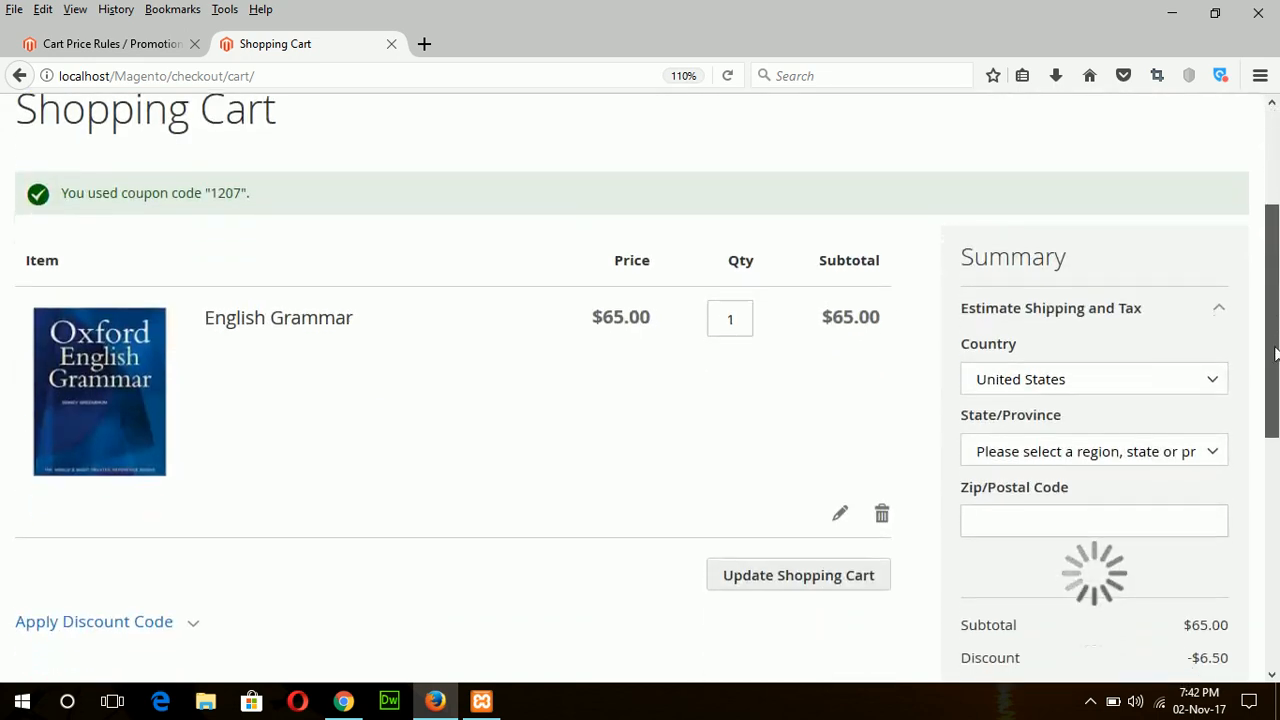
scroll(down, 3)
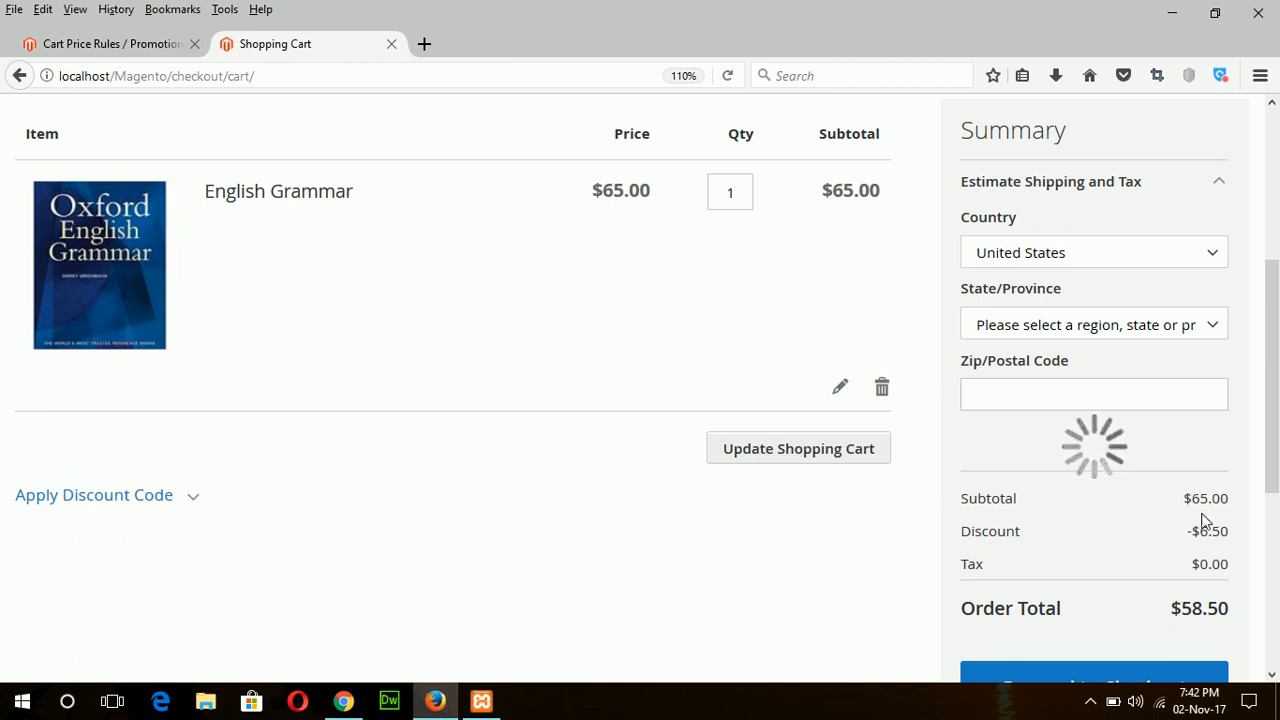
mouse_move(1205, 528)
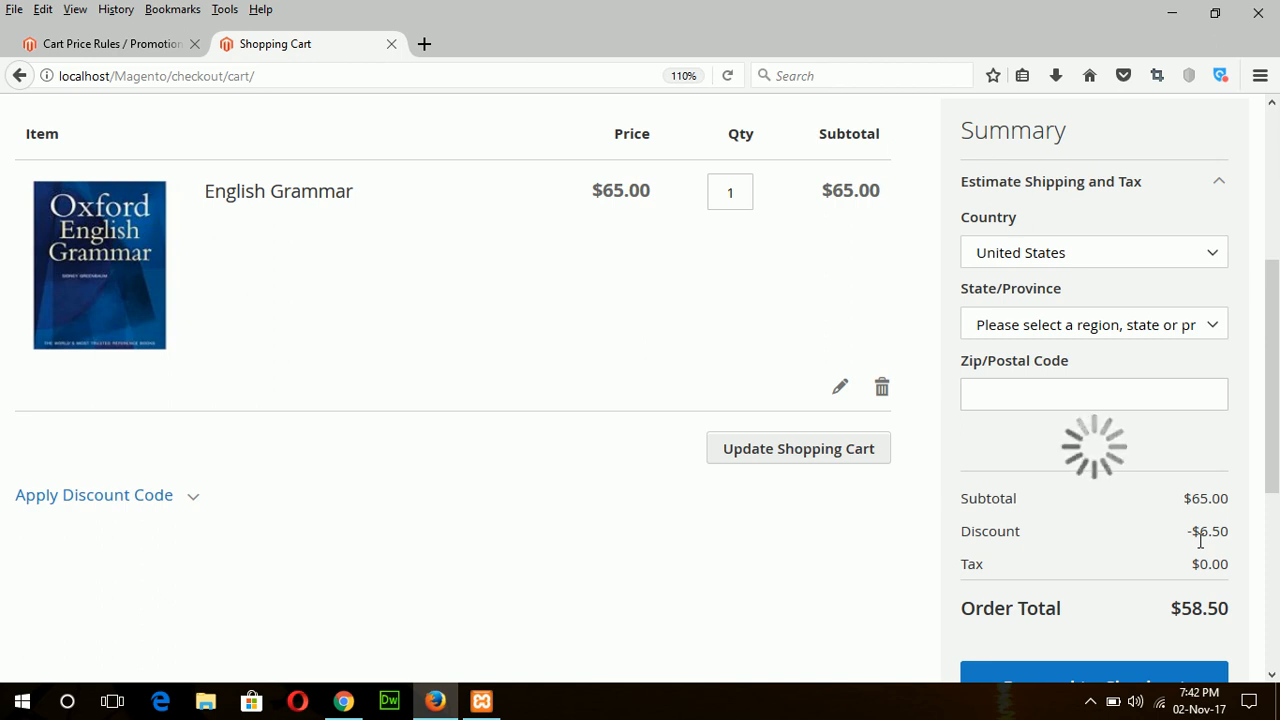
- Reopen the Discount Coupon rule from the admin grid and tick Use Auto Generation
click(105, 43)
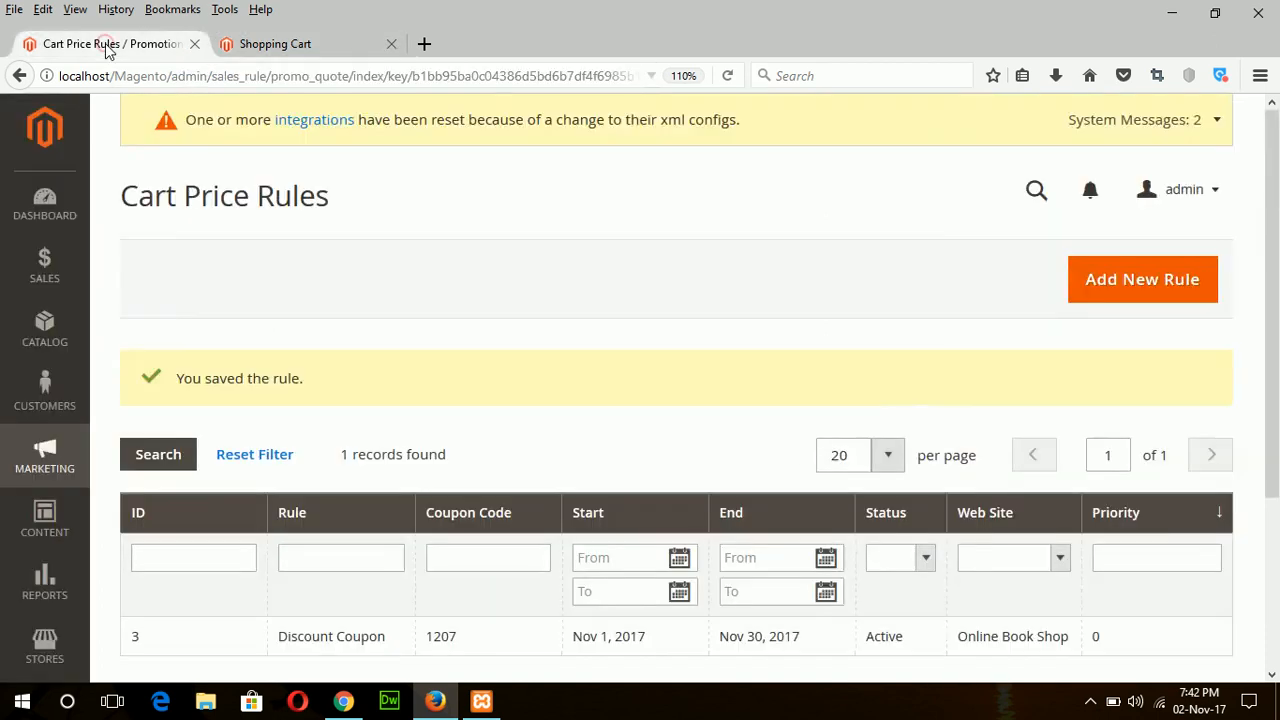
scroll(down, 3)
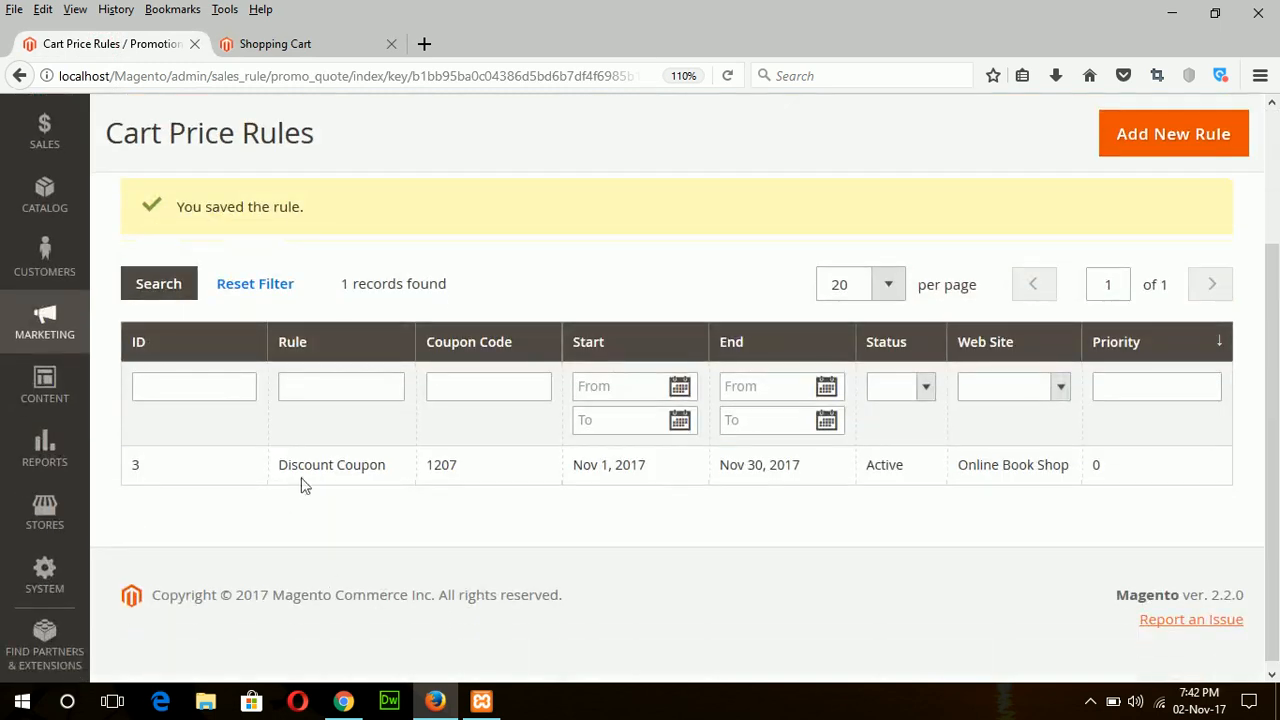
click(331, 464)
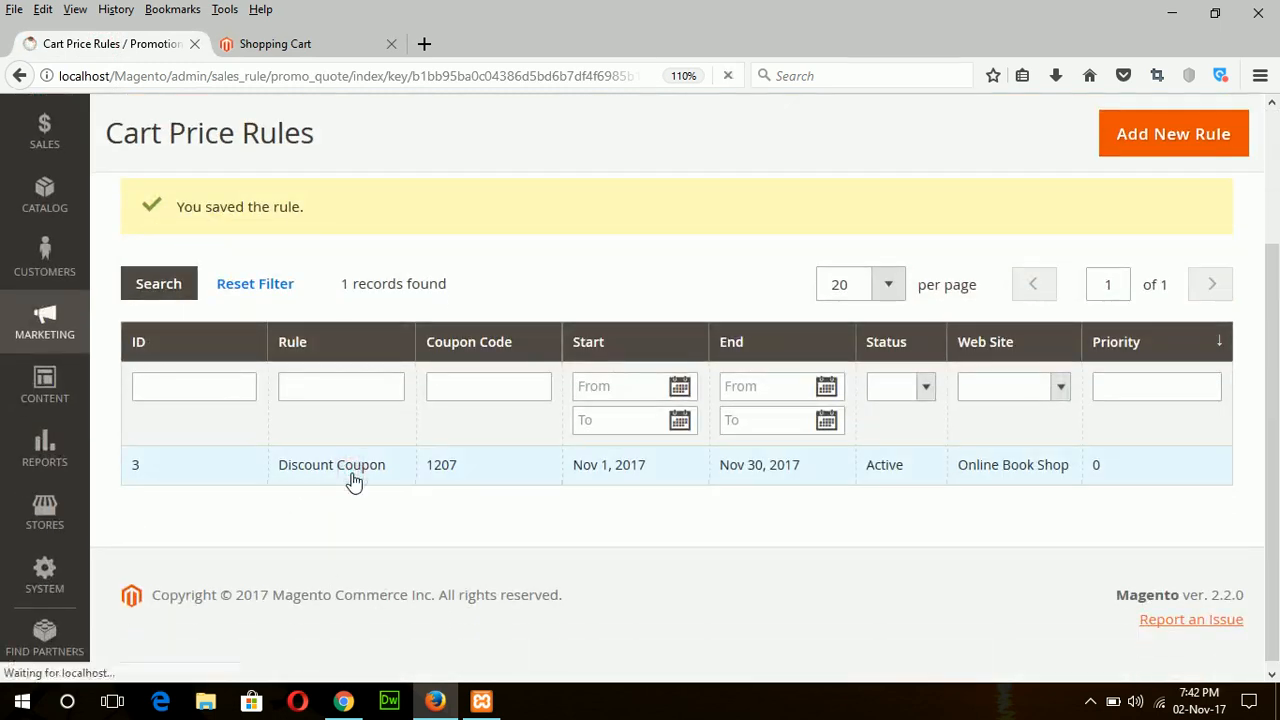
click(331, 464)
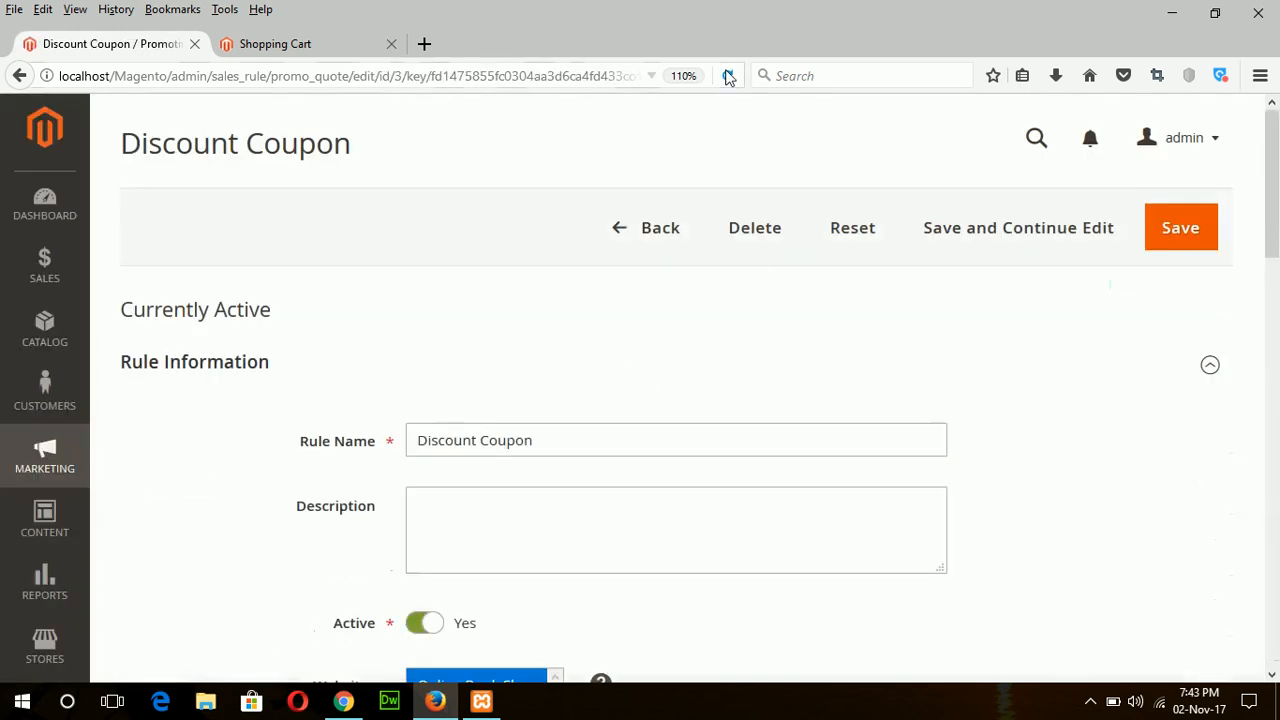
click(728, 75)
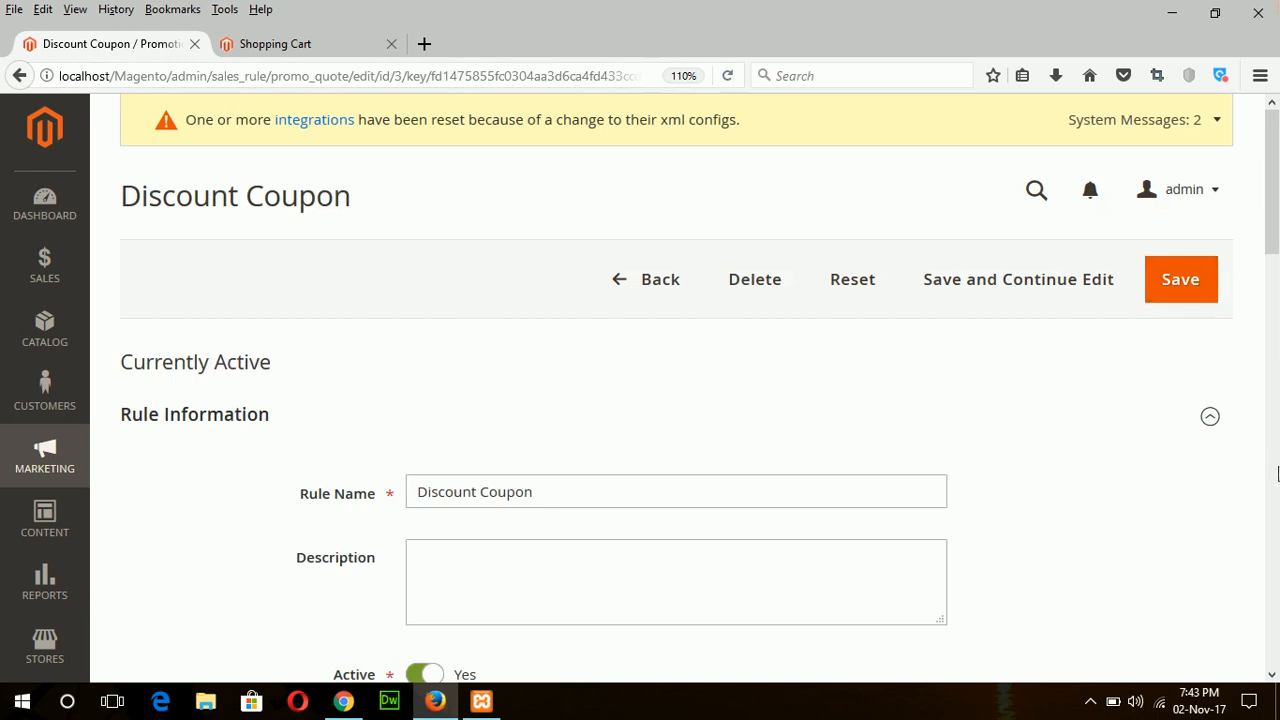
scroll(down, 3)
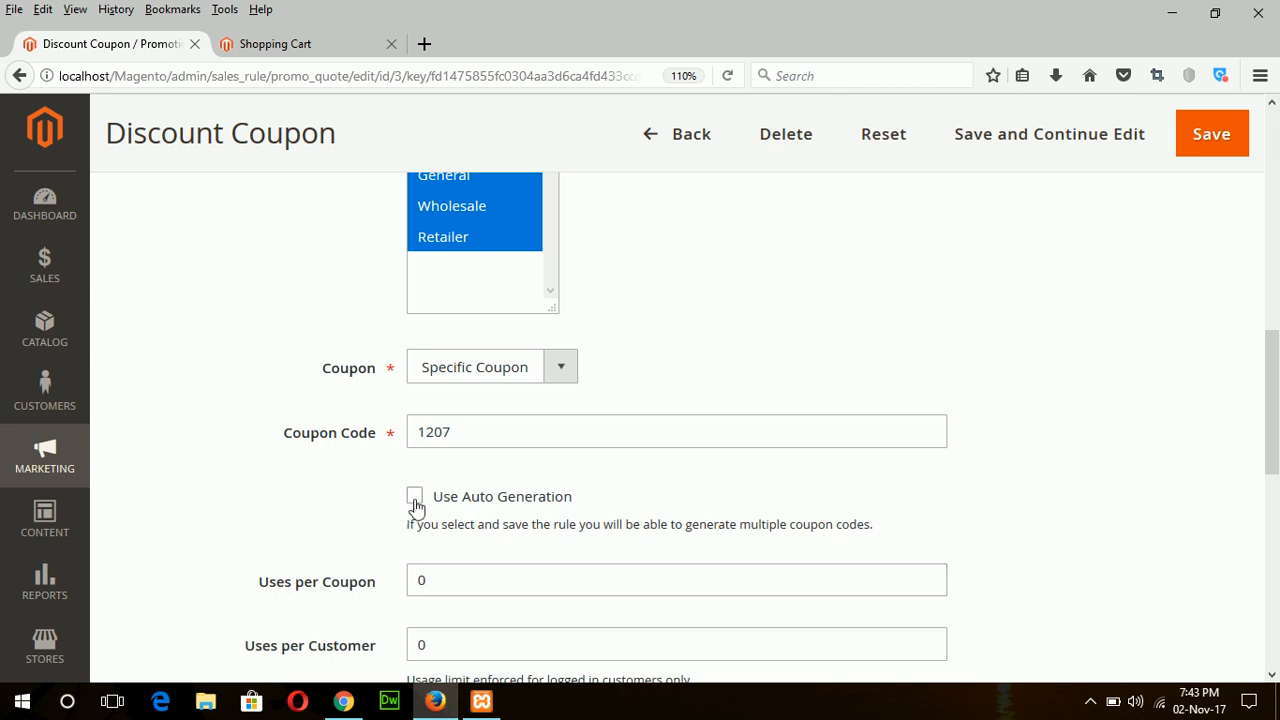
click(414, 497)
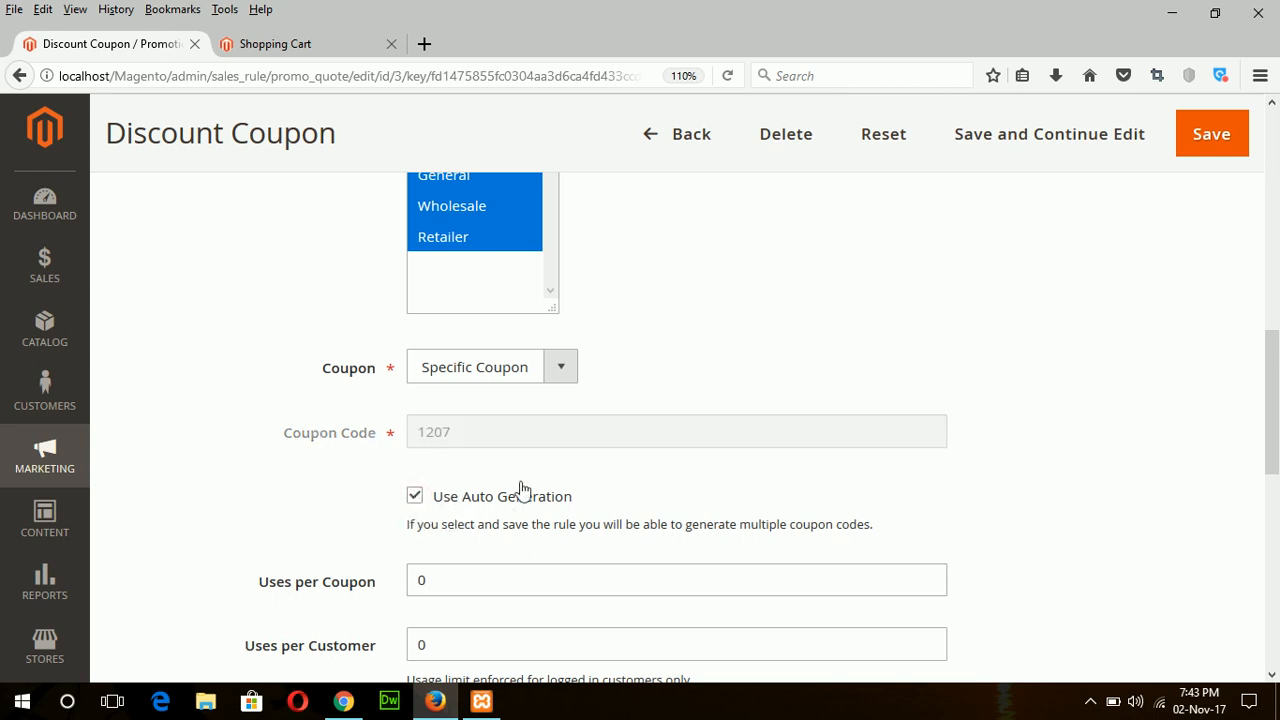
mouse_move(1200, 398)
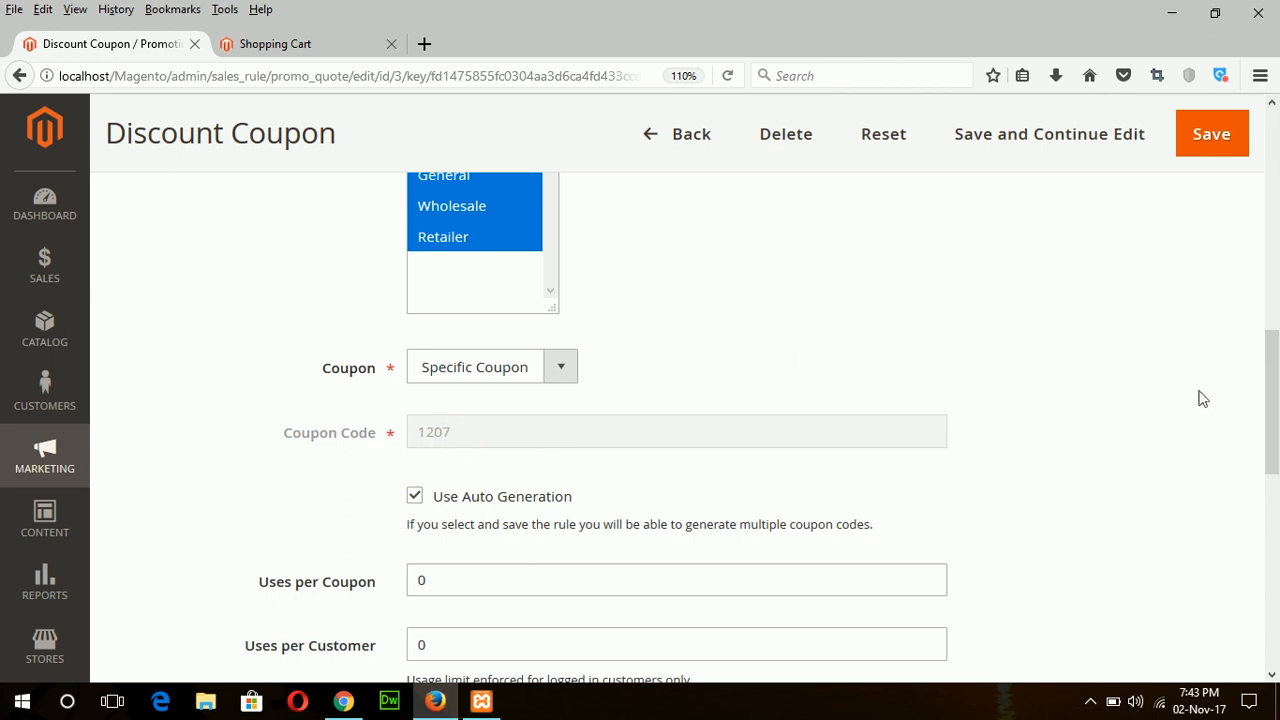
- Under Manage Coupon Codes, set Coupon Qty 5, Code Length 5, format Alphanumeric
scroll(down, 3)
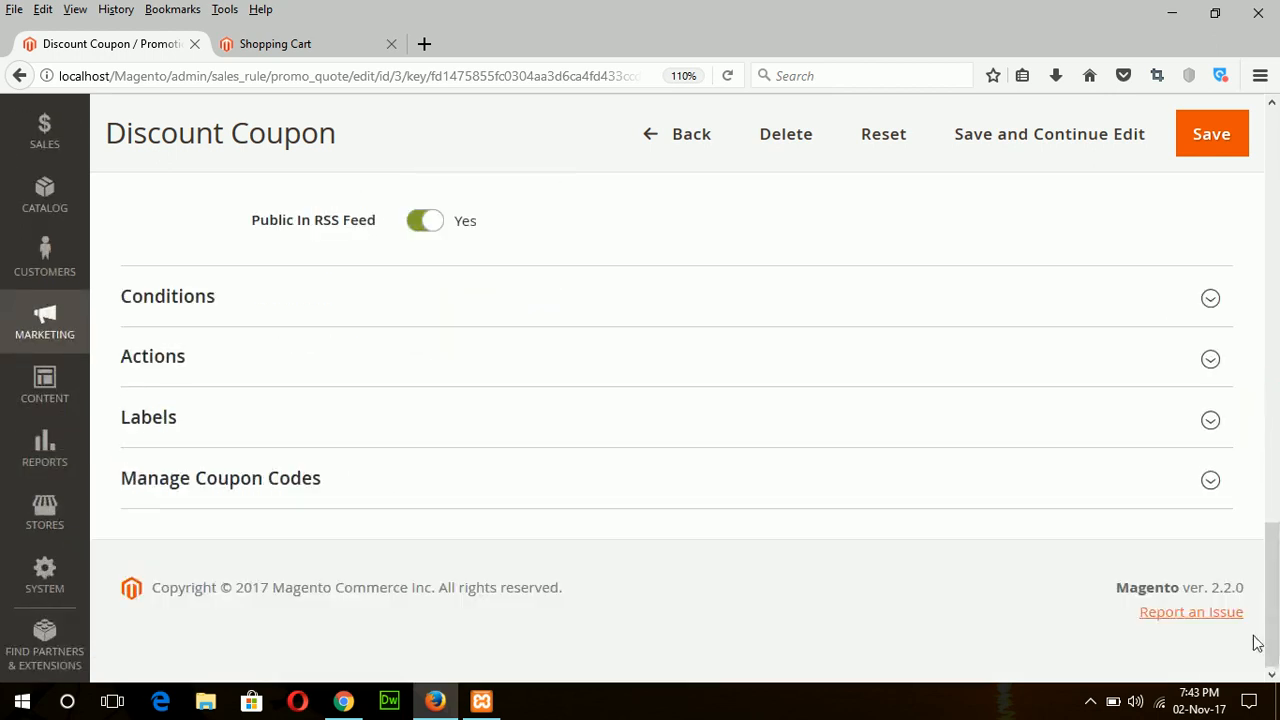
click(220, 478)
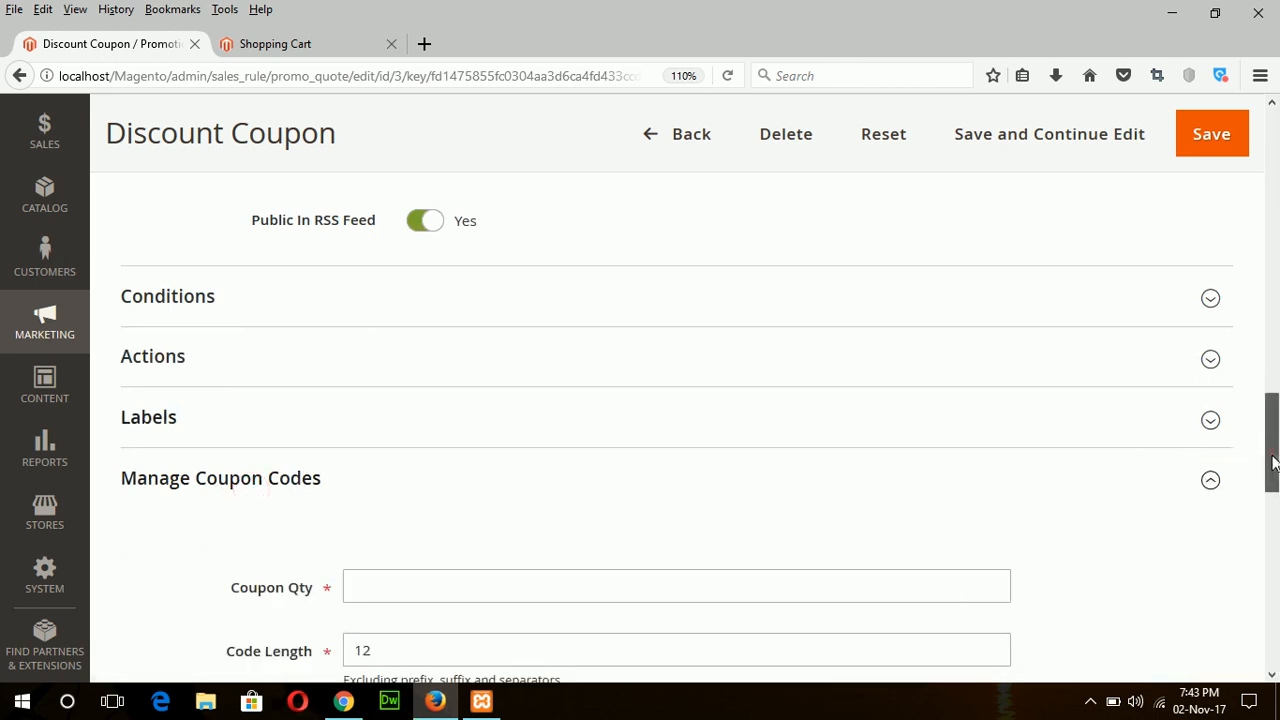
scroll(down, 3)
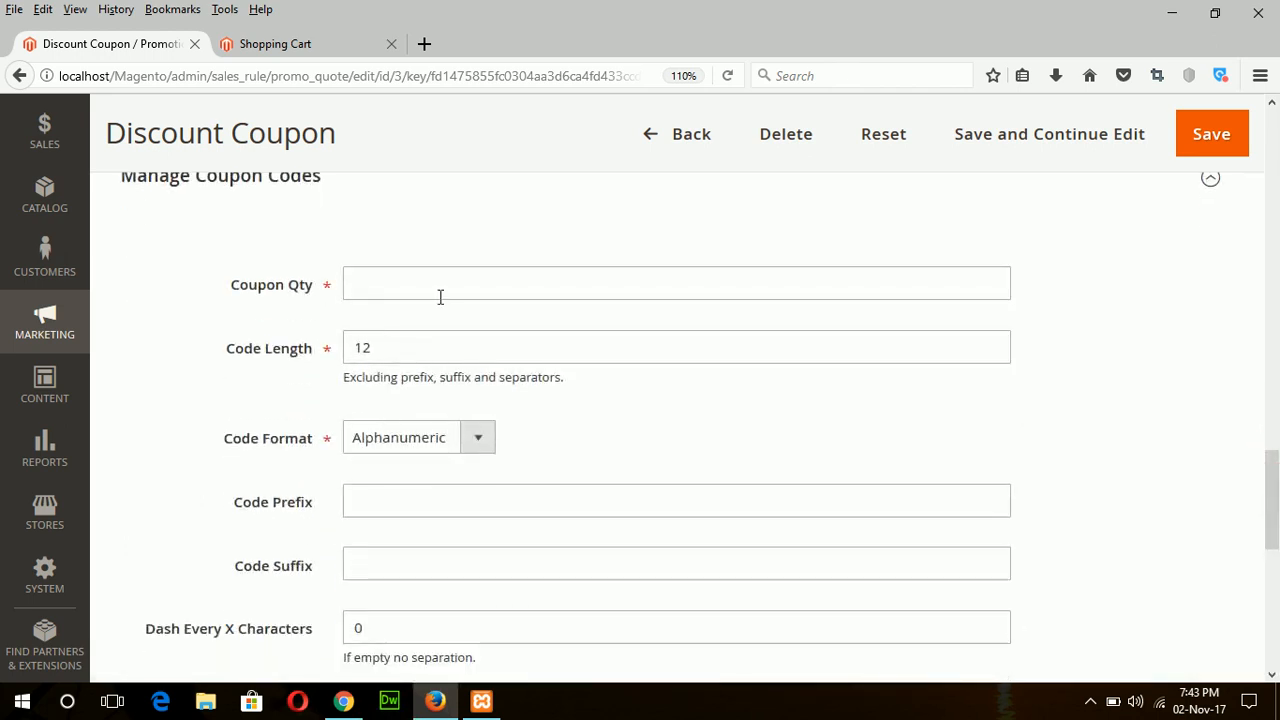
click(676, 284)
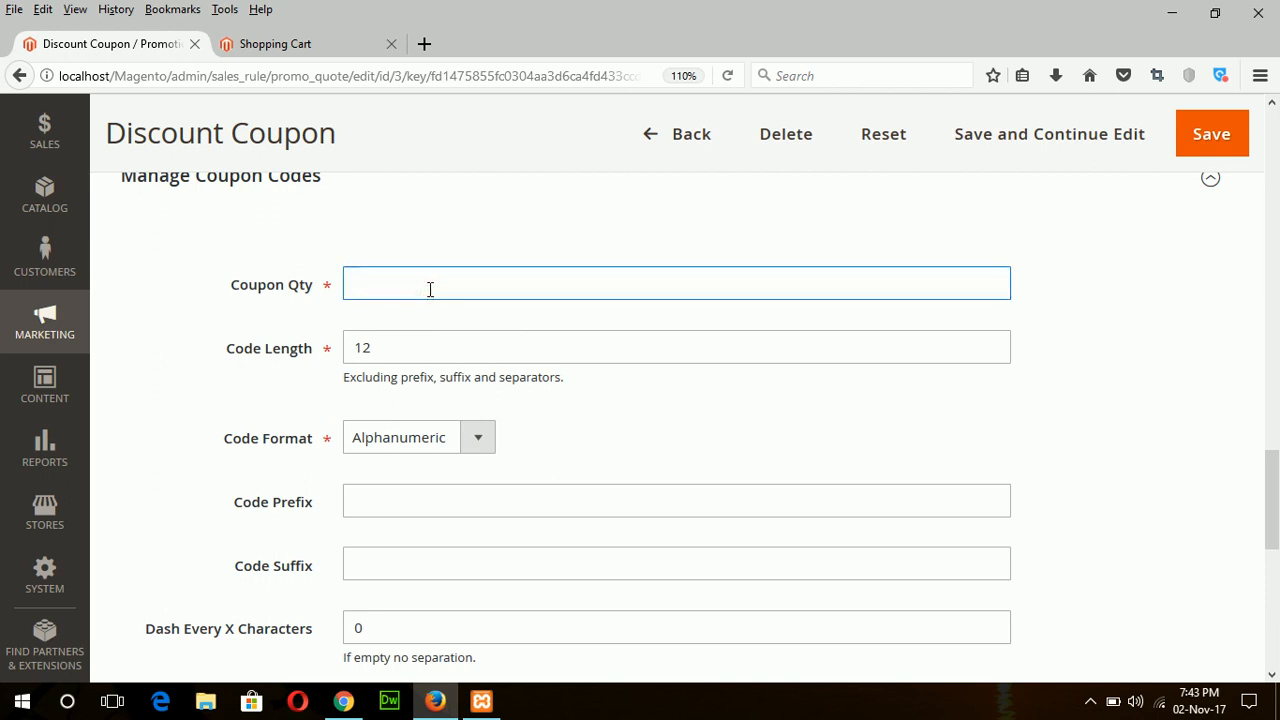
text(5)
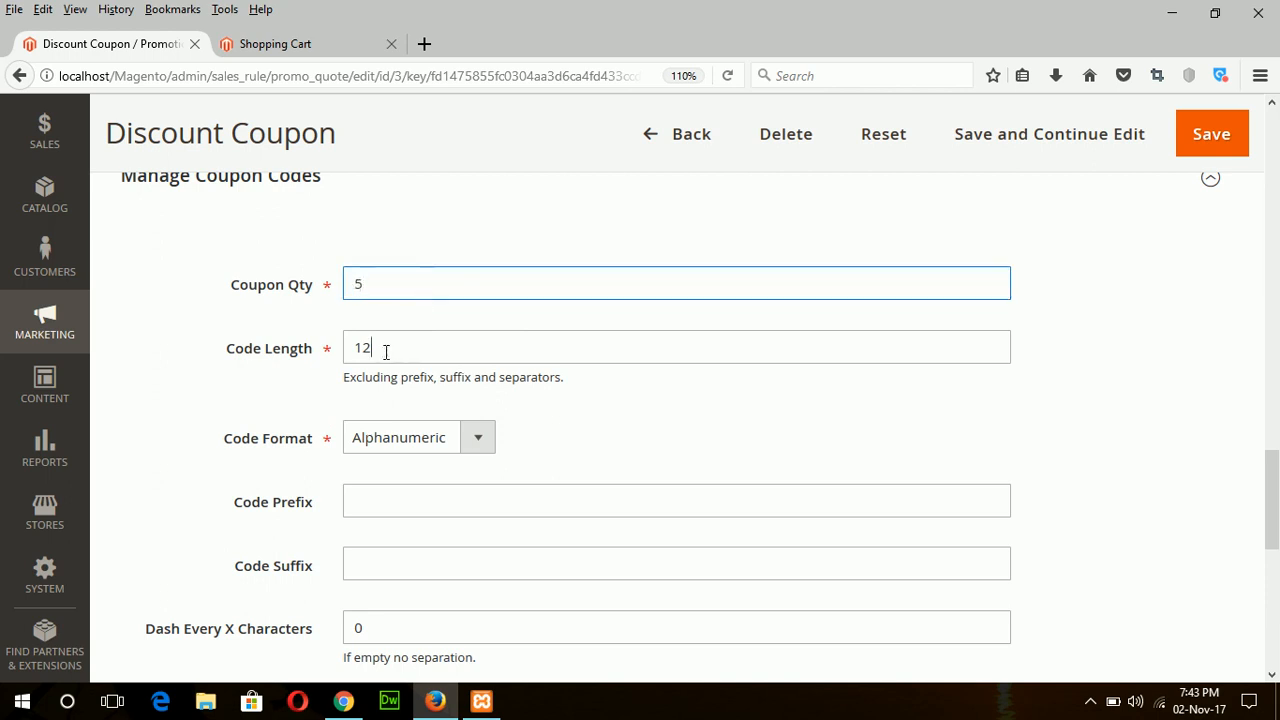
text(5)
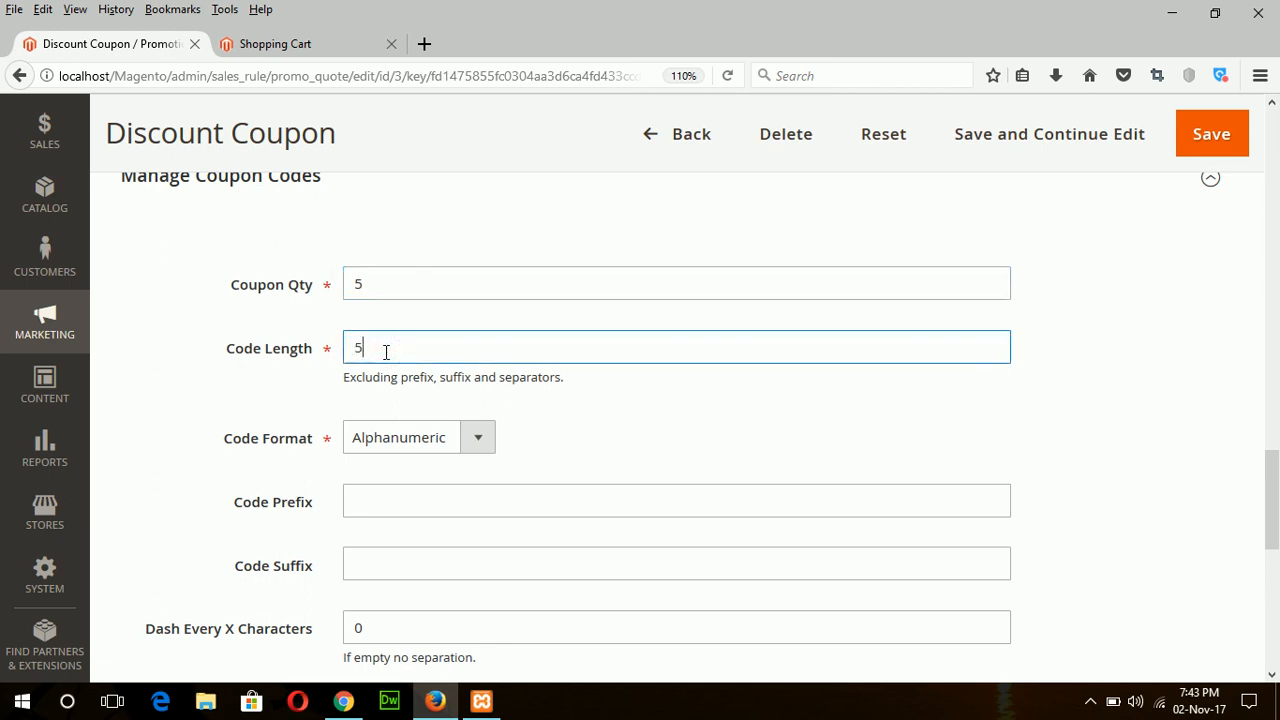
mouse_move(473, 461)
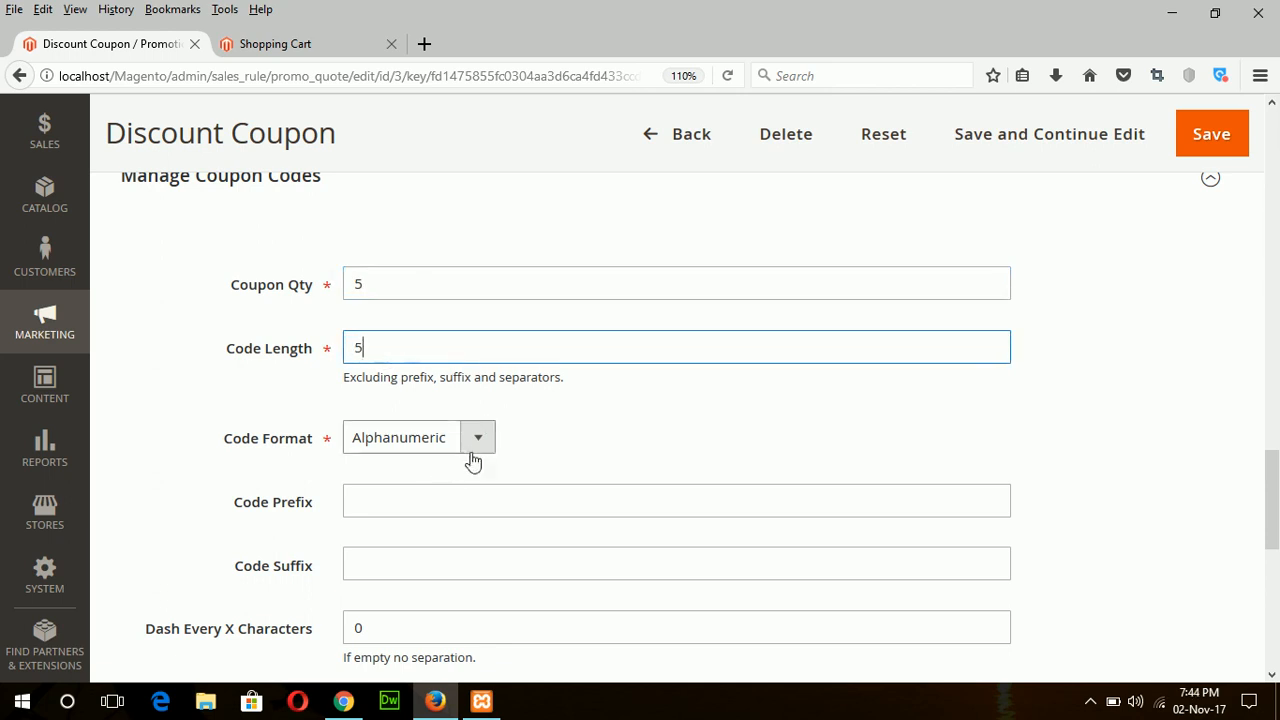
click(477, 437)
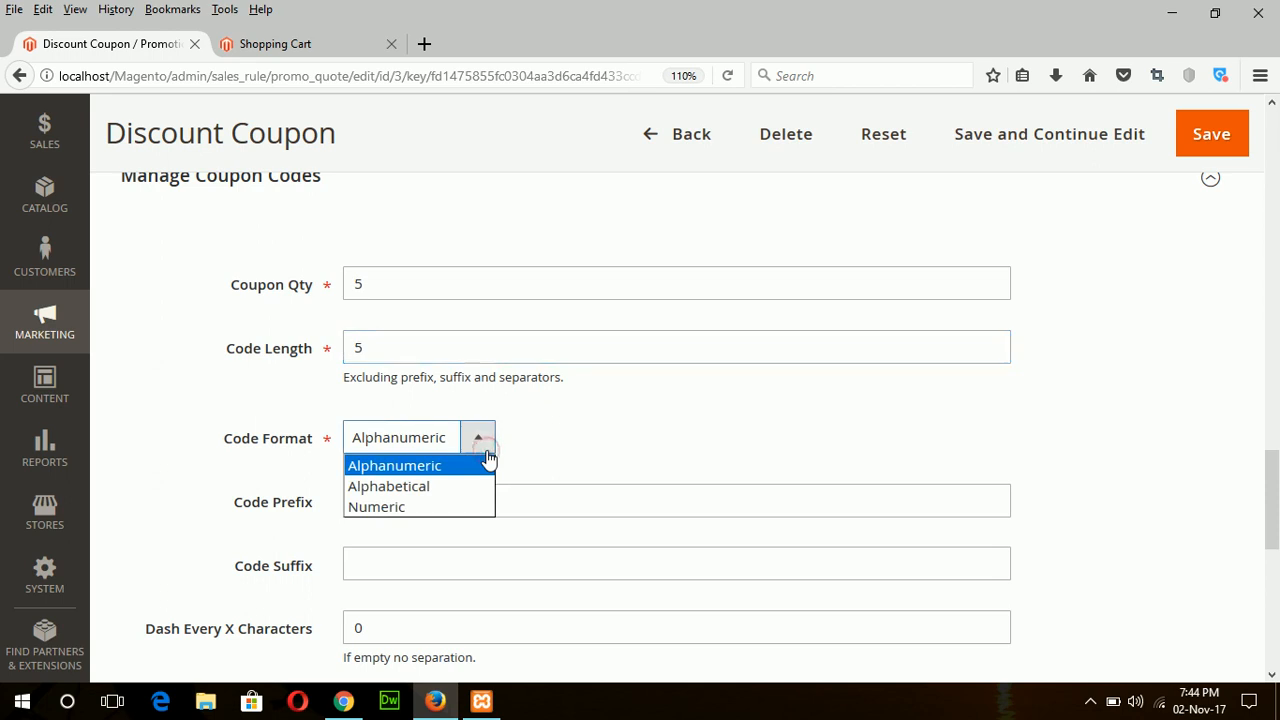
mouse_move(420, 486)
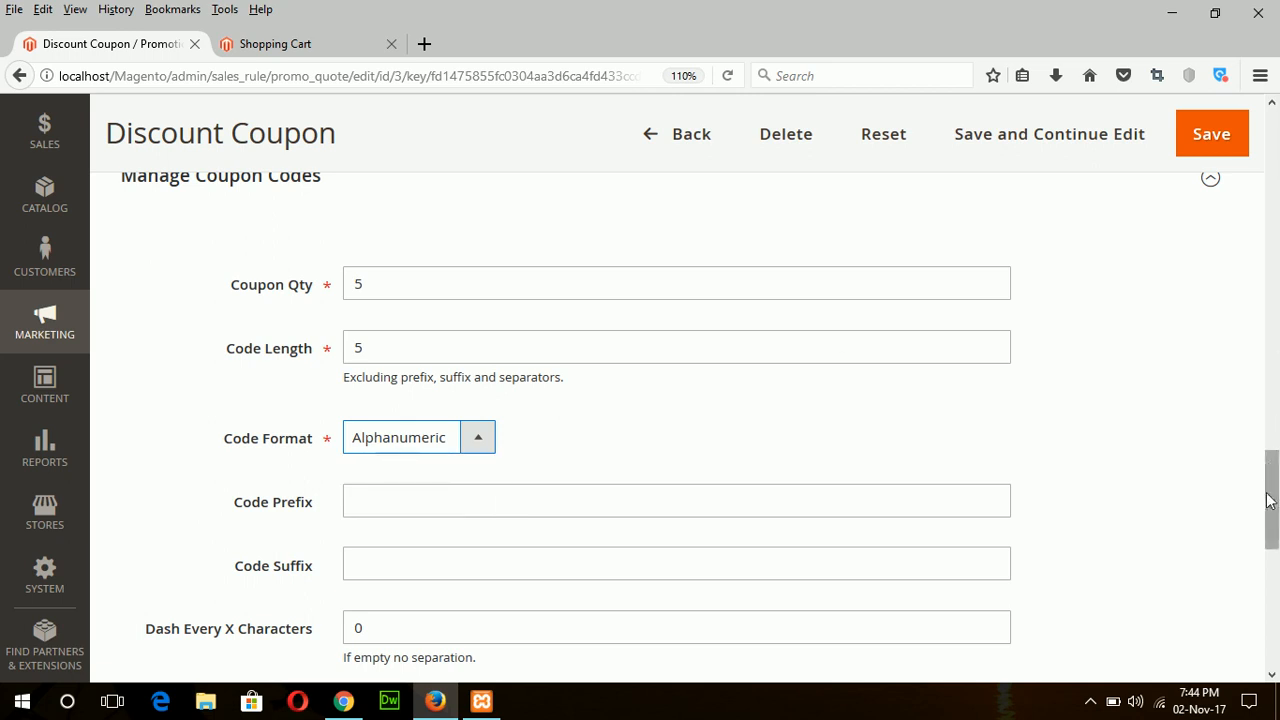
scroll(down, 3)
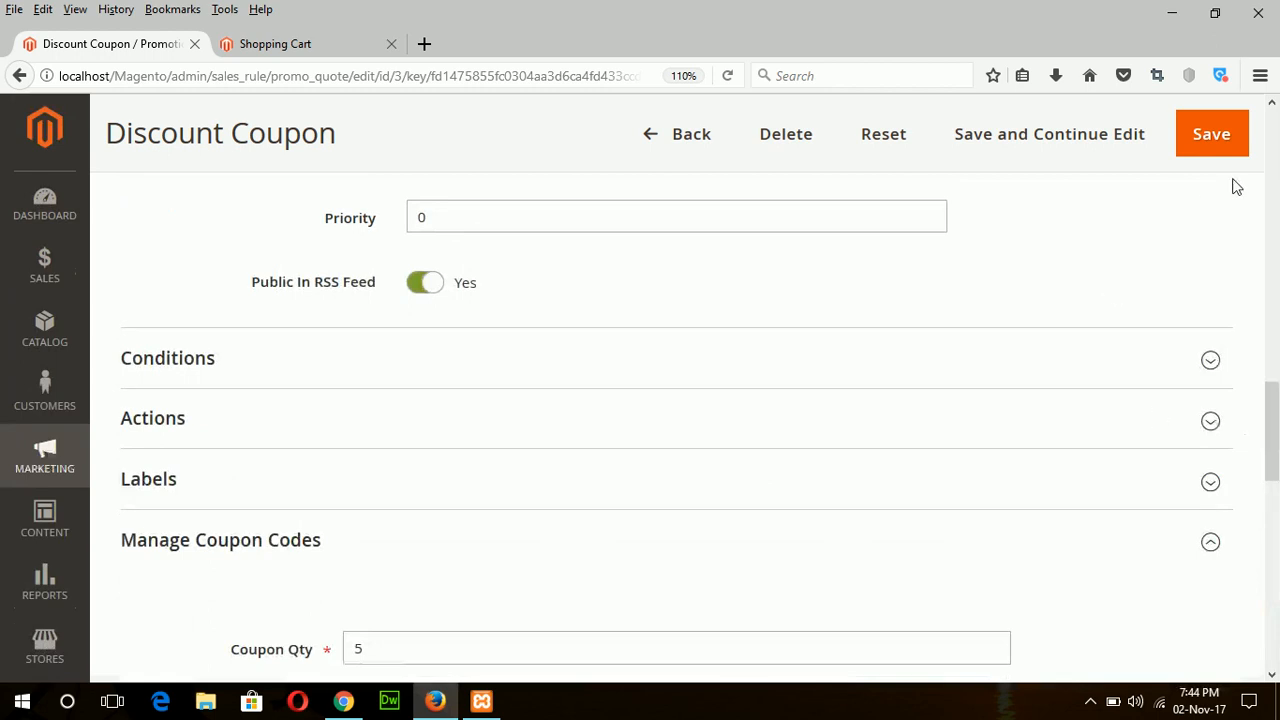
- Save the Discount Coupon rule and reopen it from the Cart Price Rules grid
click(1211, 133)
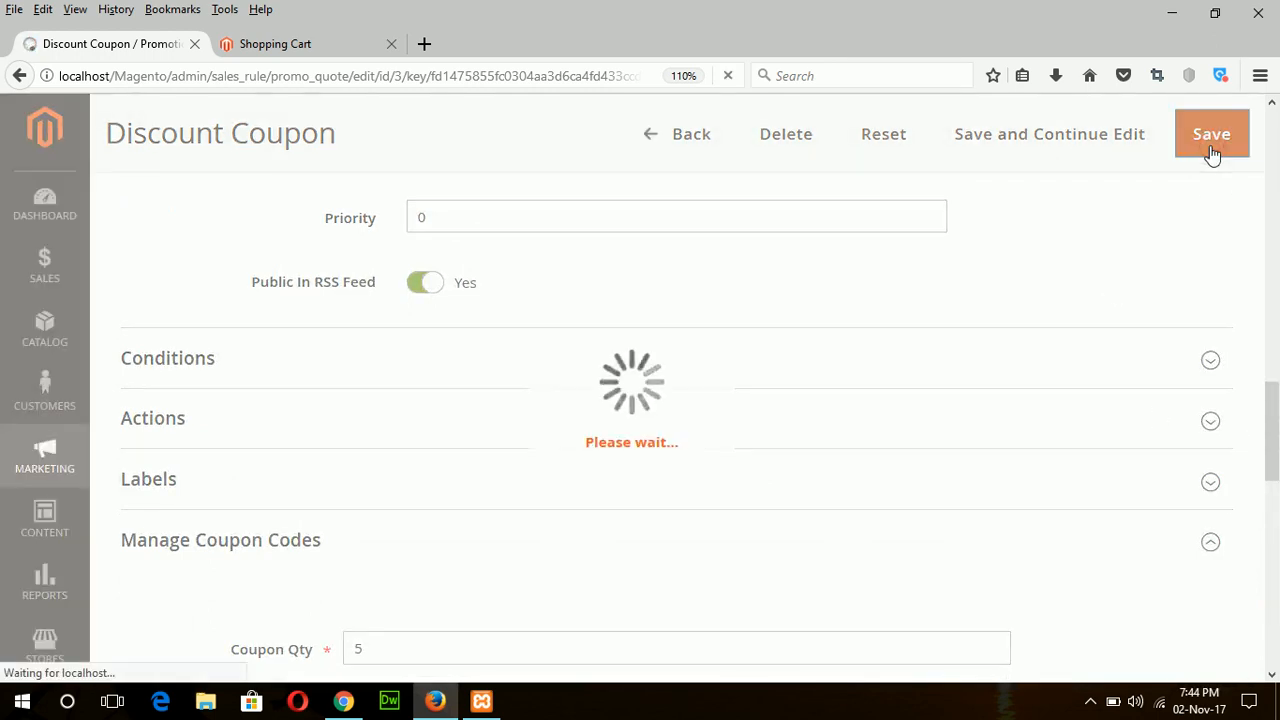
click(1211, 133)
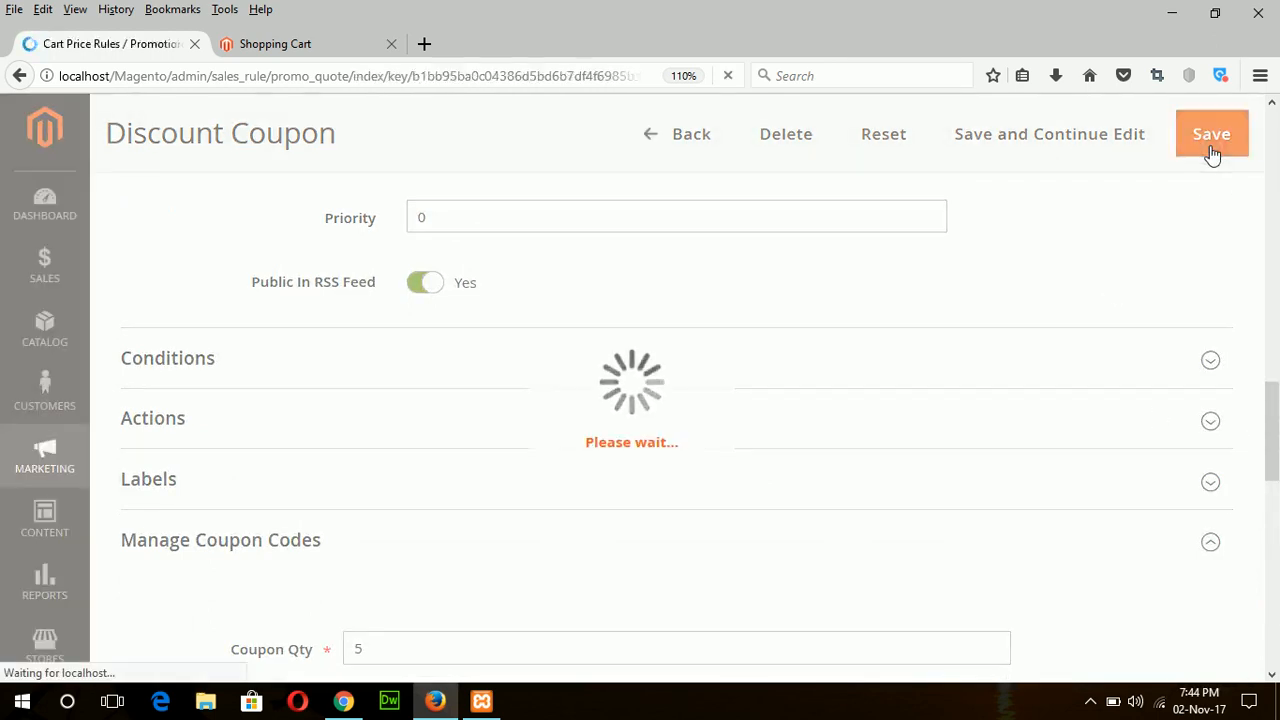
click(1211, 133)
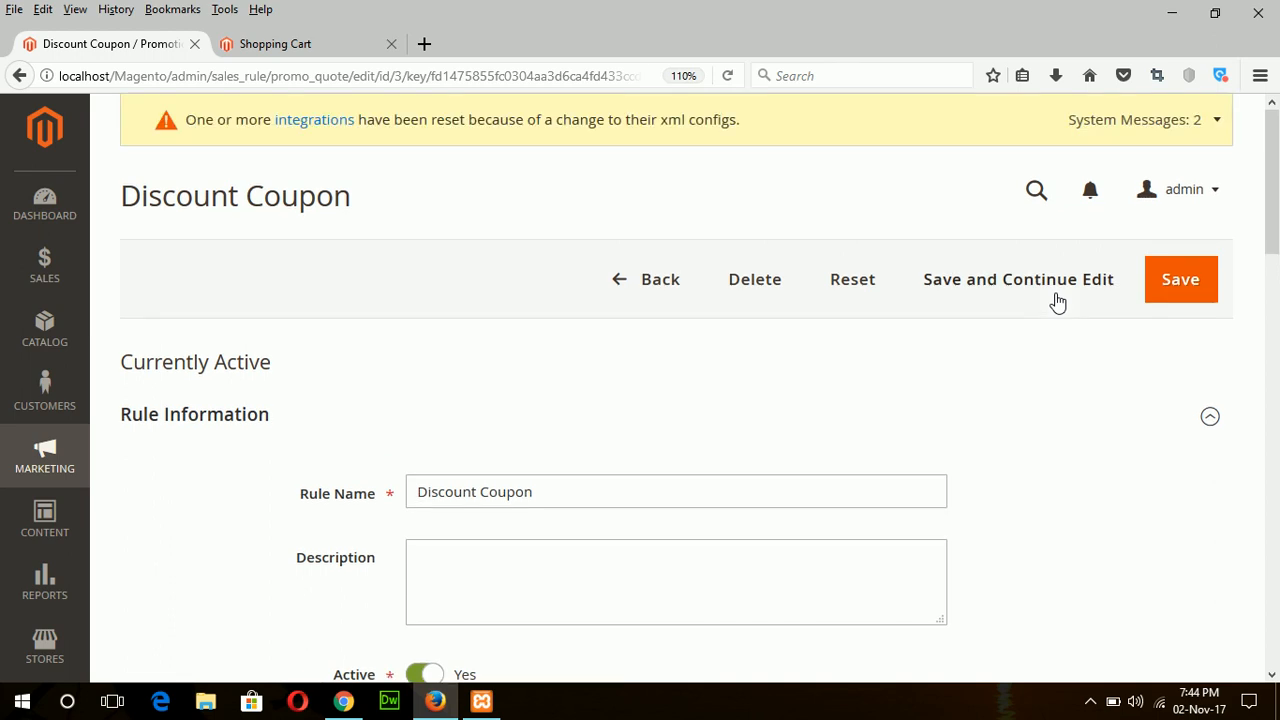
- Generate 5 coupon codes of length 5, then review them in the coupon grid
scroll(down, 3)
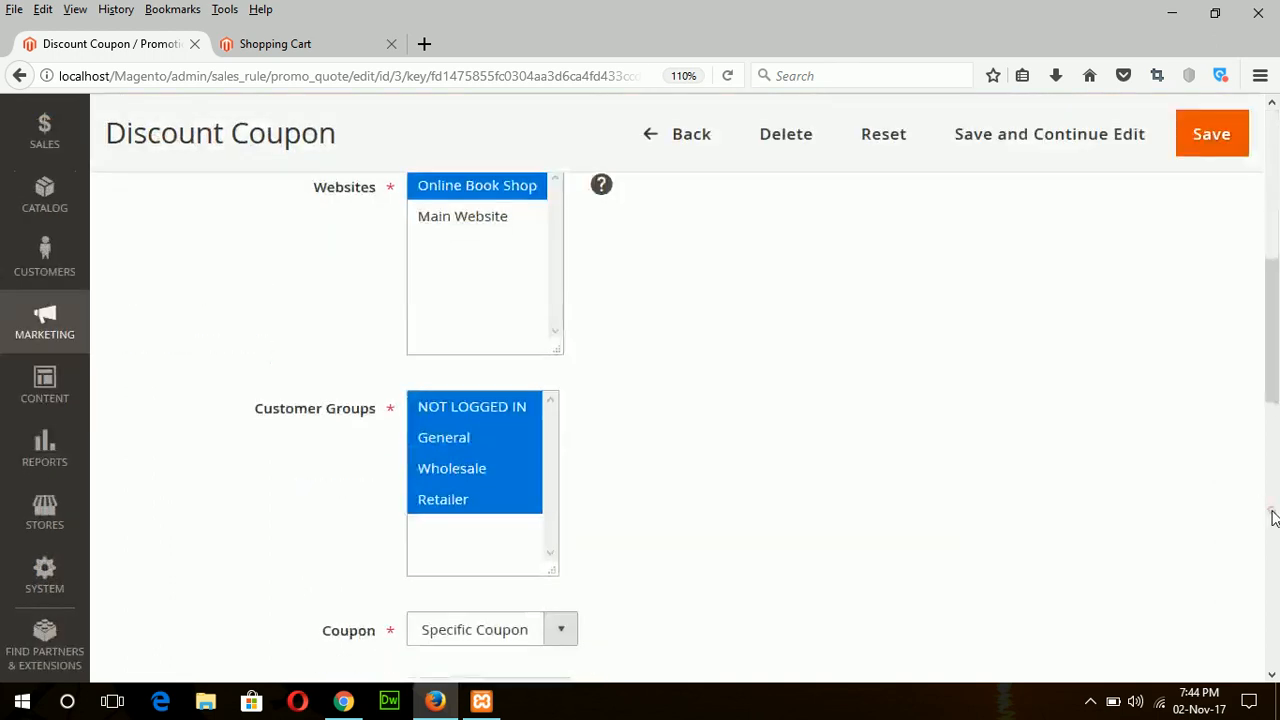
scroll(down, 3)
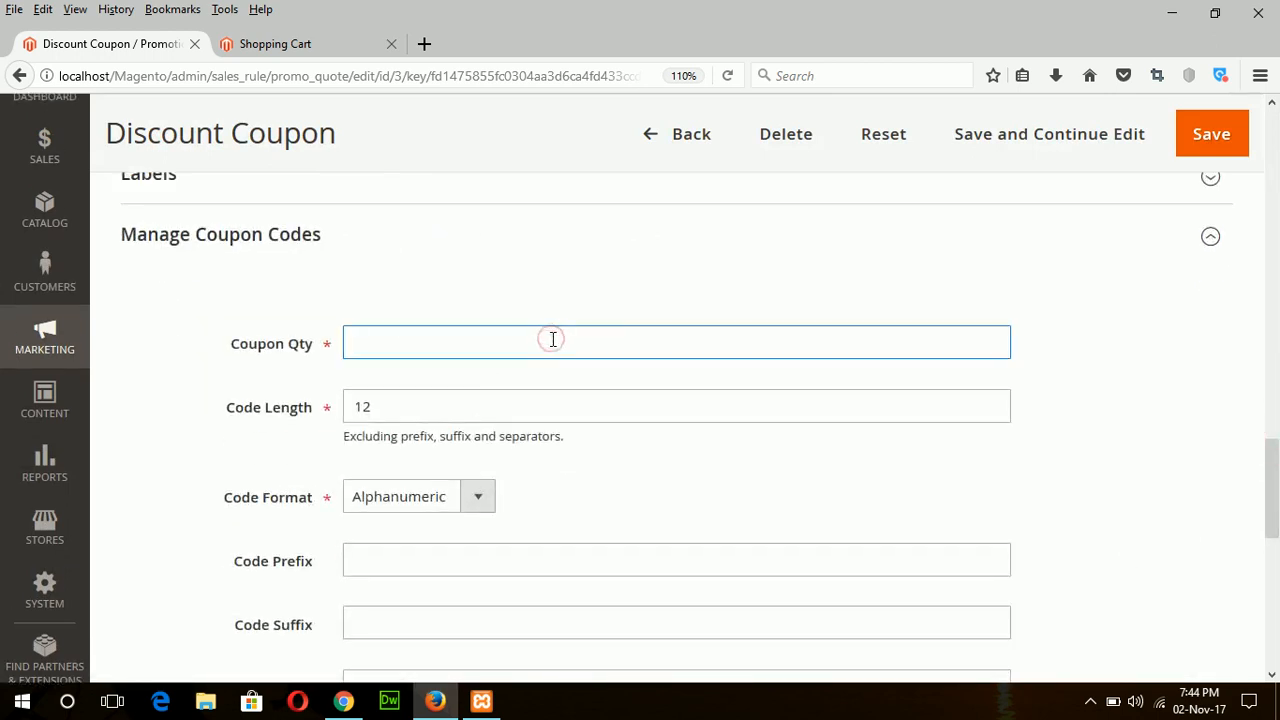
text(5)
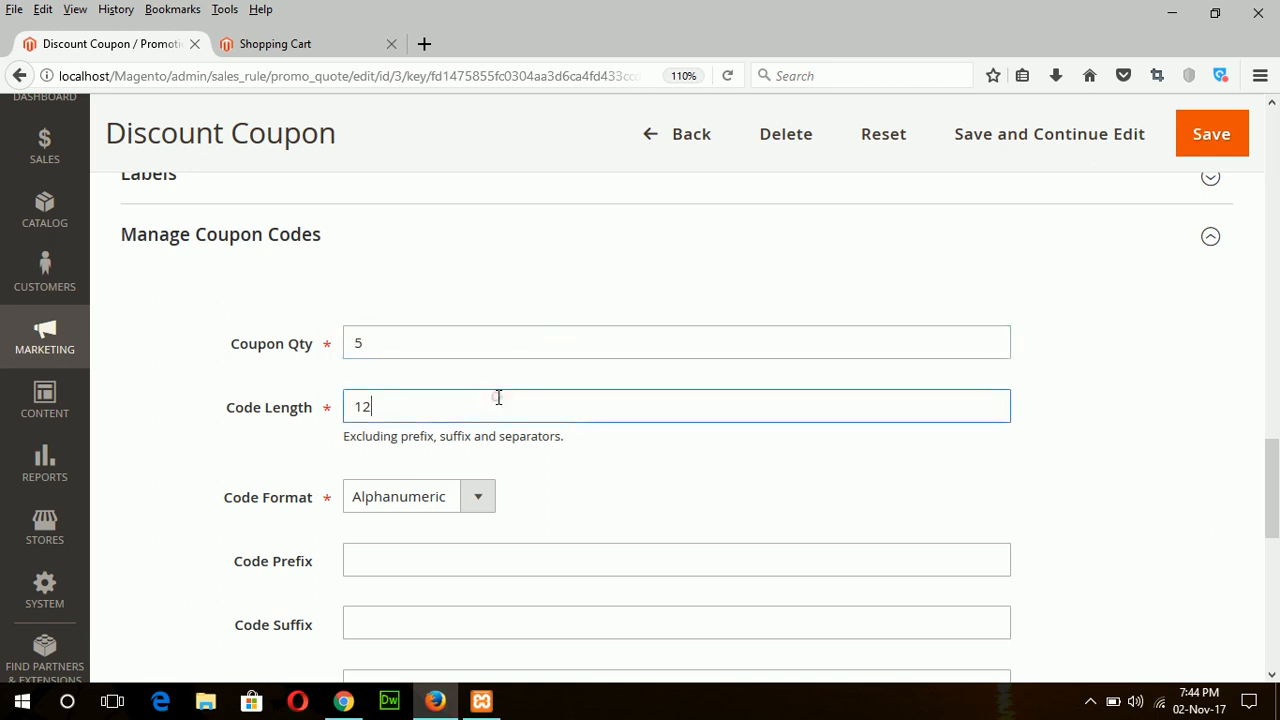
text(5)
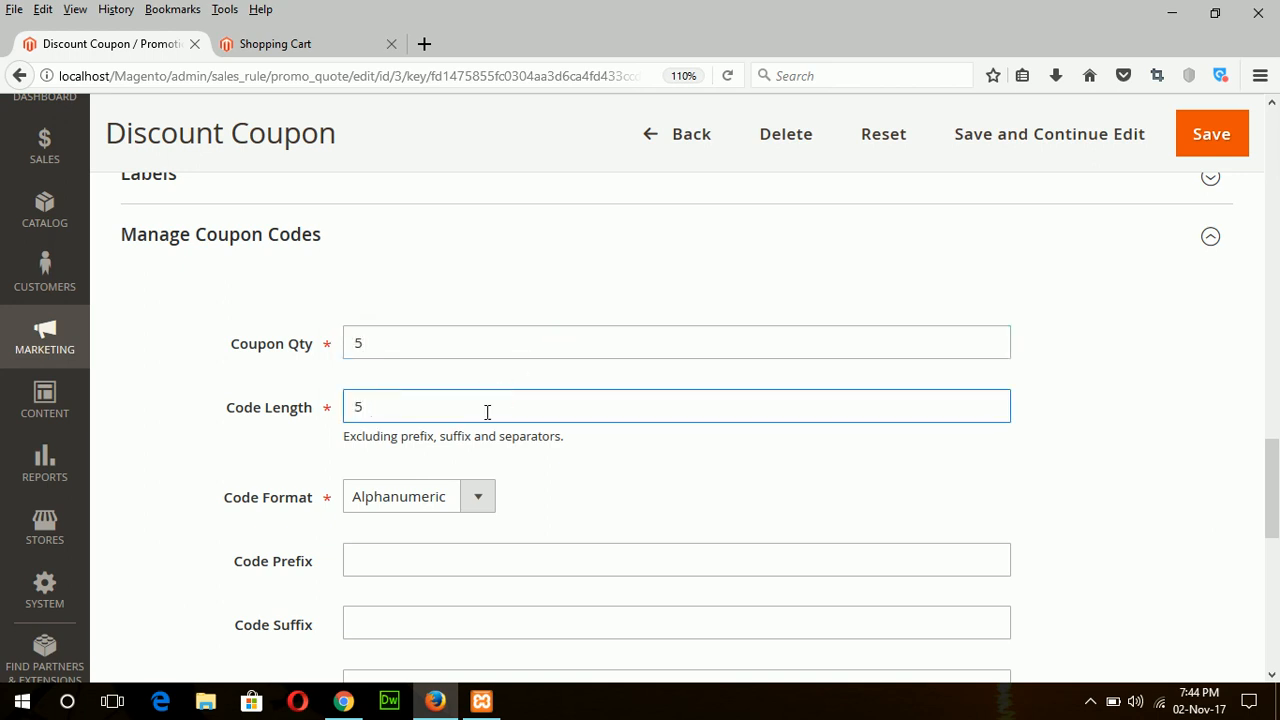
scroll(down, 3)
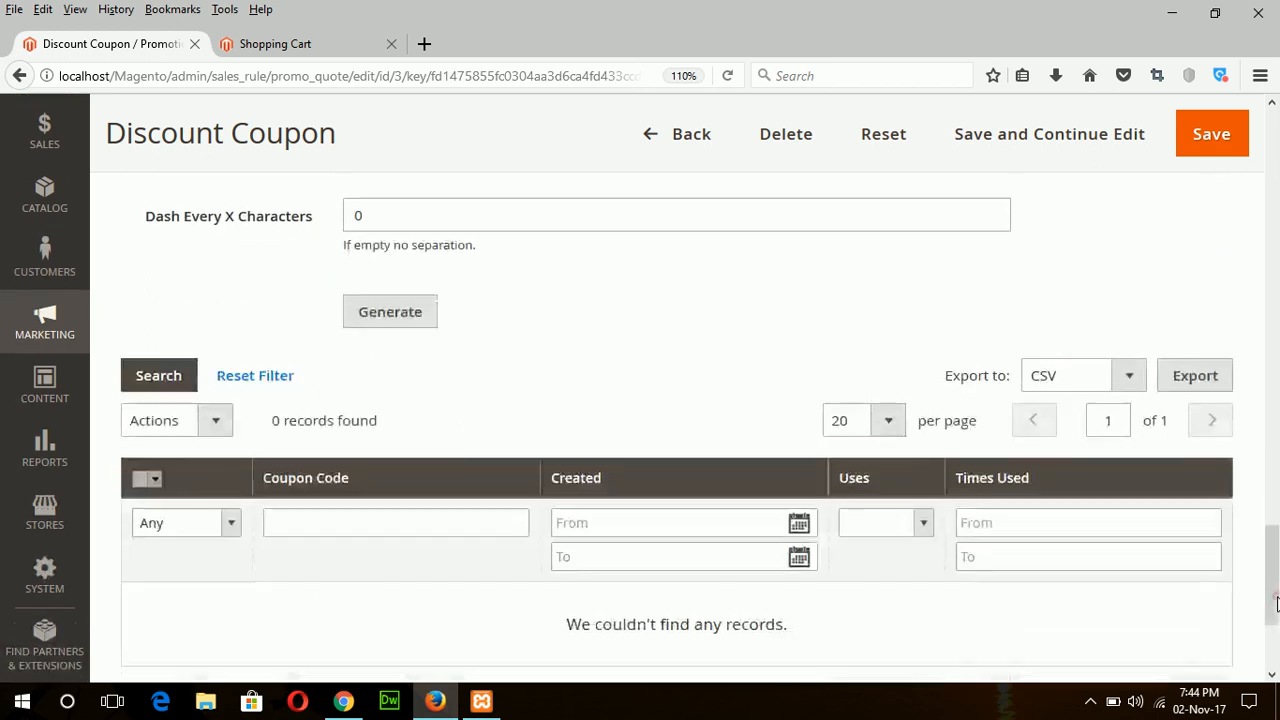
click(389, 311)
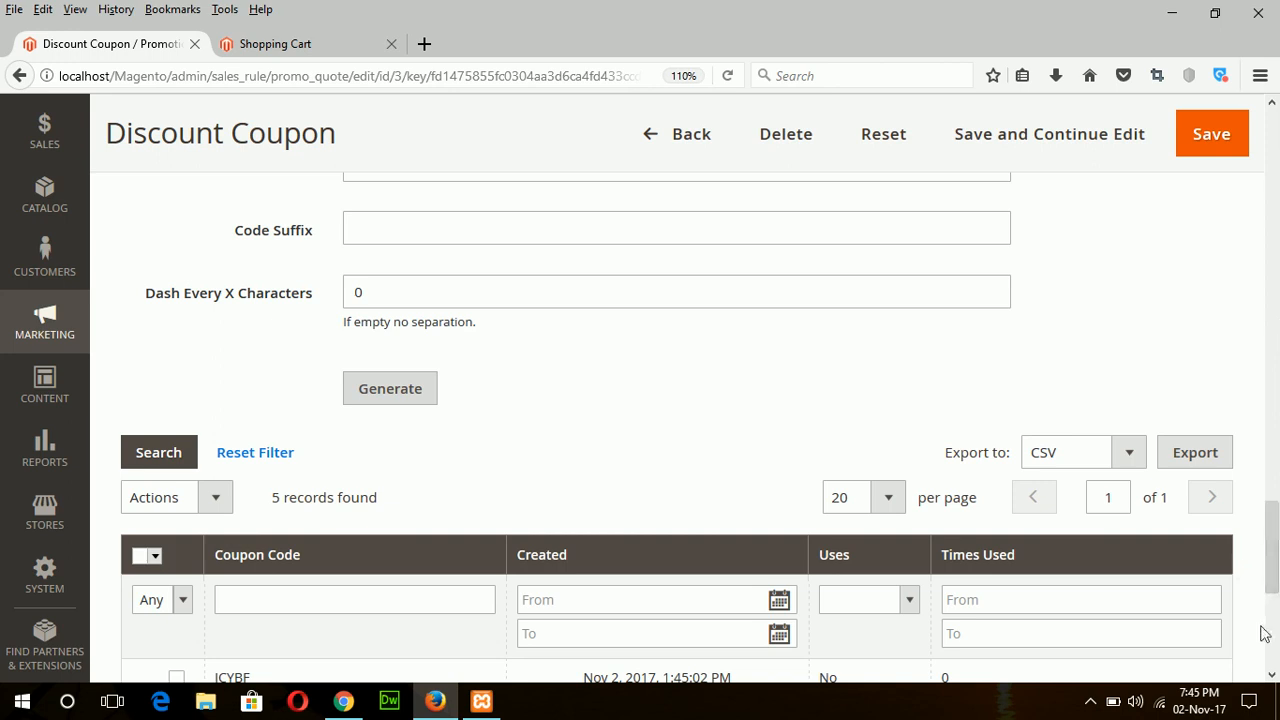
scroll(down, 3)
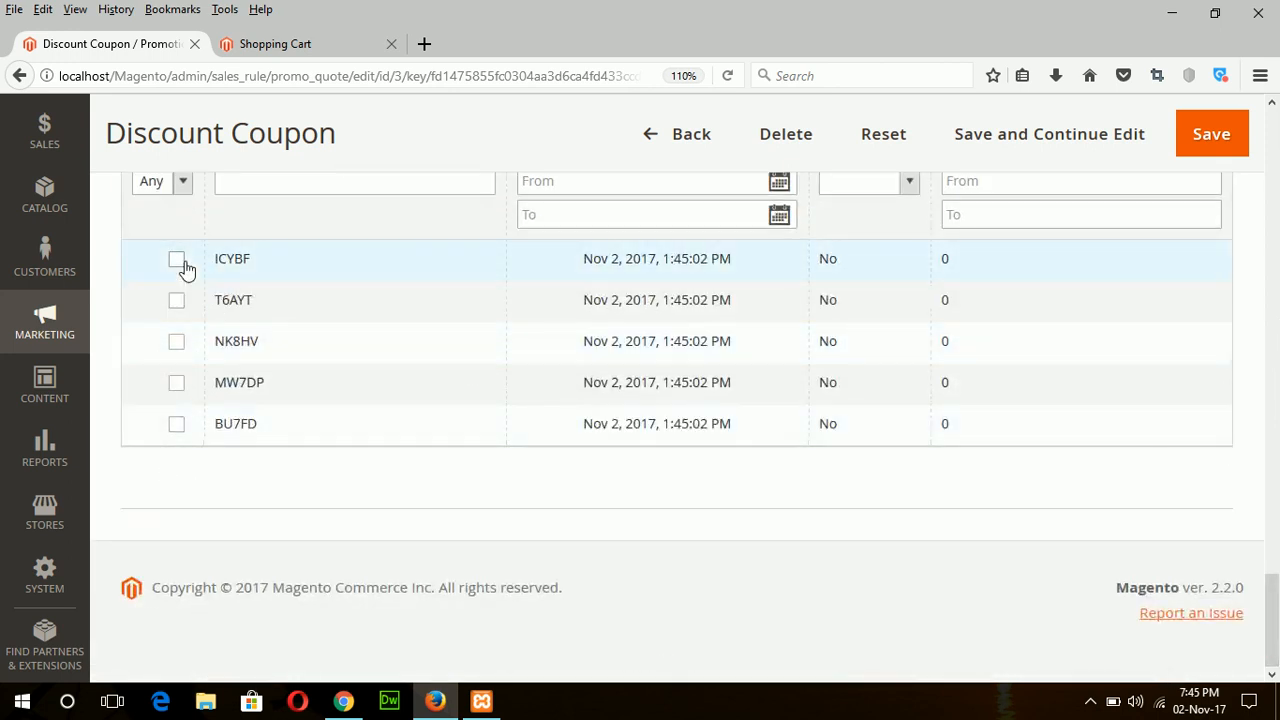
mouse_move(239, 275)
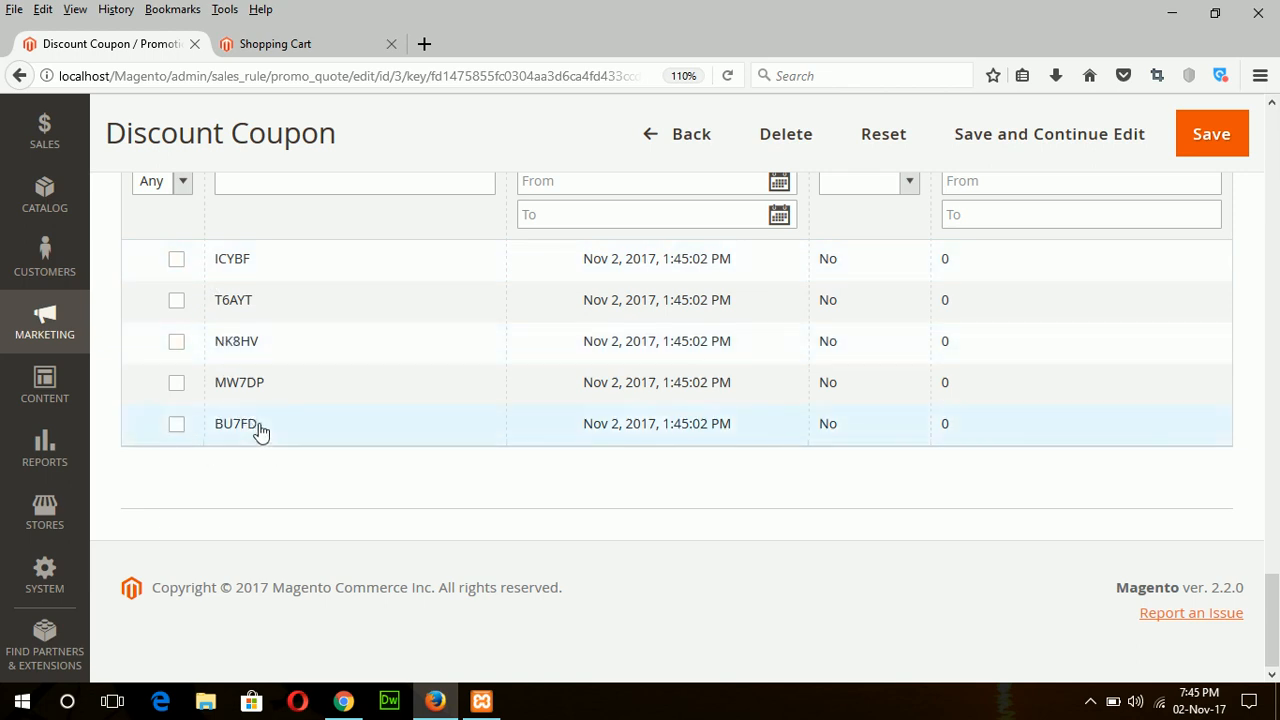
mouse_move(237, 423)
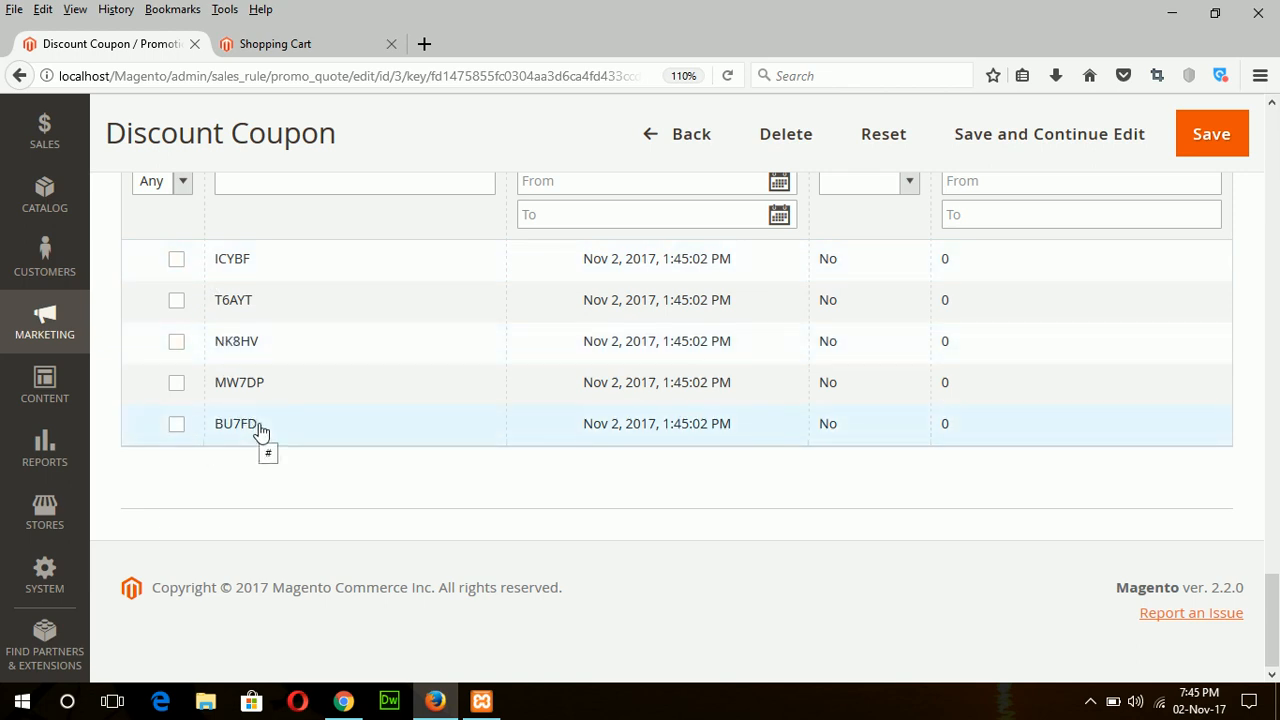